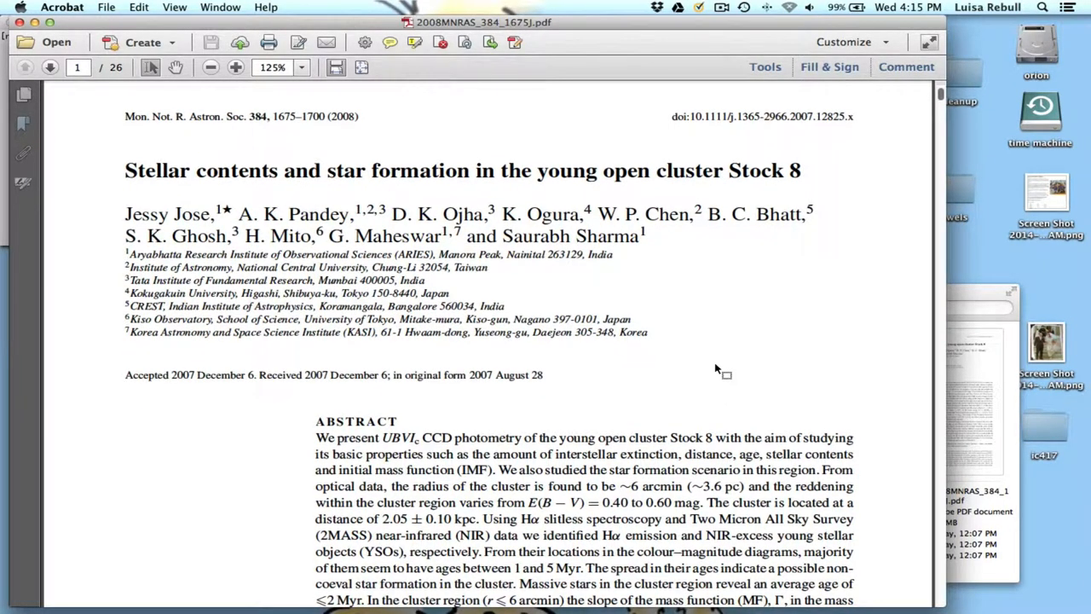
Step: Scroll past the Stock 8 paper's title and author list until the Abstract tops the window
{"action": "scroll", "scroll_direction": "down", "scroll_amount": 3}
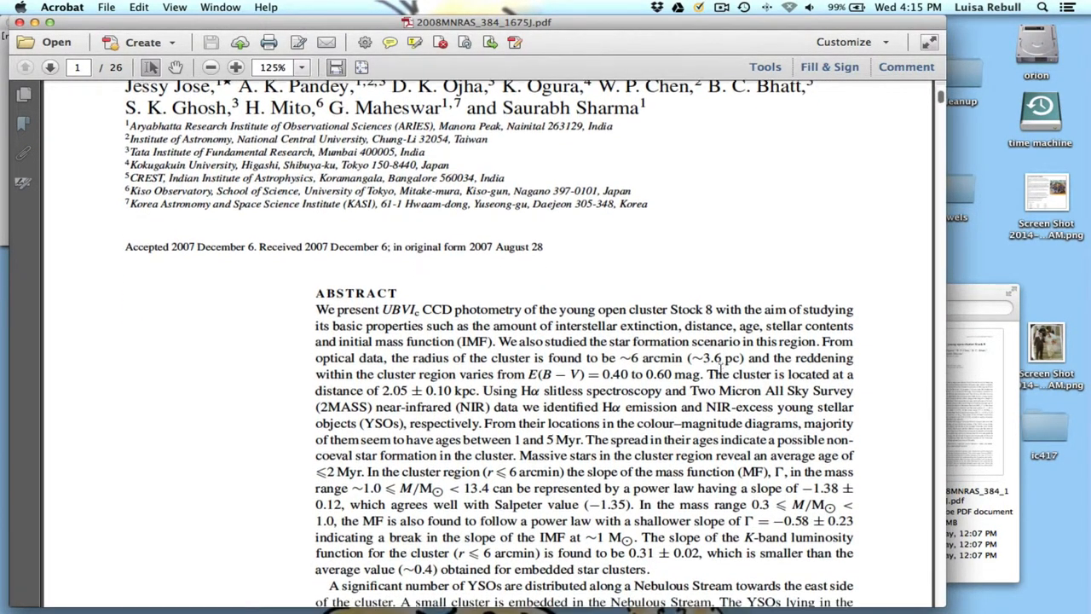
{"action": "scroll", "scroll_direction": "down", "scroll_amount": 3}
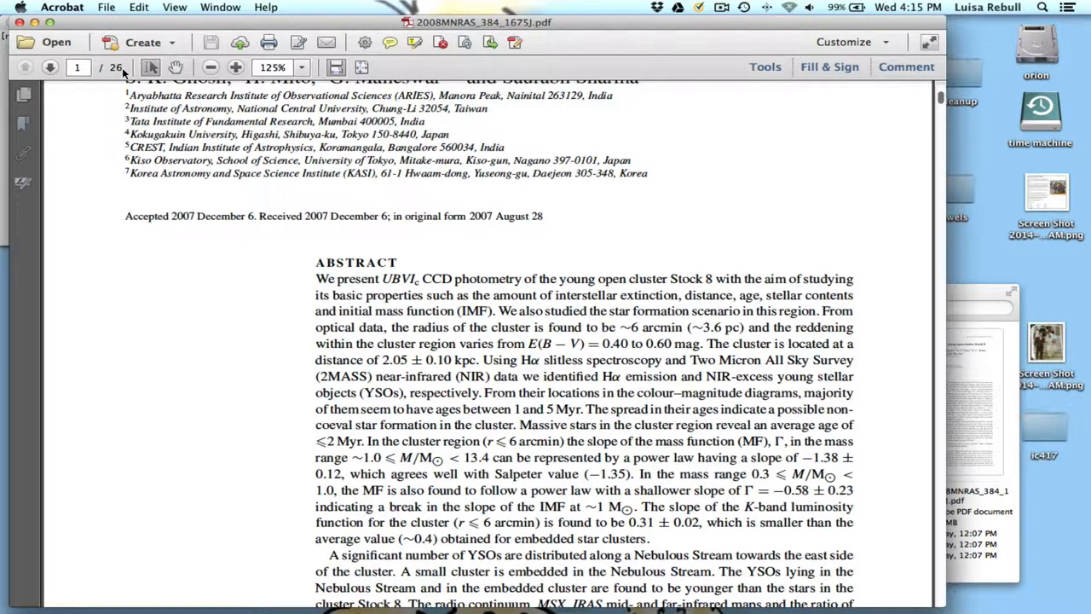
{"action": "scroll", "scroll_direction": "down", "scroll_amount": 3}
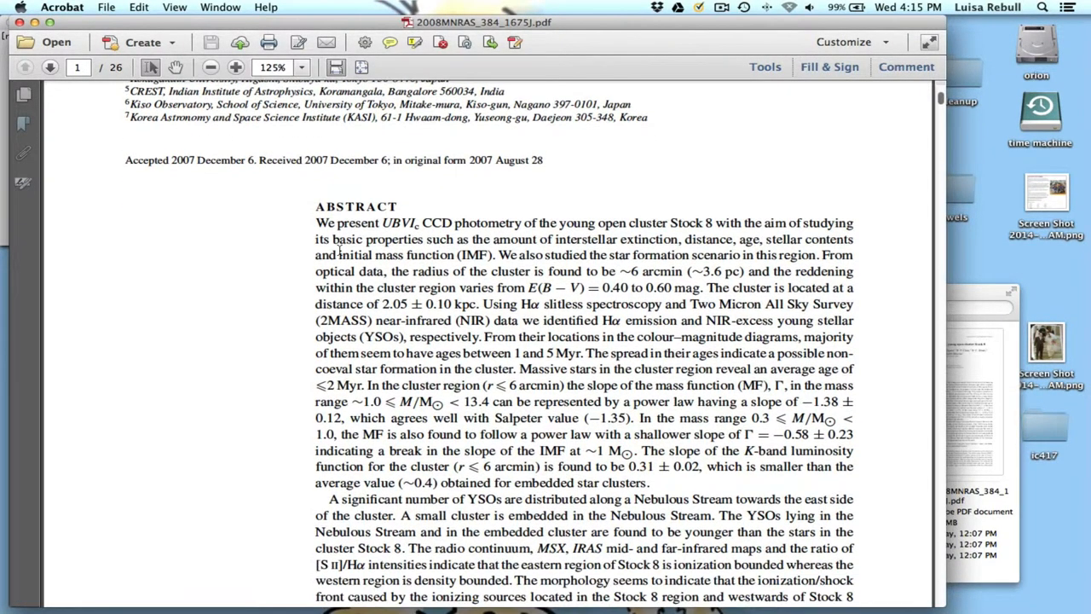
{"action": "scroll", "scroll_direction": "down", "scroll_amount": 3}
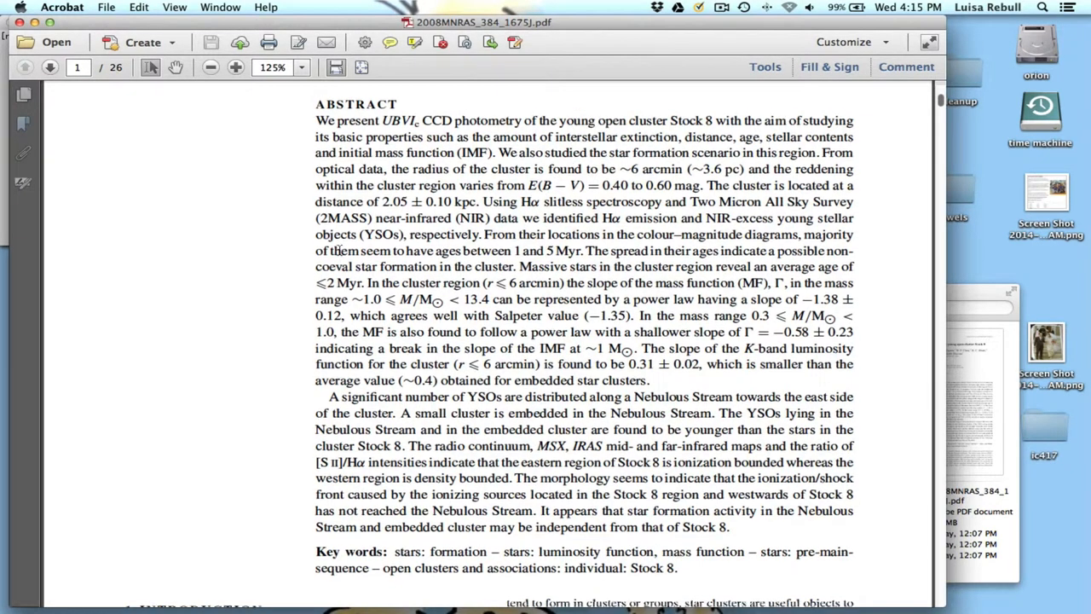
{"action": "scroll", "scroll_direction": "up", "scroll_amount": 3}
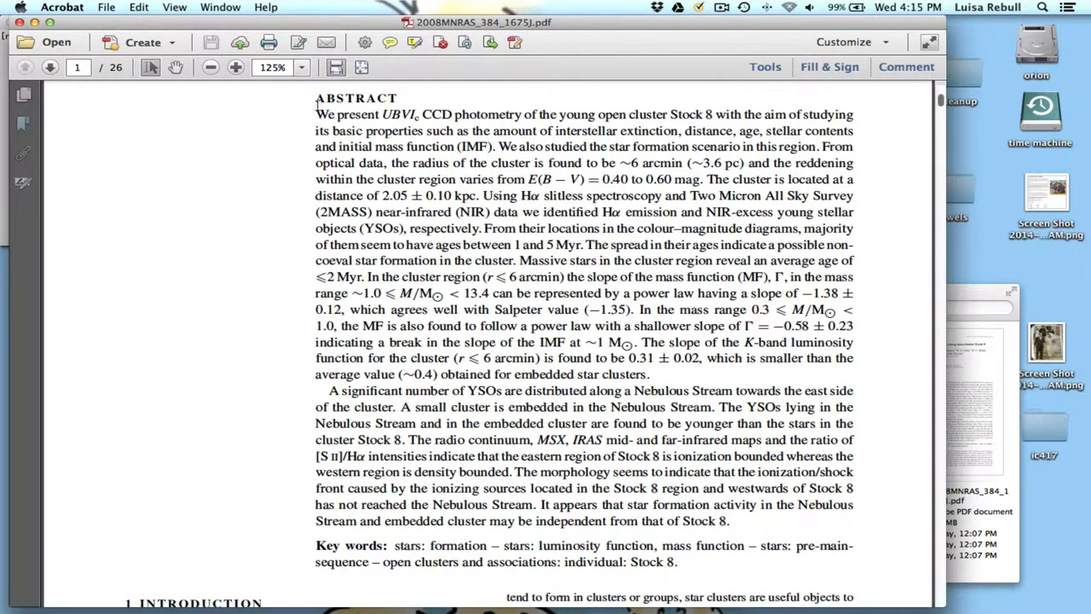
Step: Highlight 'We present UBVIc CCD photometry of', 'distance' and the next studied quantity in the abstract
{"action": "left_click_drag", "start_coordinate": [316, 114], "coordinate": [525, 113]}
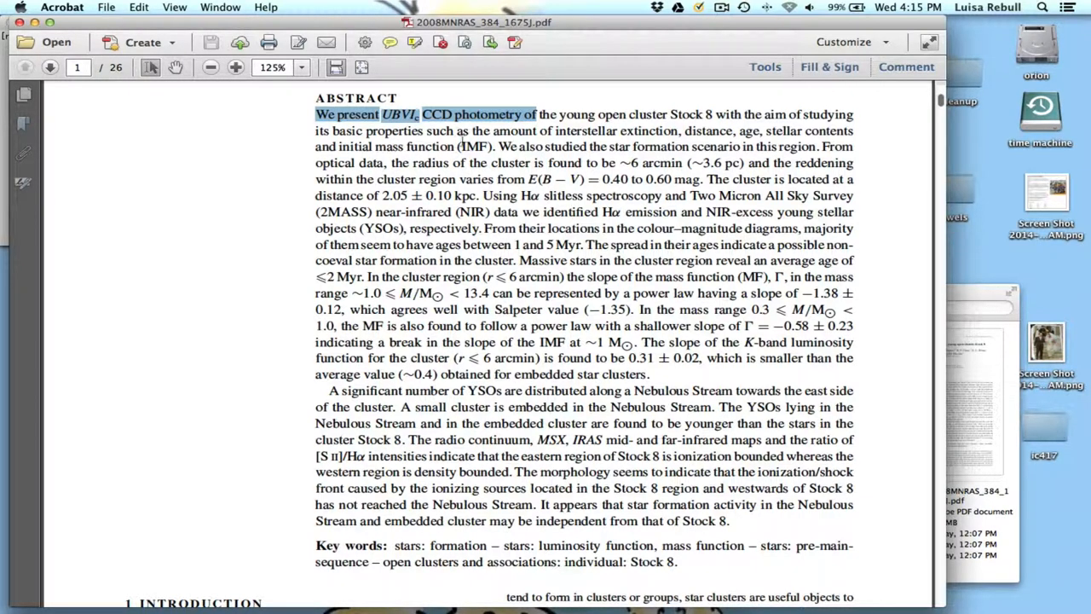
{"action": "mouse_move", "coordinate": [630, 128]}
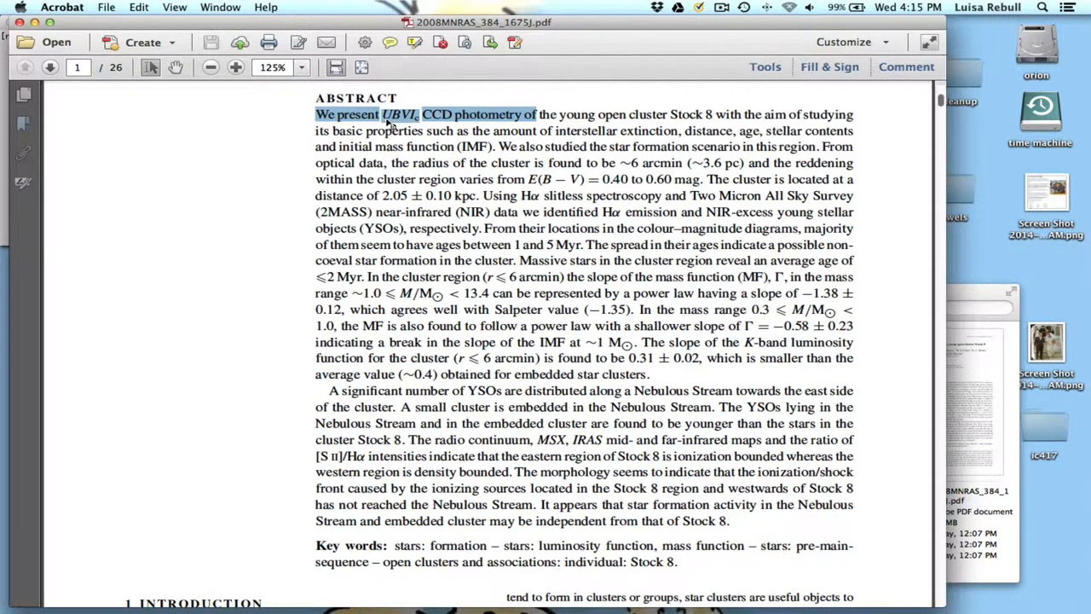
{"action": "mouse_move", "coordinate": [410, 124]}
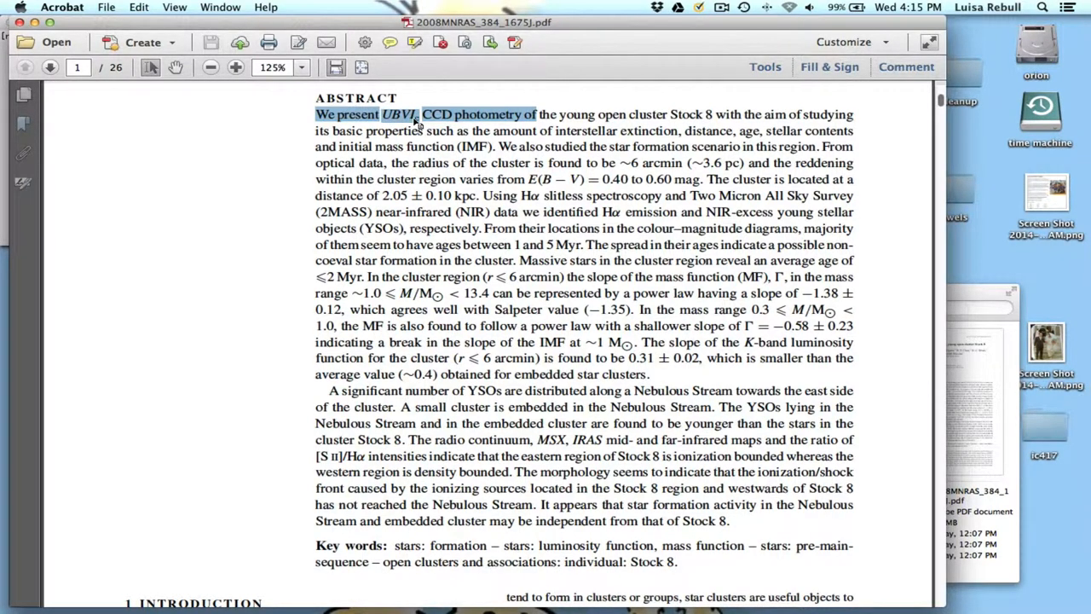
{"action": "mouse_move", "coordinate": [443, 175]}
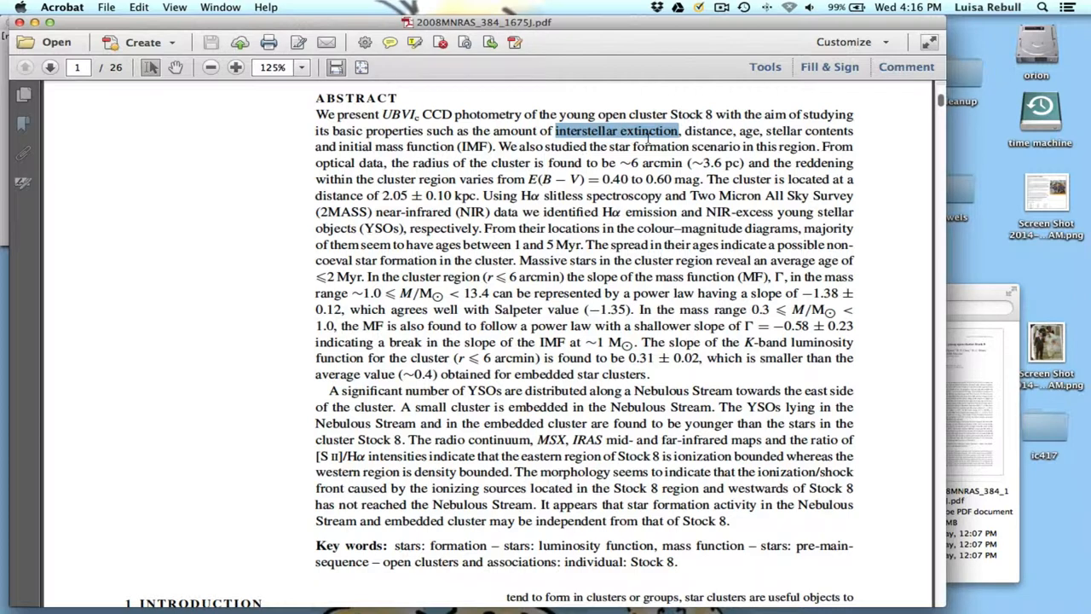
{"action": "double_click", "coordinate": [709, 130]}
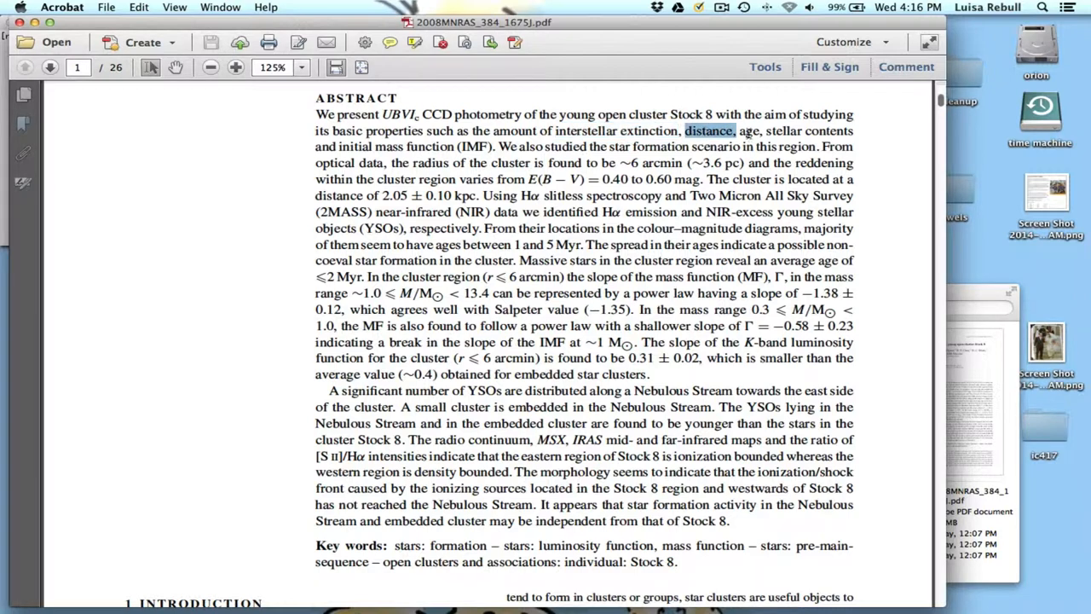
{"action": "double_click", "coordinate": [783, 131]}
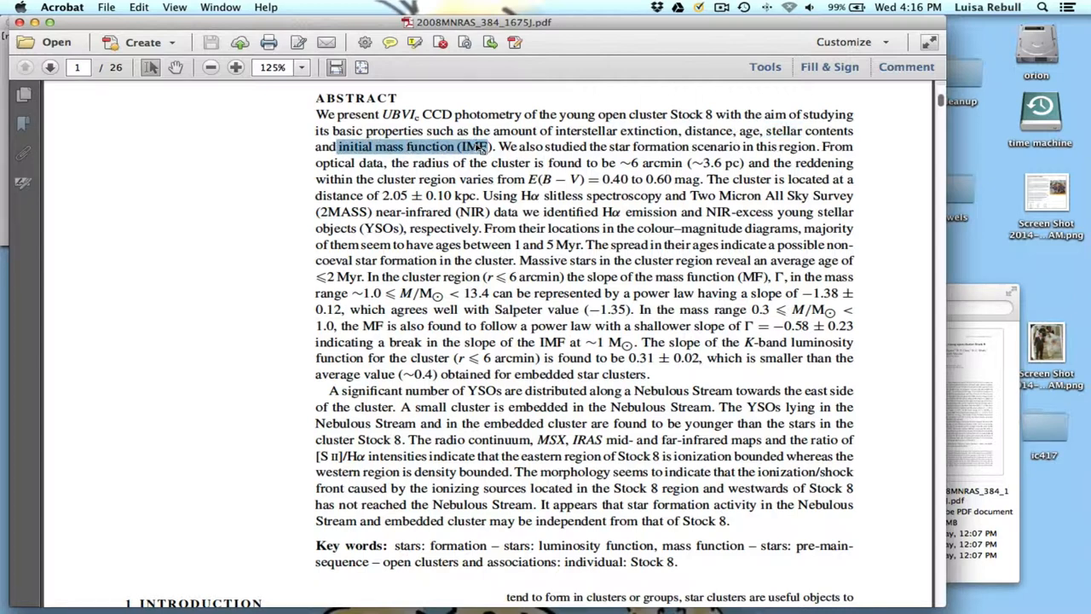
{"action": "mouse_move", "coordinate": [478, 152]}
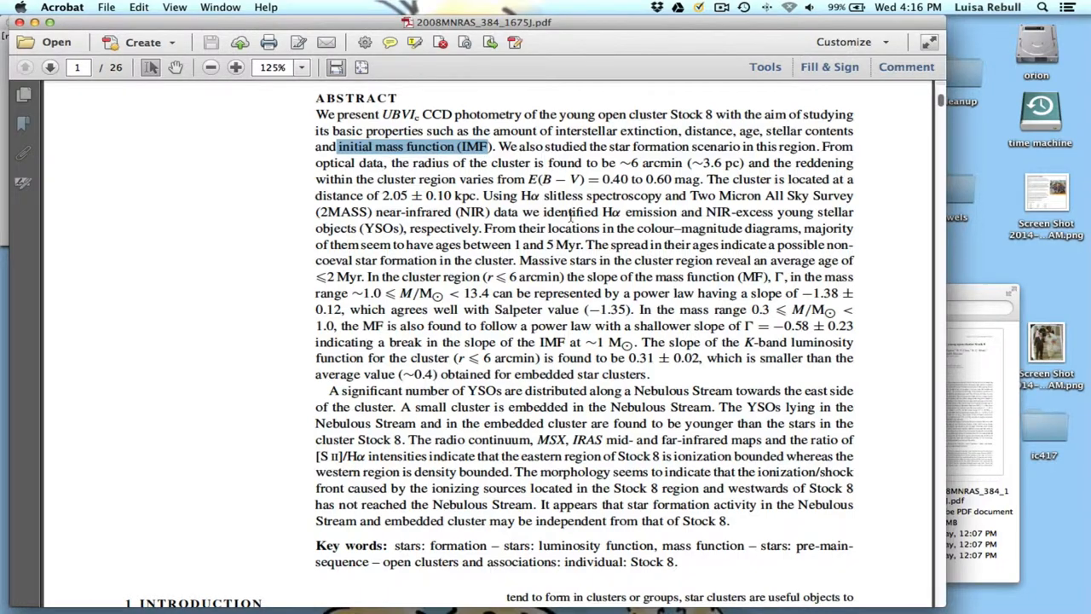
Step: Highlight the mass-function slope sentences, then scroll to the bottom of page 1
{"action": "scroll", "scroll_direction": "down", "scroll_amount": 3}
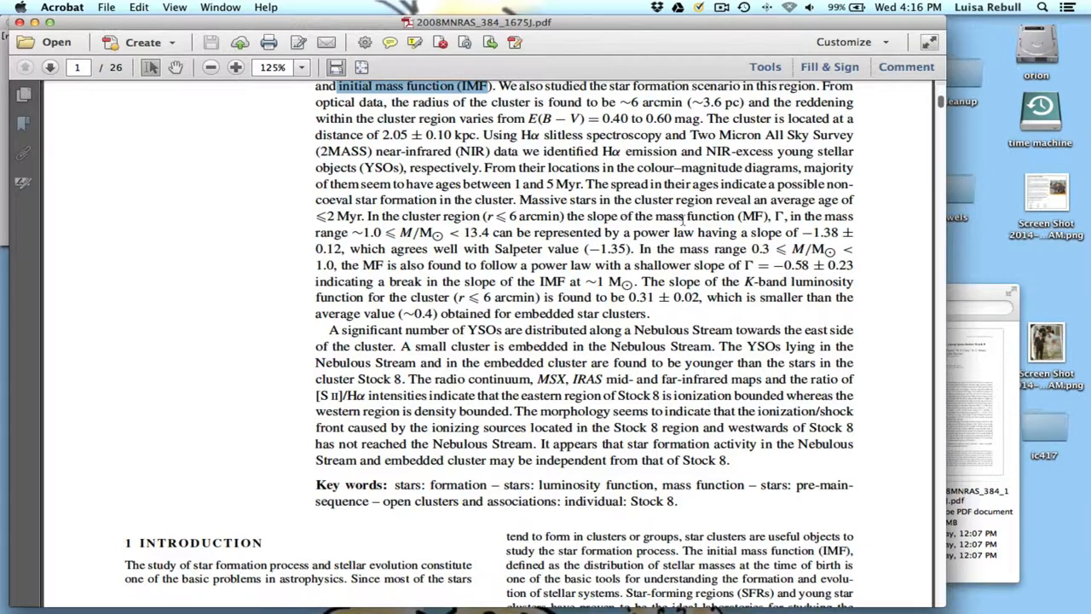
{"action": "left_click_drag", "start_coordinate": [684, 216], "coordinate": [852, 282]}
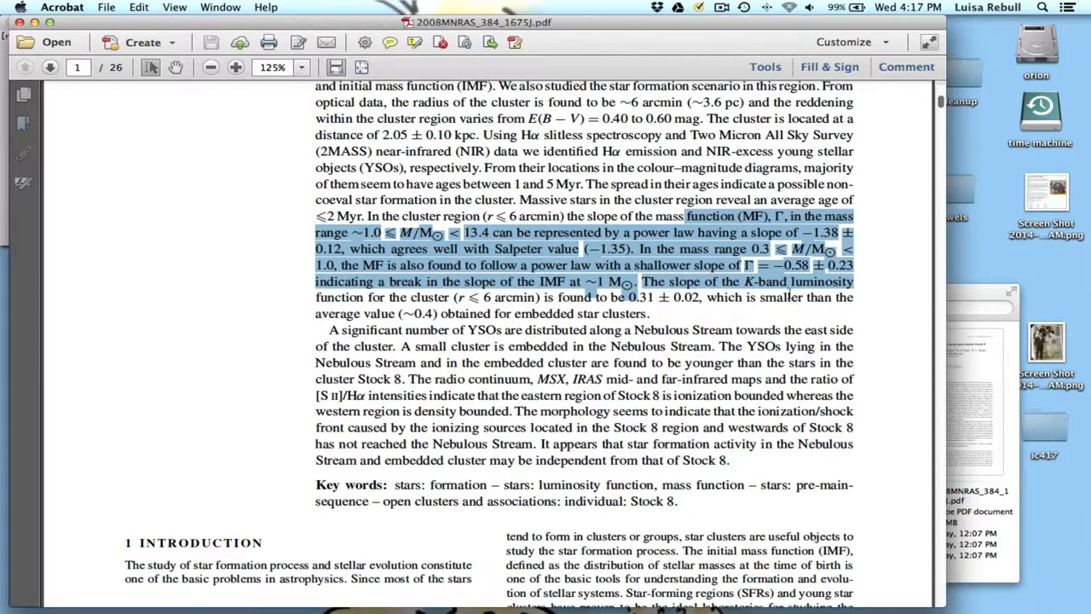
{"action": "mouse_move", "coordinate": [627, 269]}
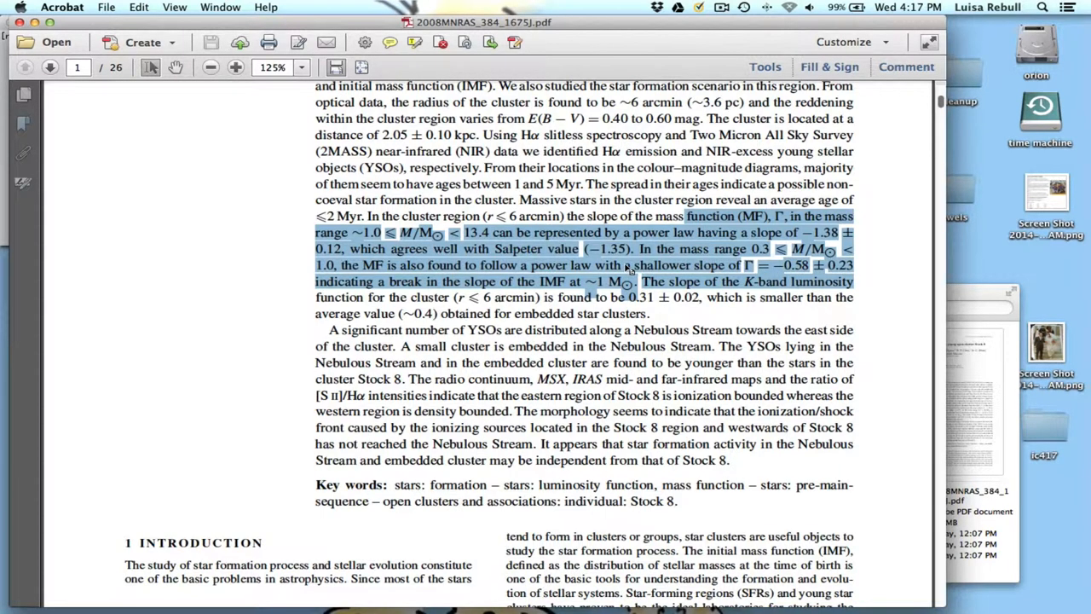
{"action": "scroll", "scroll_direction": "down", "scroll_amount": 3}
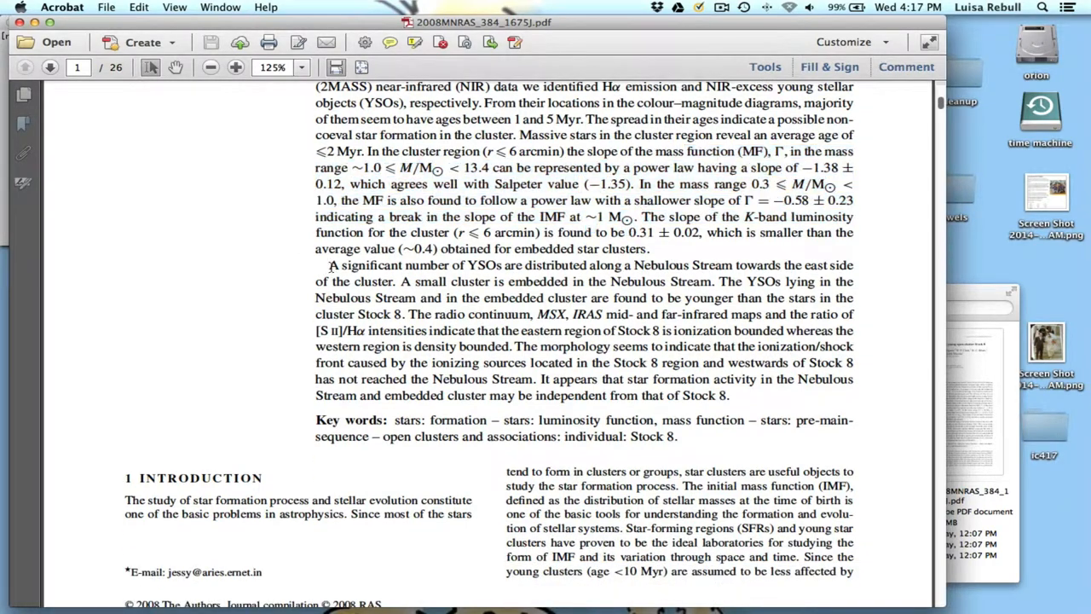
{"action": "scroll", "scroll_direction": "down", "scroll_amount": 3}
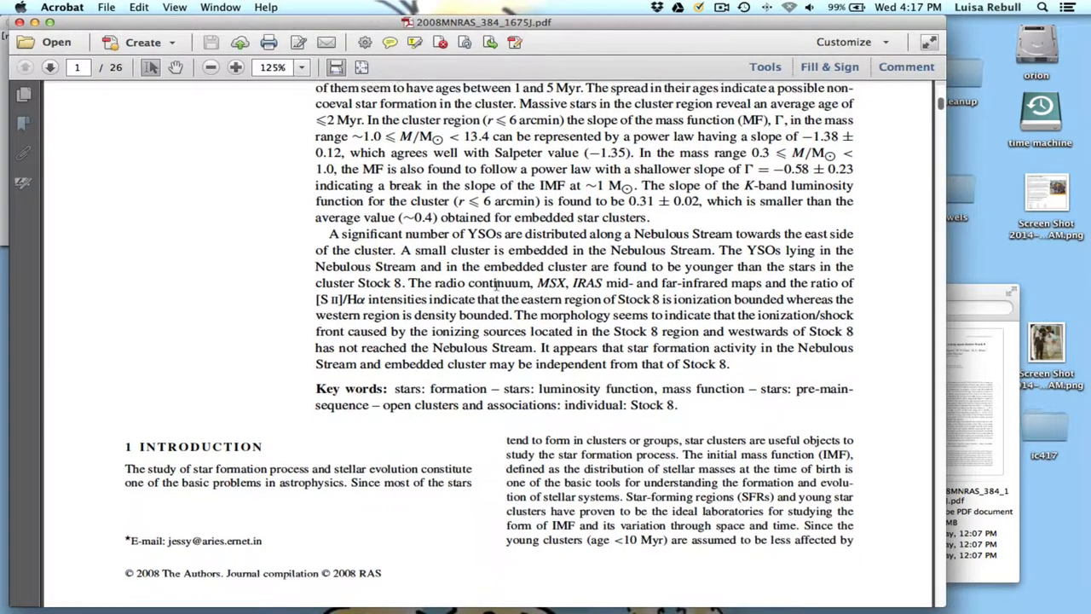
{"action": "scroll", "scroll_direction": "down", "scroll_amount": 3}
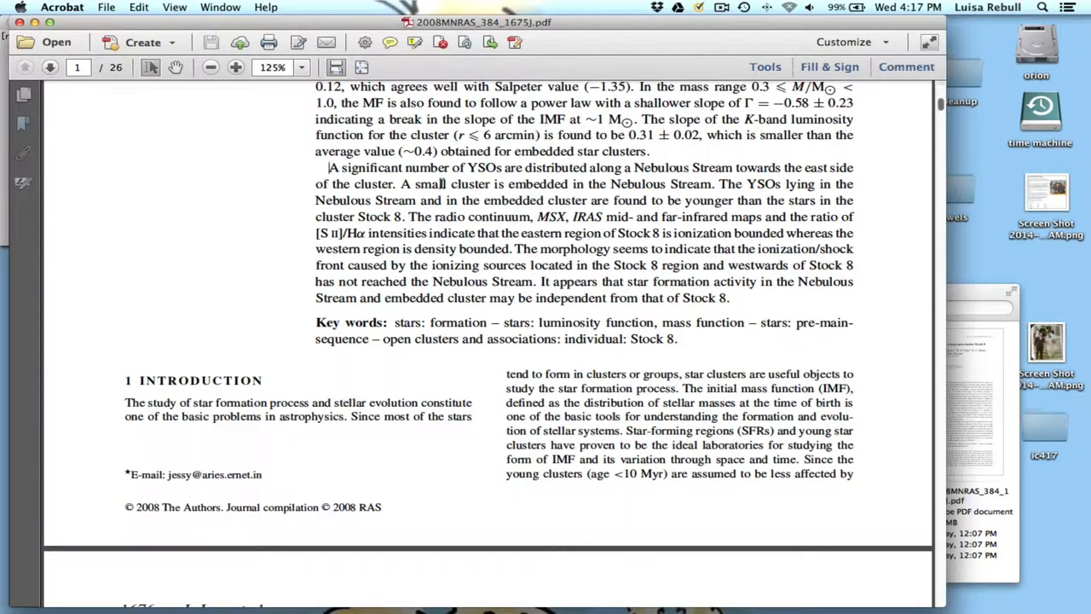
{"action": "mouse_move", "coordinate": [481, 207]}
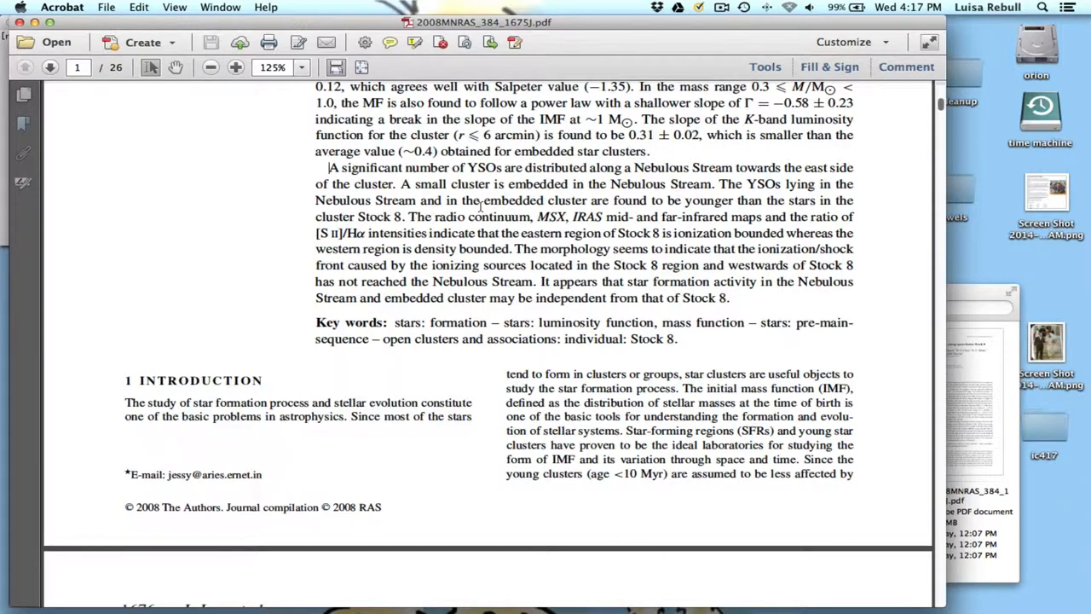
Step: Scroll through page 2's introduction and Observations section until the top of Fig. 1 appears
{"action": "scroll", "scroll_direction": "down", "scroll_amount": 3}
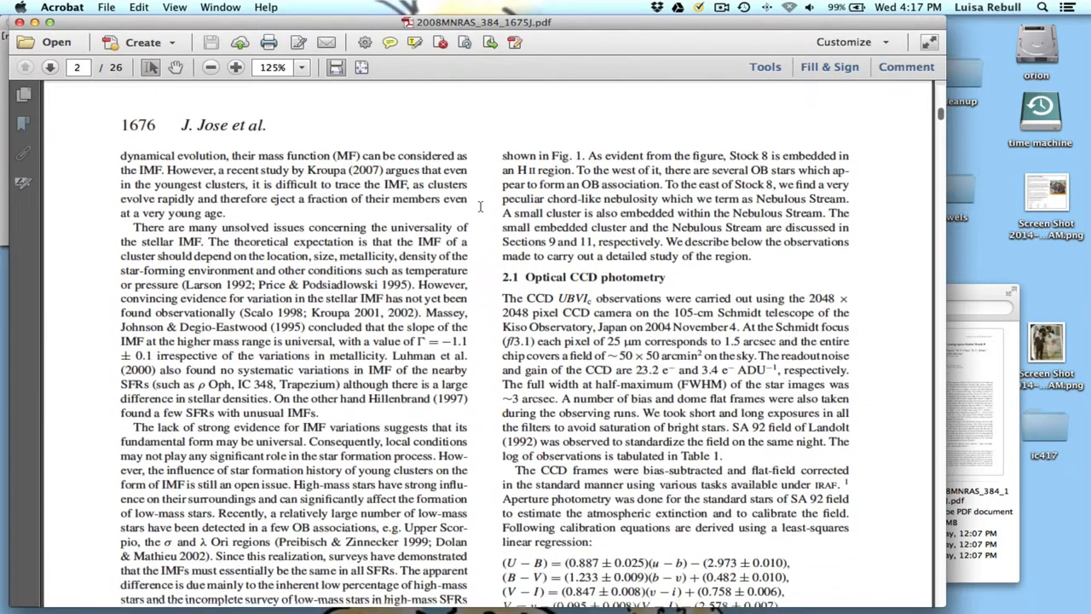
{"action": "scroll", "scroll_direction": "up", "scroll_amount": 3}
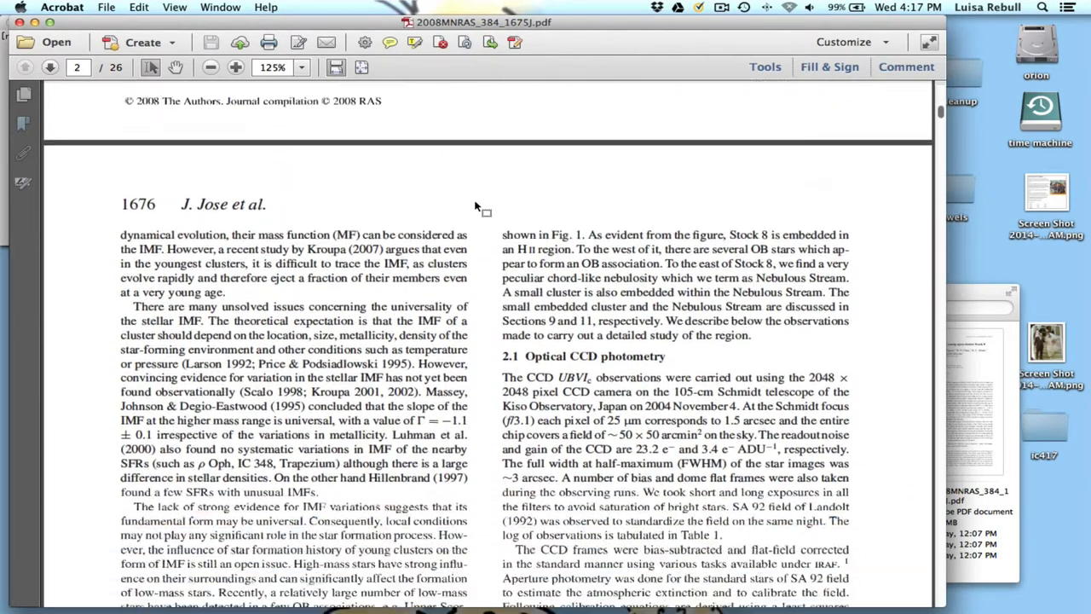
{"action": "scroll", "scroll_direction": "down", "scroll_amount": 3}
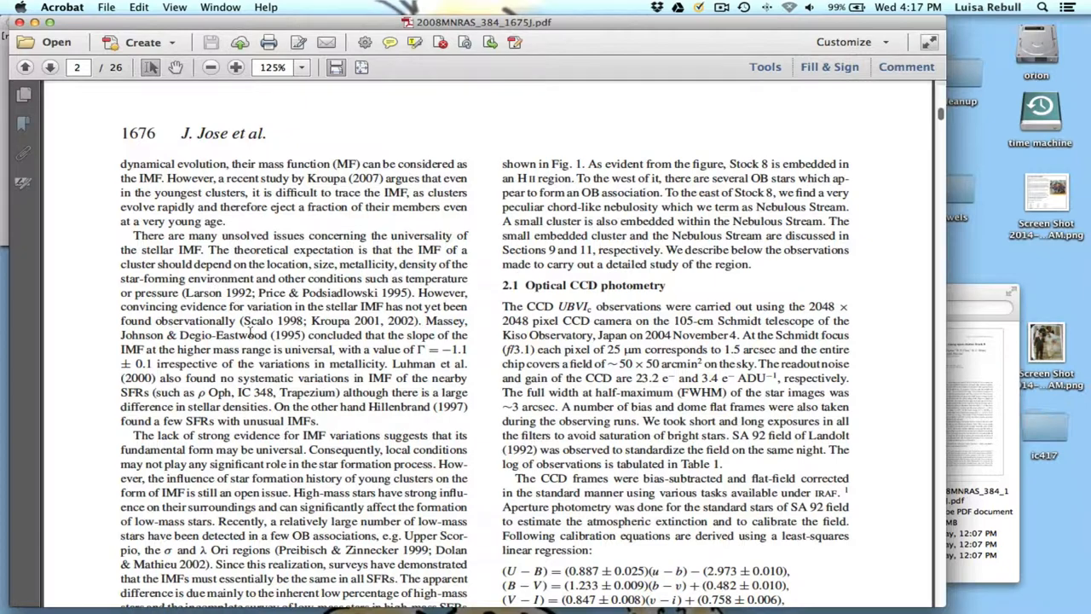
{"action": "scroll", "scroll_direction": "down", "scroll_amount": 3}
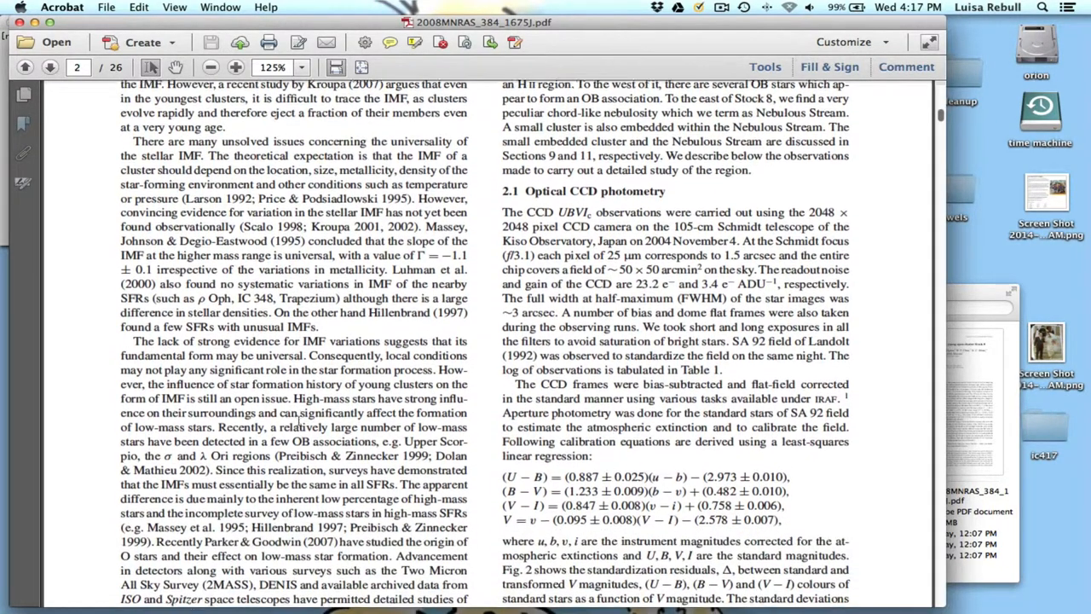
{"action": "scroll", "scroll_direction": "down", "scroll_amount": 3}
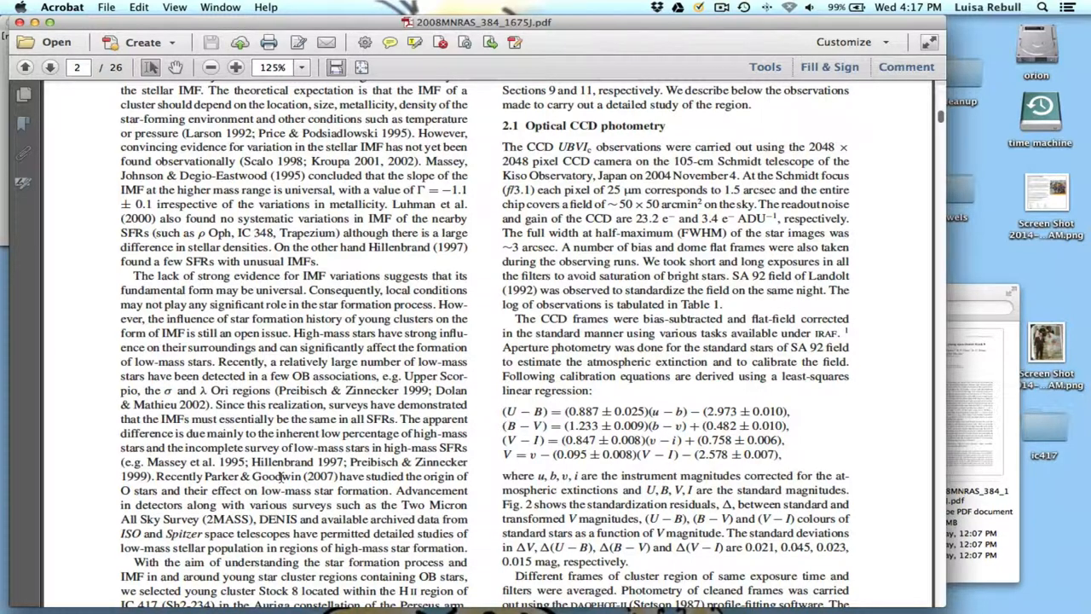
{"action": "scroll", "scroll_direction": "down", "scroll_amount": 3}
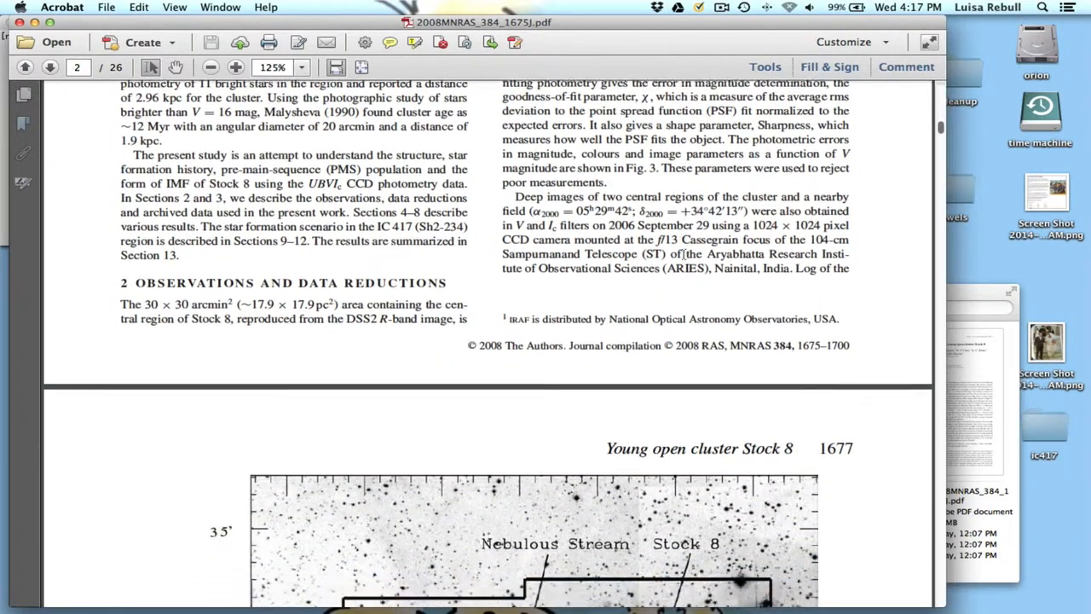
{"action": "scroll", "scroll_direction": "down", "scroll_amount": 3}
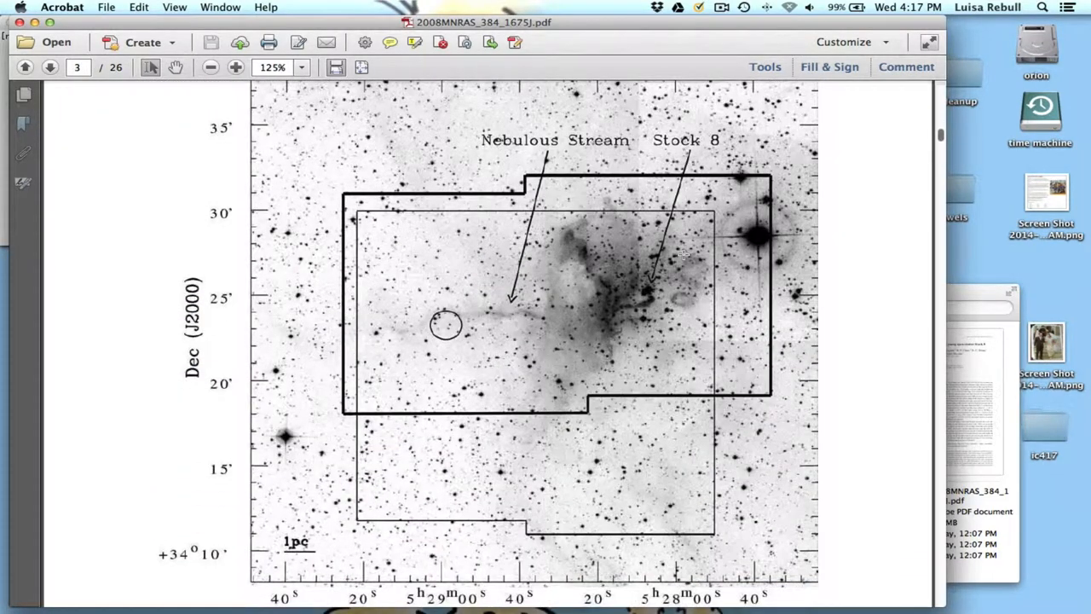
{"action": "mouse_move", "coordinate": [644, 302]}
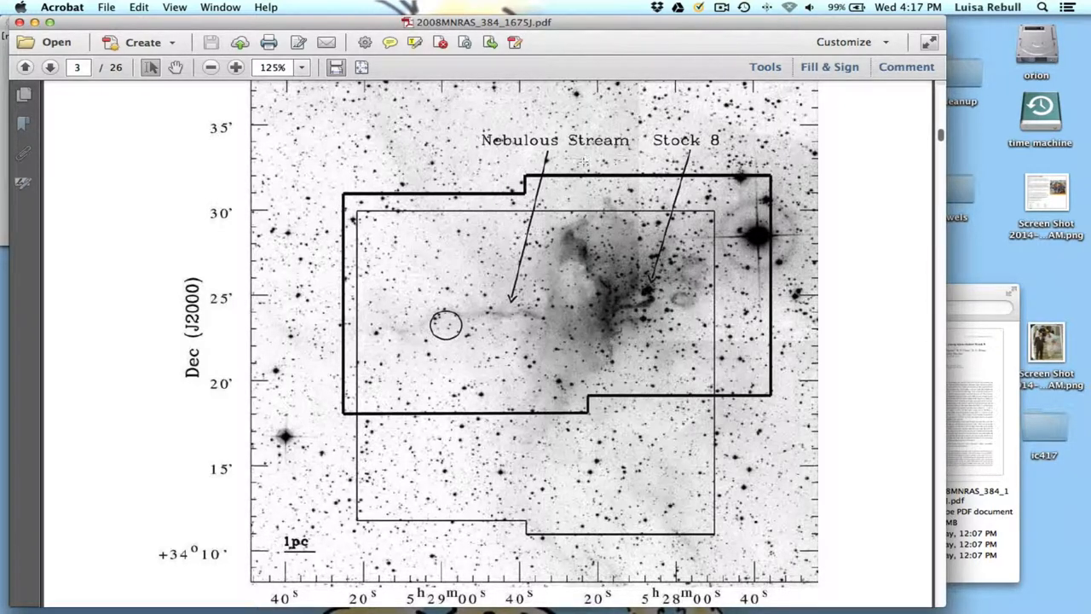
{"action": "mouse_move", "coordinate": [640, 281]}
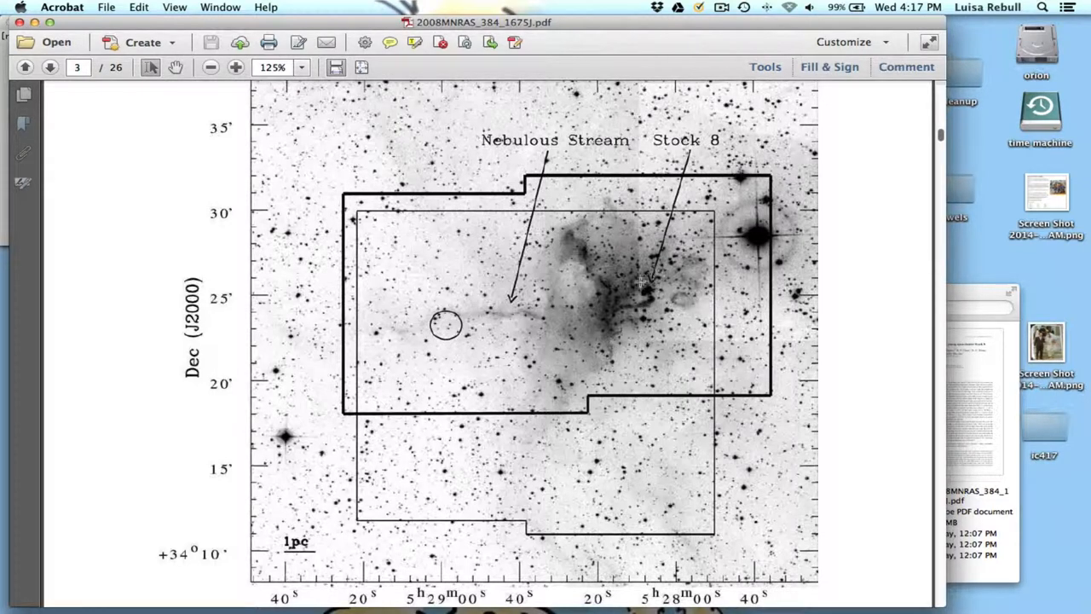
{"action": "mouse_move", "coordinate": [623, 262]}
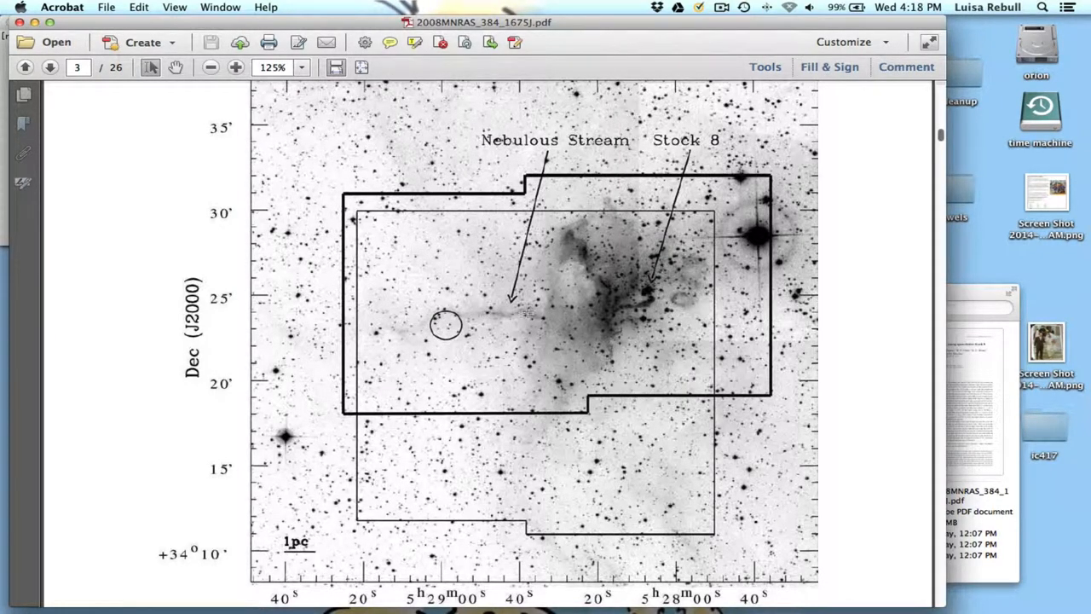
{"action": "scroll", "scroll_direction": "down", "scroll_amount": 3}
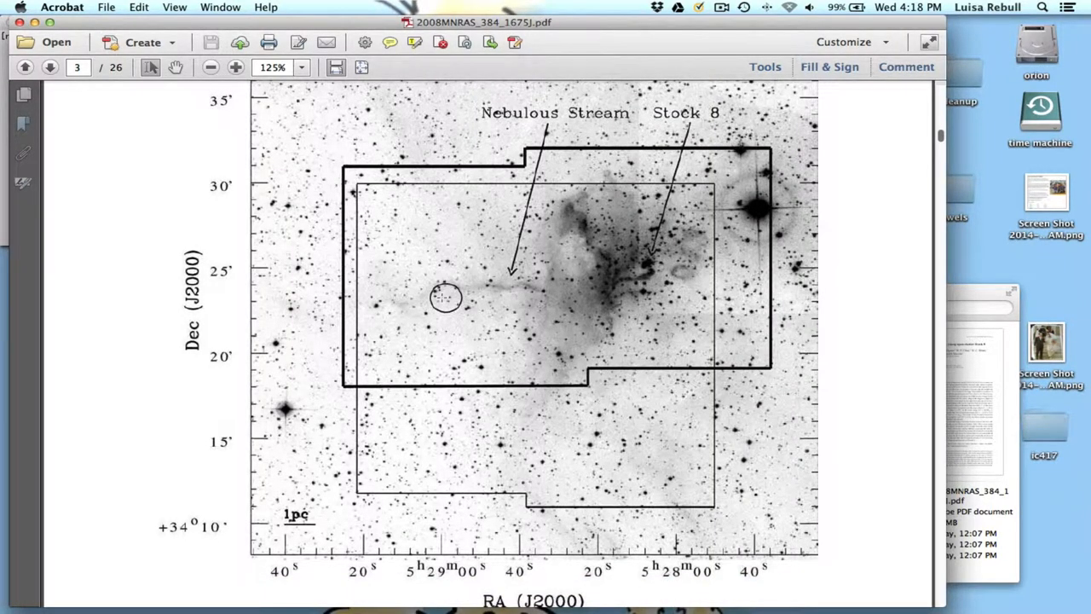
{"action": "mouse_move", "coordinate": [442, 297]}
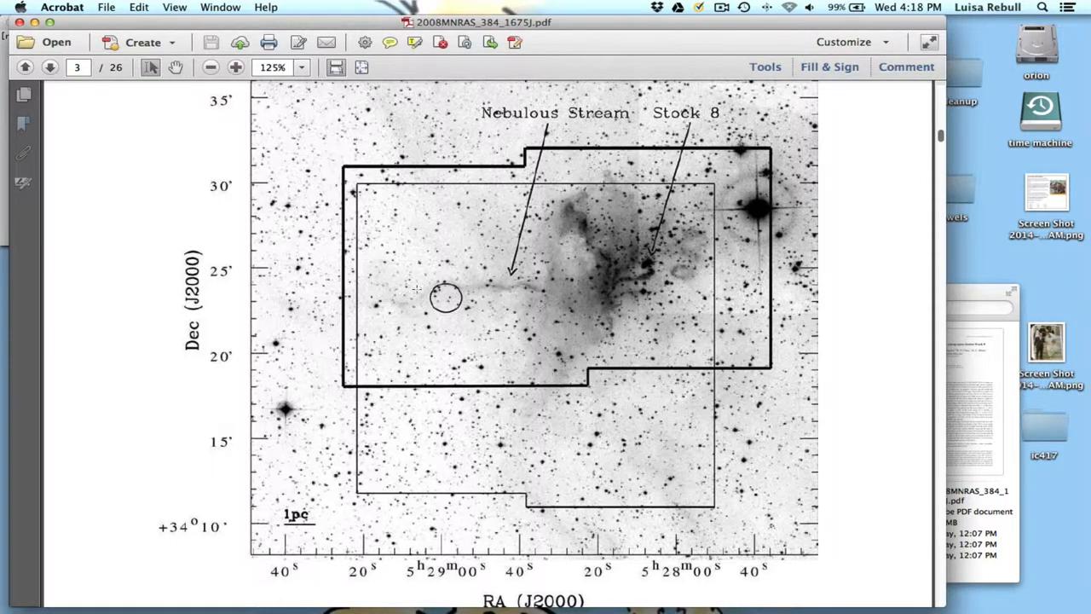
{"action": "mouse_move", "coordinate": [448, 290]}
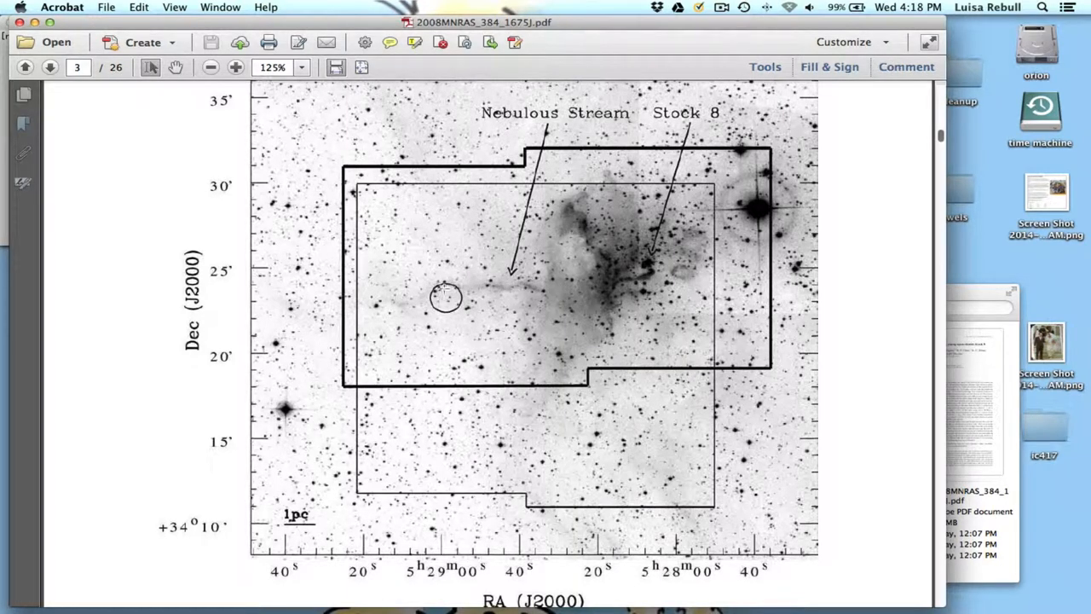
{"action": "mouse_move", "coordinate": [546, 297]}
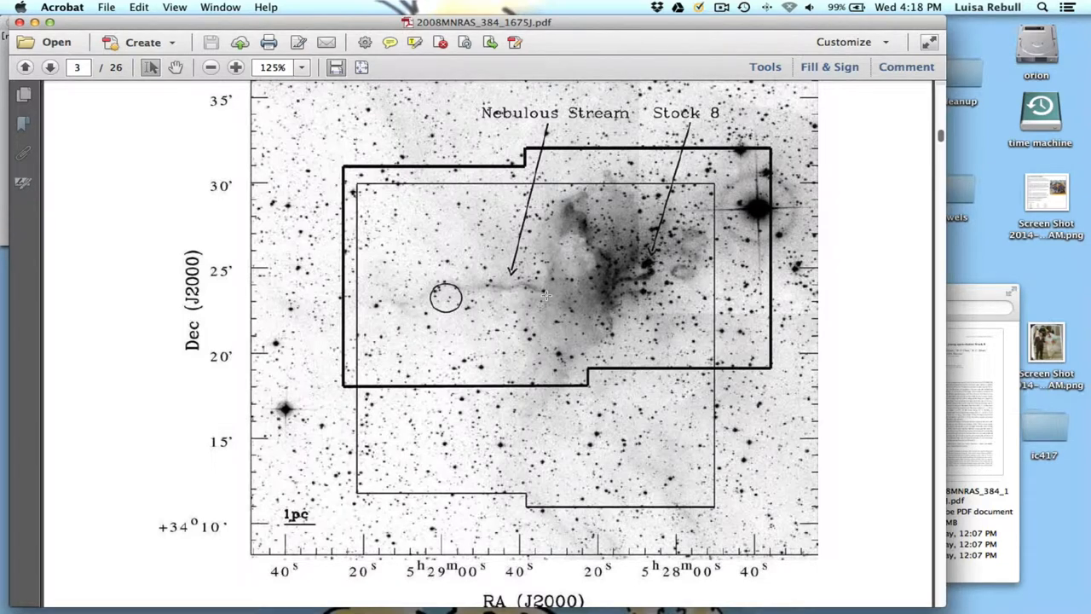
Step: Scroll back and forth around Figure 1 until its caption is visible below the image
{"action": "scroll", "scroll_direction": "down", "scroll_amount": 3}
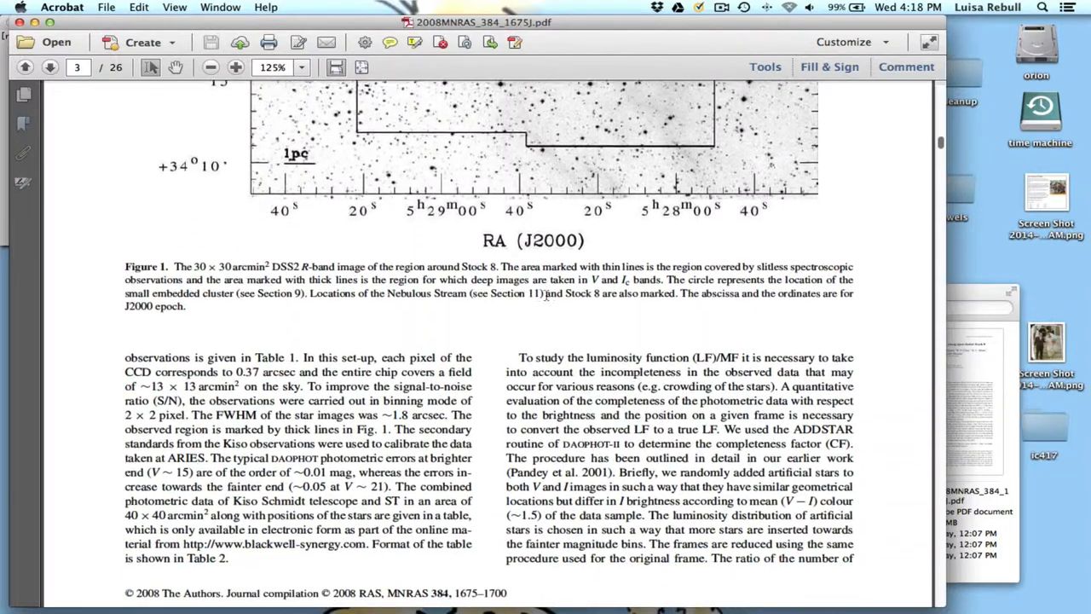
{"action": "scroll", "scroll_direction": "down", "scroll_amount": 3}
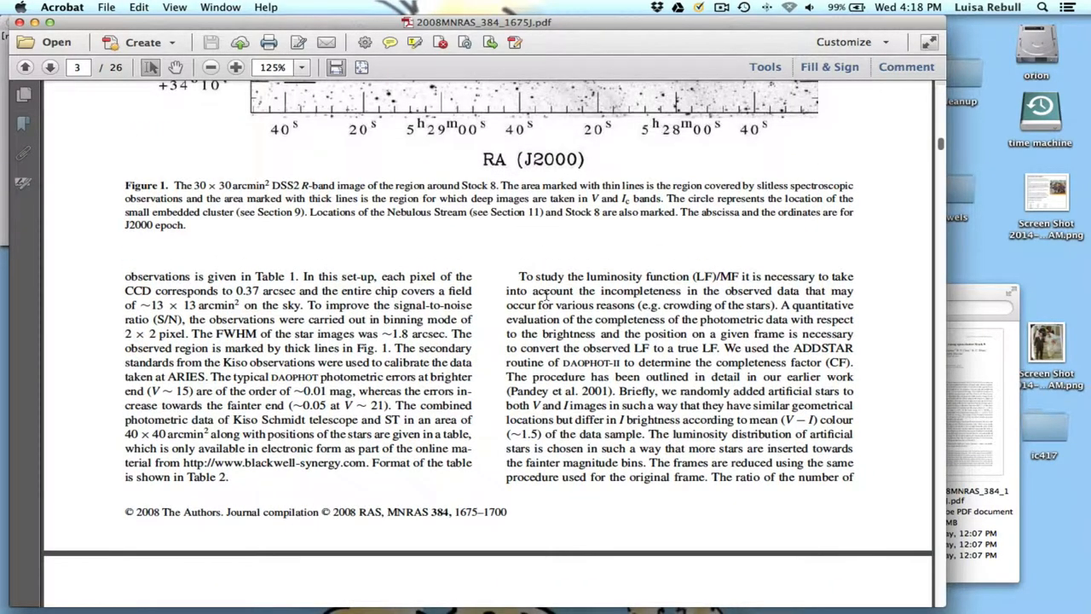
{"action": "scroll", "scroll_direction": "up", "scroll_amount": 3}
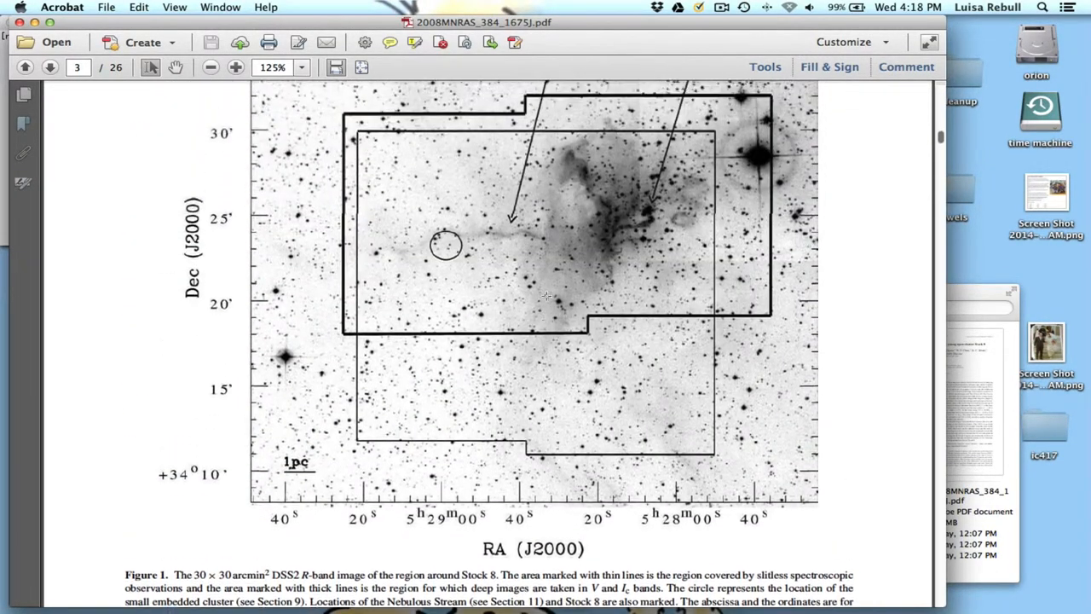
{"action": "scroll", "scroll_direction": "up", "scroll_amount": 3}
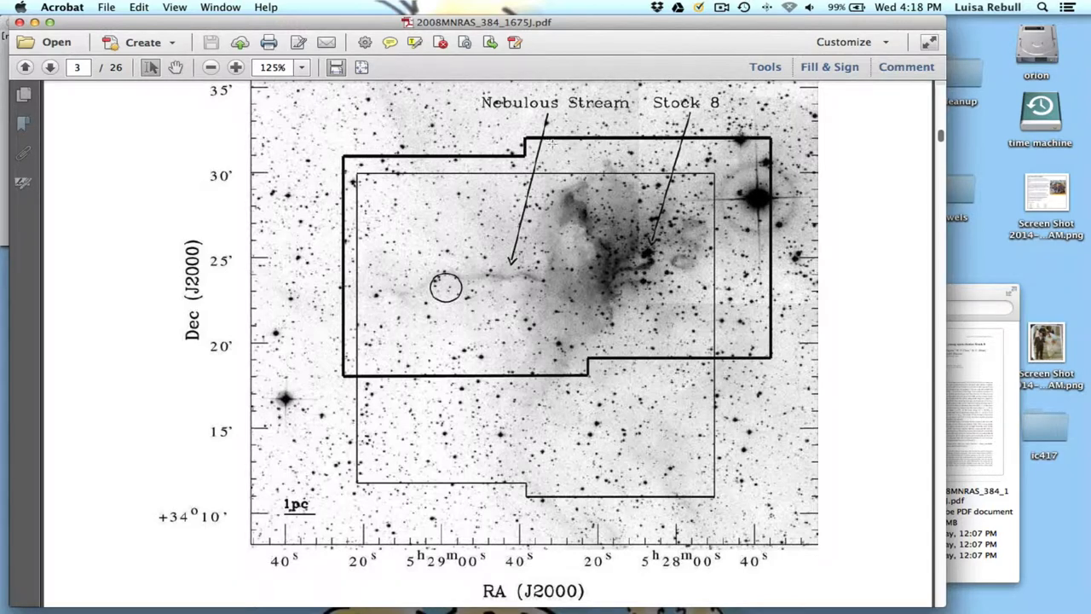
{"action": "scroll", "scroll_direction": "down", "scroll_amount": 3}
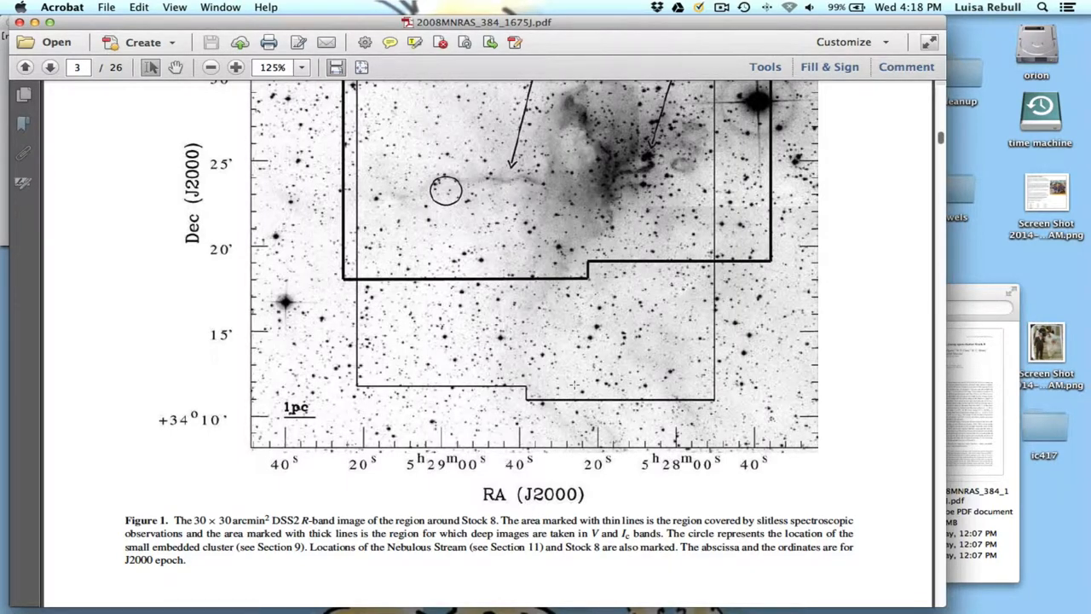
{"action": "mouse_move", "coordinate": [335, 462]}
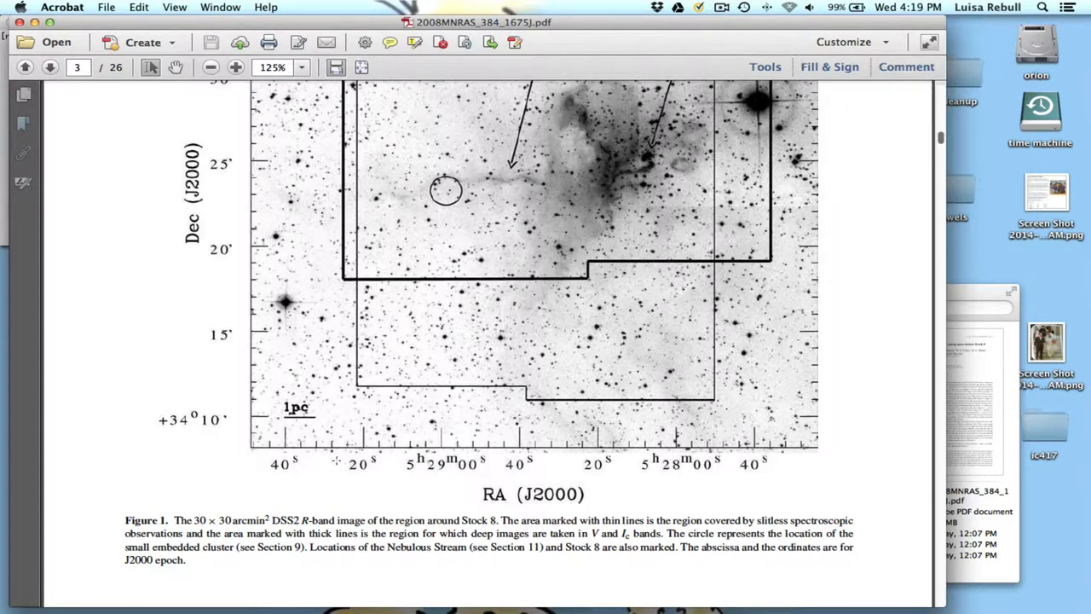
{"action": "scroll", "scroll_direction": "up", "scroll_amount": 3}
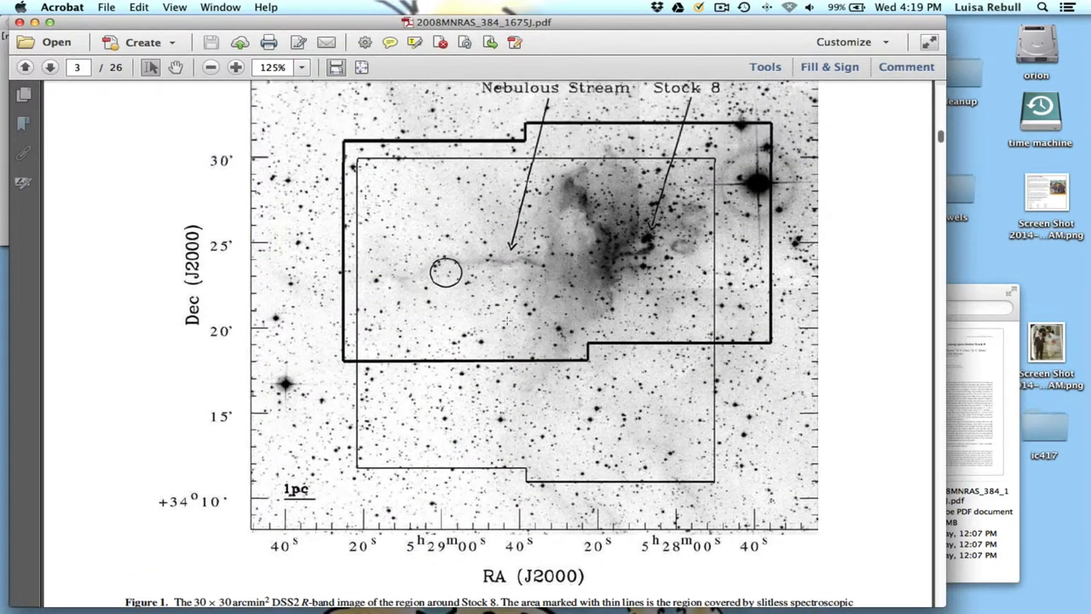
{"action": "scroll", "scroll_direction": "up", "scroll_amount": 3}
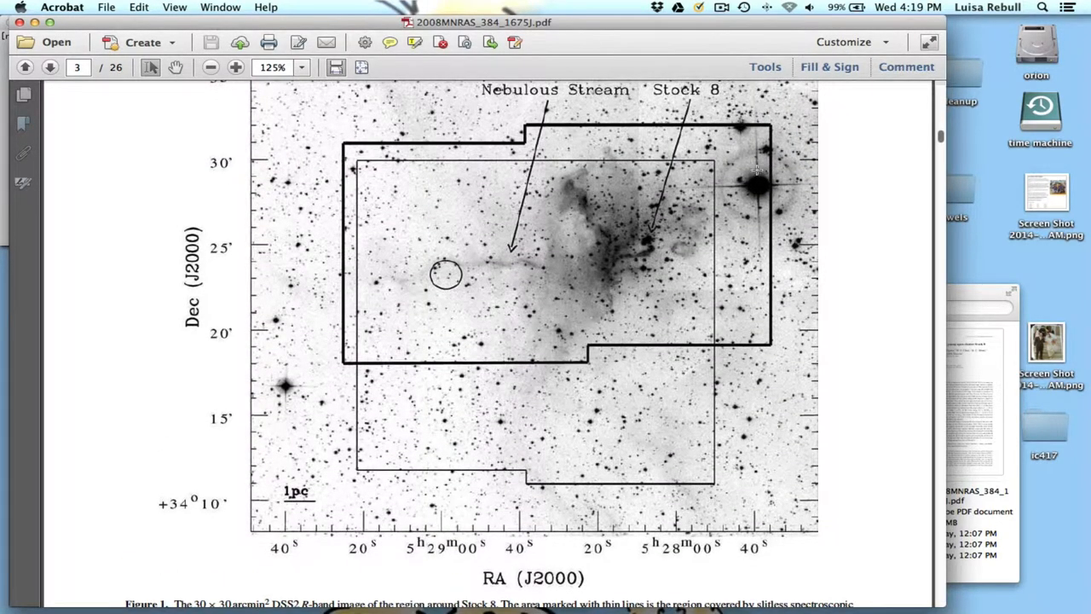
{"action": "mouse_move", "coordinate": [437, 142]}
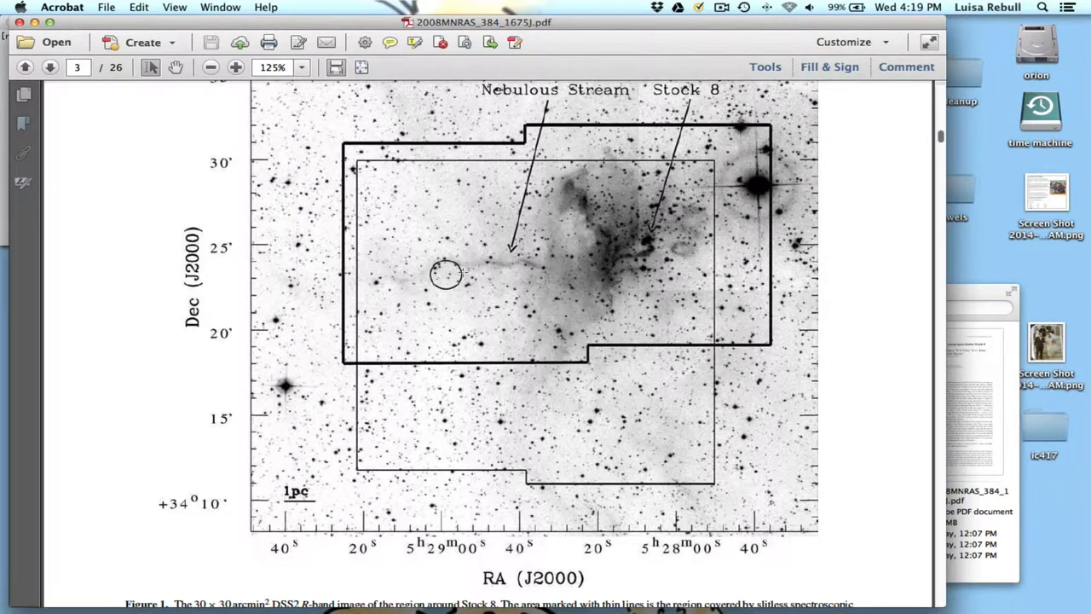
{"action": "mouse_move", "coordinate": [608, 262]}
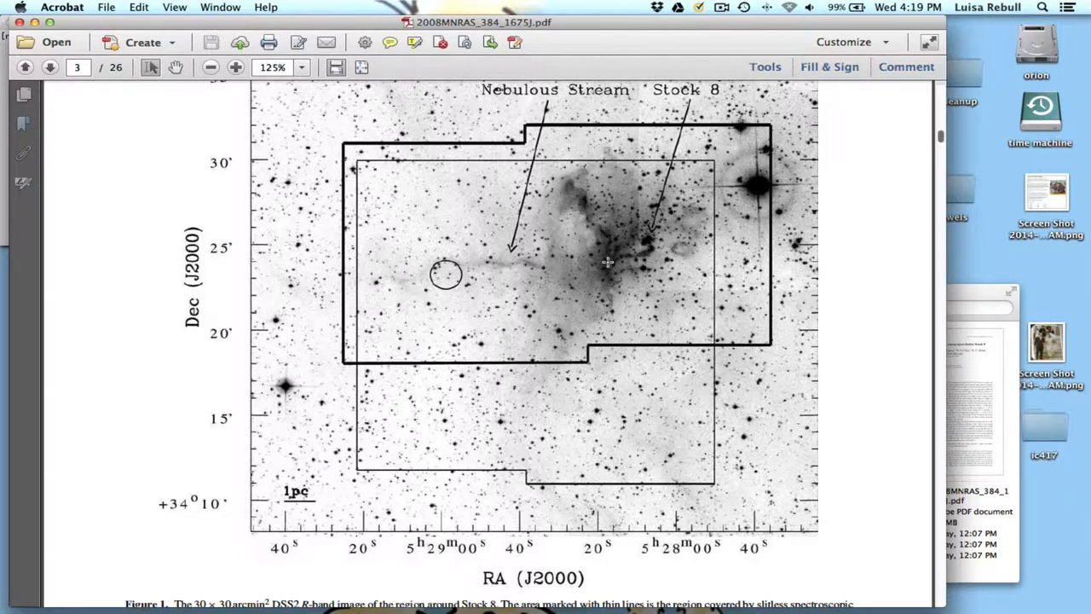
{"action": "mouse_move", "coordinate": [625, 217]}
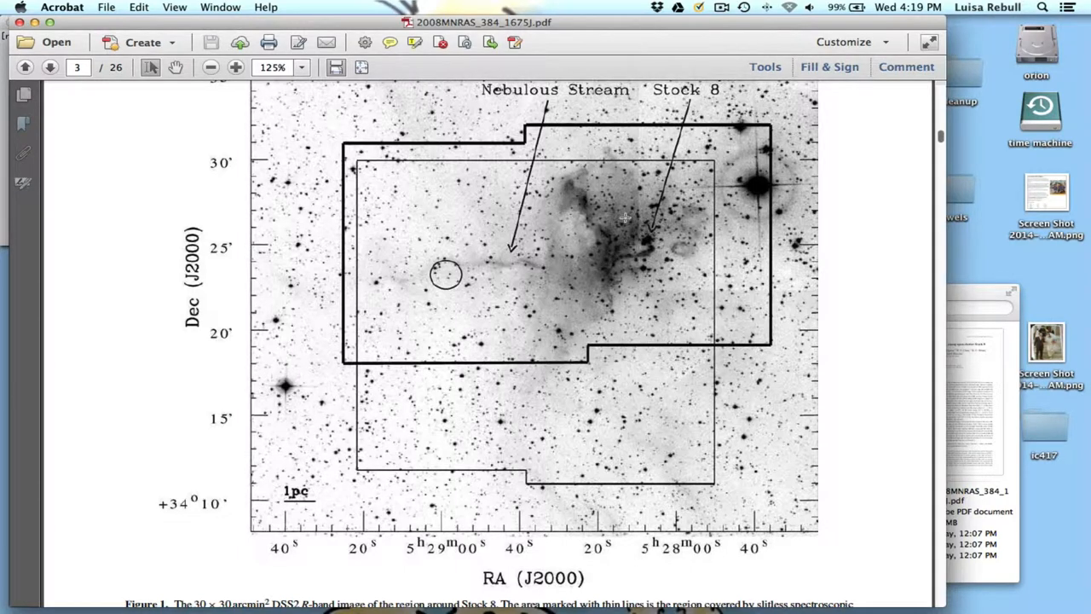
{"action": "mouse_move", "coordinate": [635, 258]}
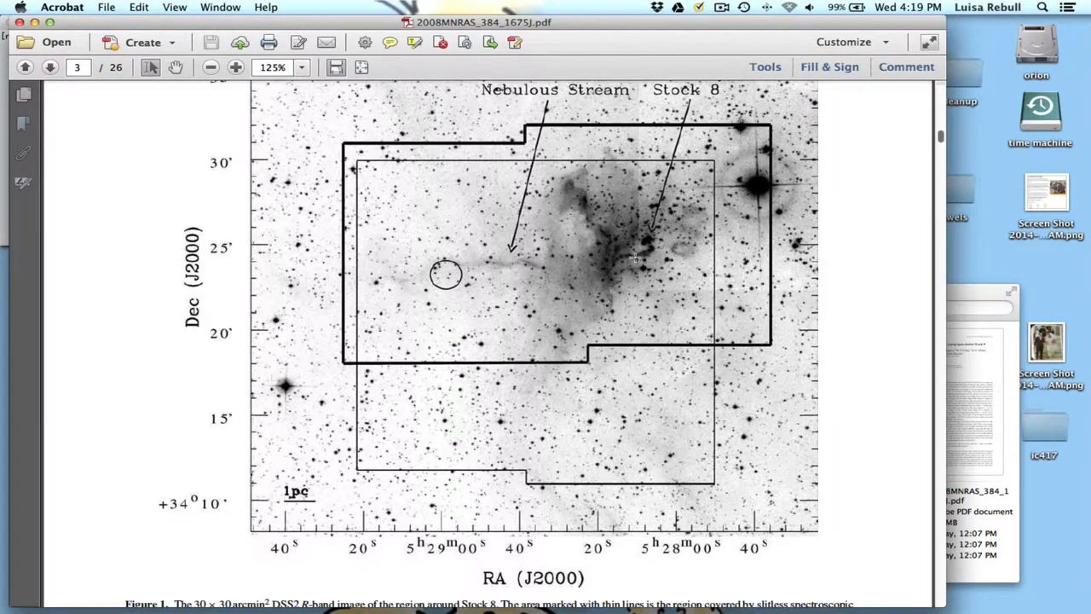
{"action": "mouse_move", "coordinate": [643, 222]}
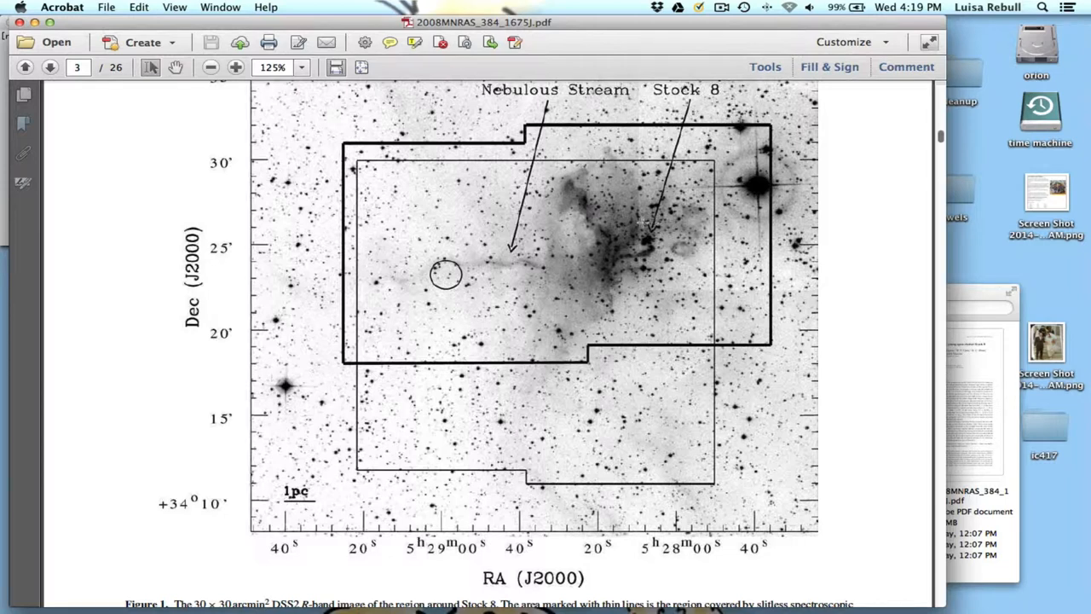
{"action": "mouse_move", "coordinate": [543, 266]}
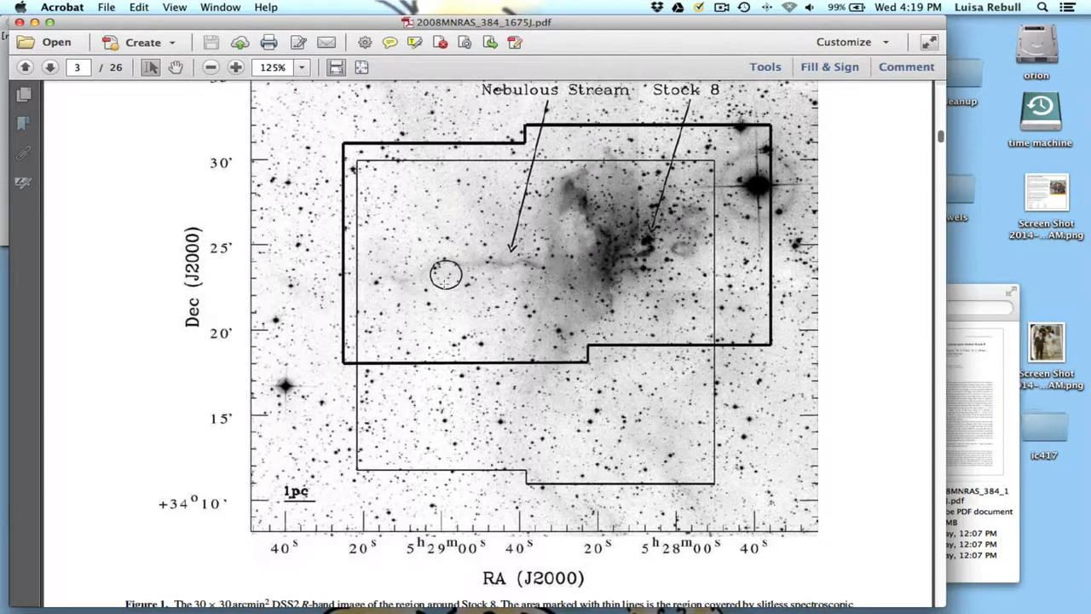
{"action": "scroll", "scroll_direction": "down", "scroll_amount": 3}
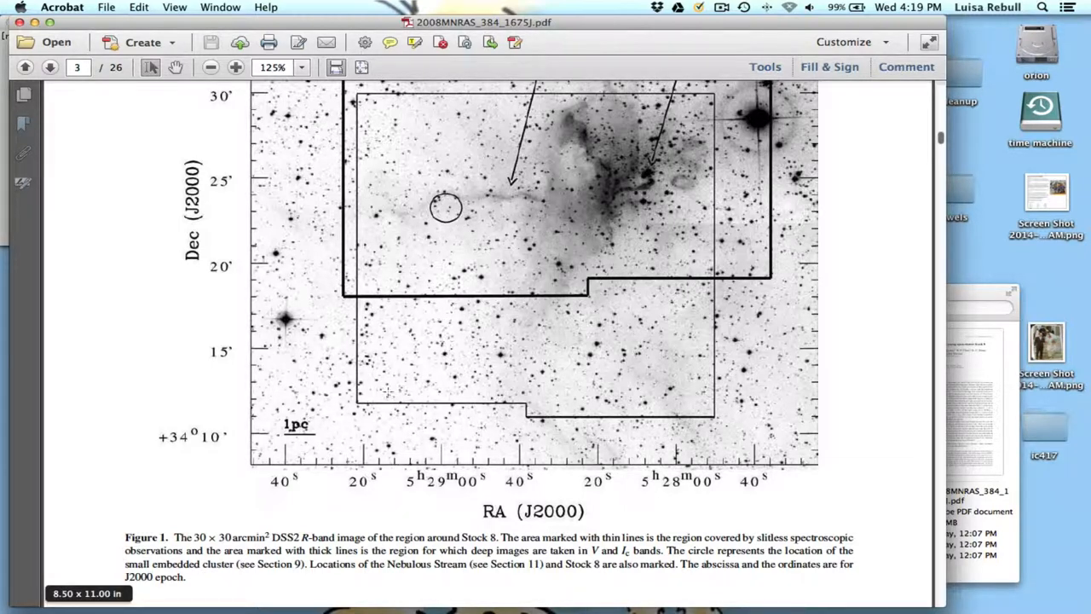
{"action": "mouse_move", "coordinate": [400, 153]}
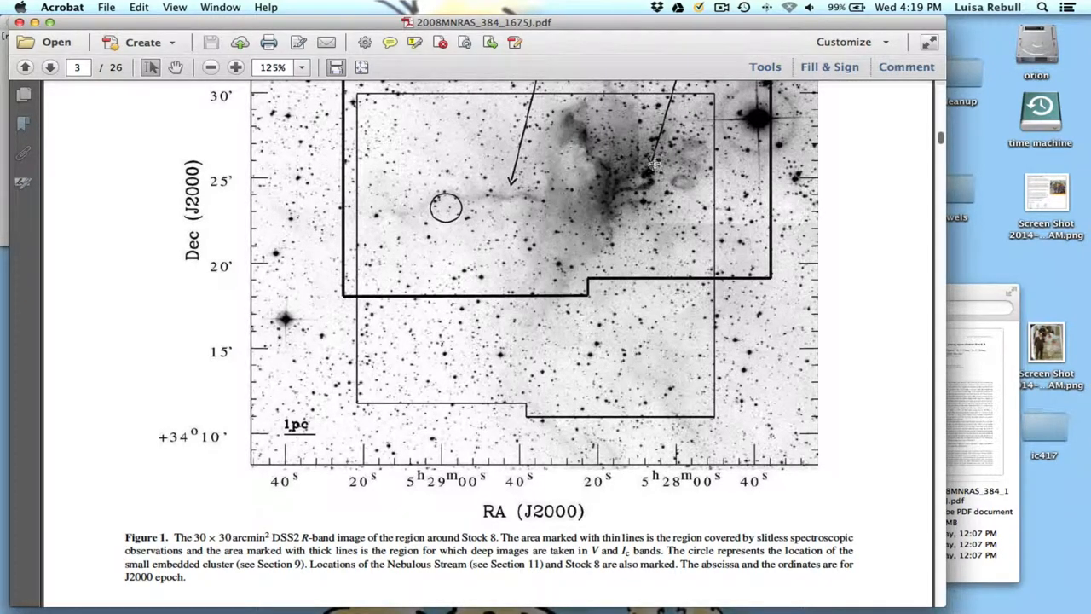
{"action": "mouse_move", "coordinate": [558, 189]}
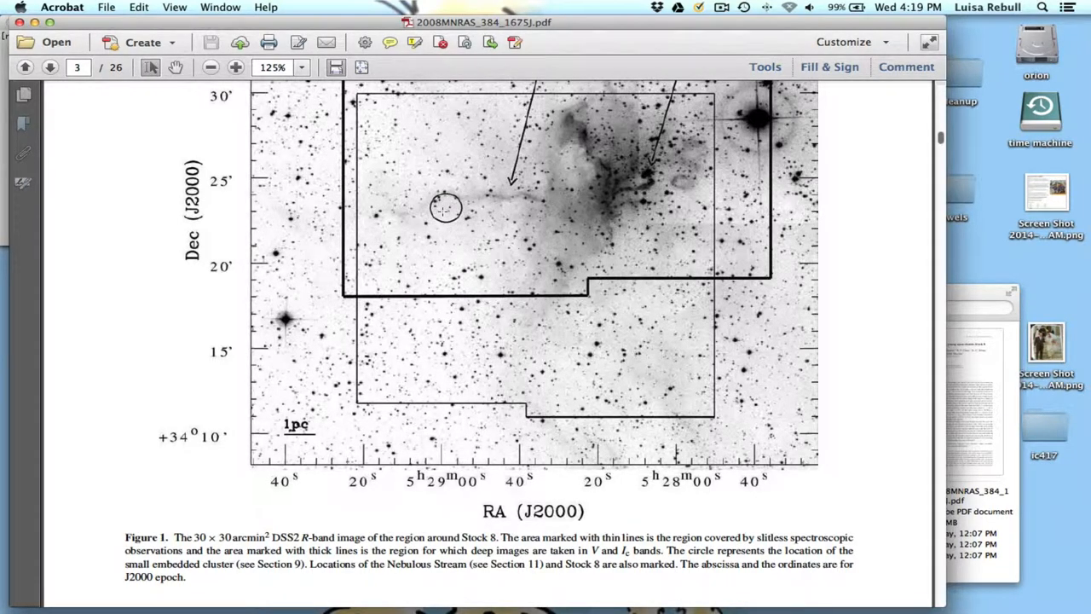
{"action": "mouse_move", "coordinate": [559, 304]}
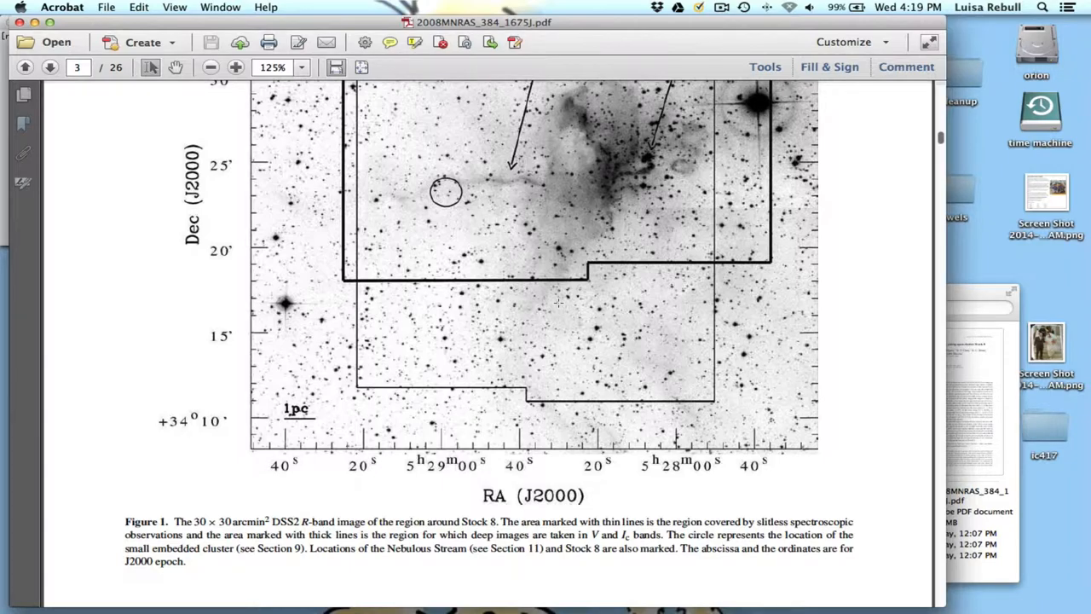
Step: Scroll back up to show the whole Figure 1 image with Nebulous Stream and Stock 8 labels
{"action": "scroll", "scroll_direction": "down", "scroll_amount": 3}
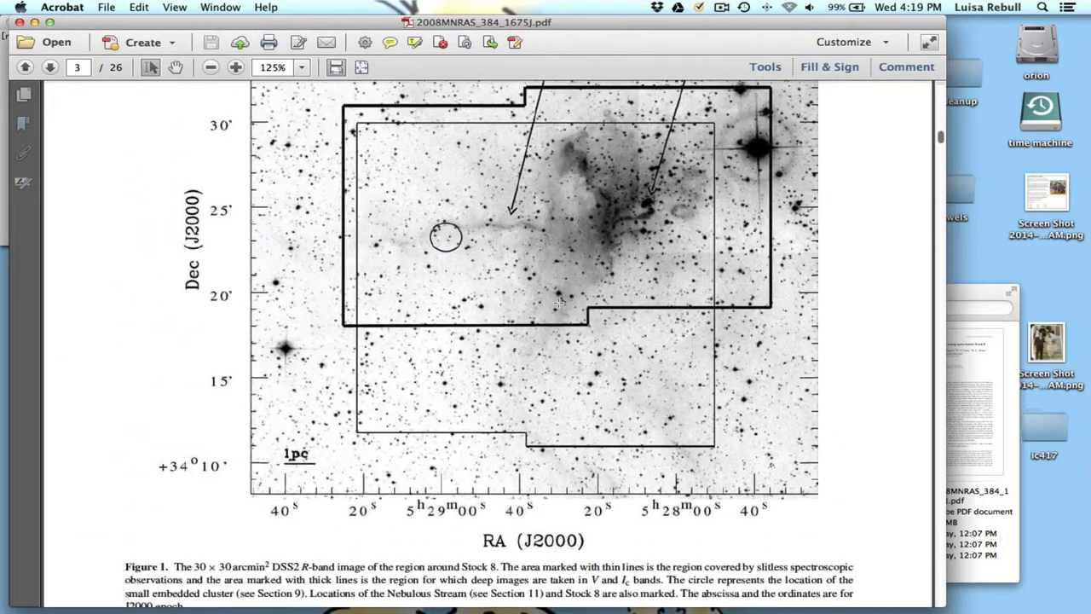
{"action": "scroll", "scroll_direction": "up", "scroll_amount": 3}
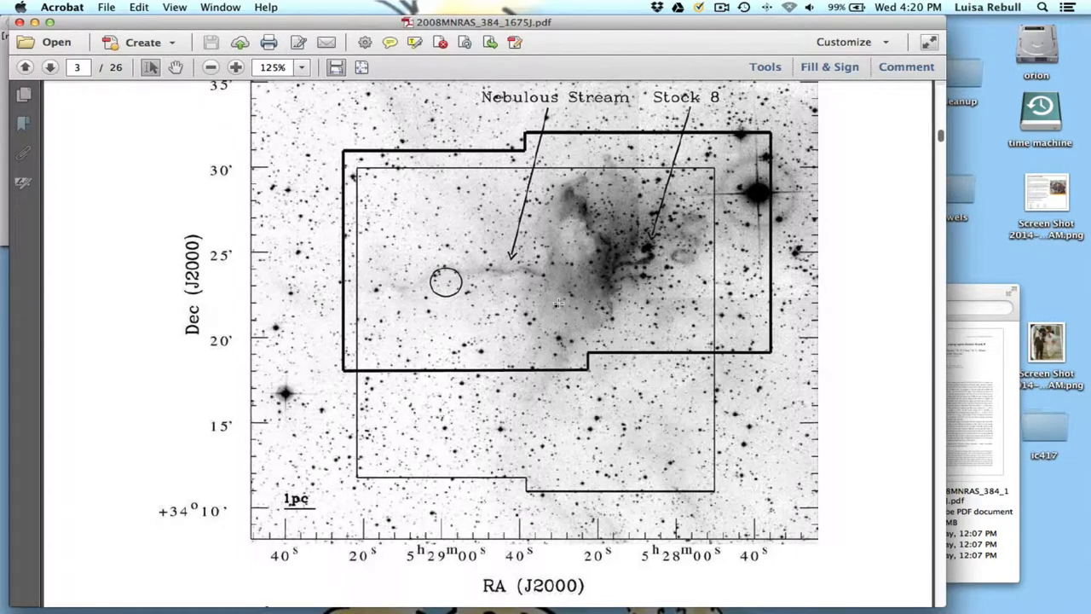
{"action": "mouse_move", "coordinate": [418, 293]}
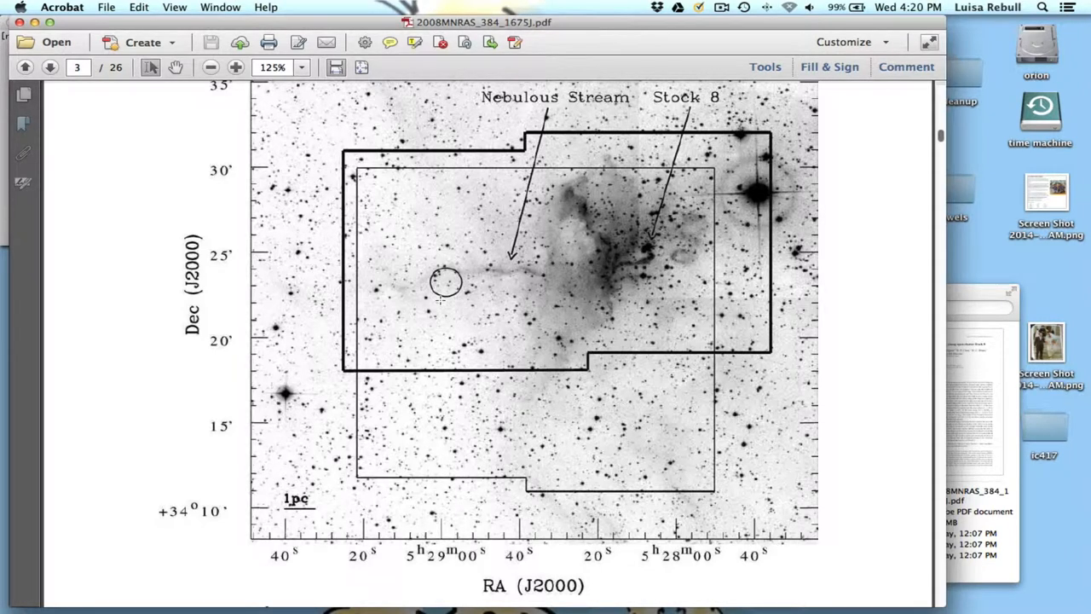
{"action": "mouse_move", "coordinate": [542, 303]}
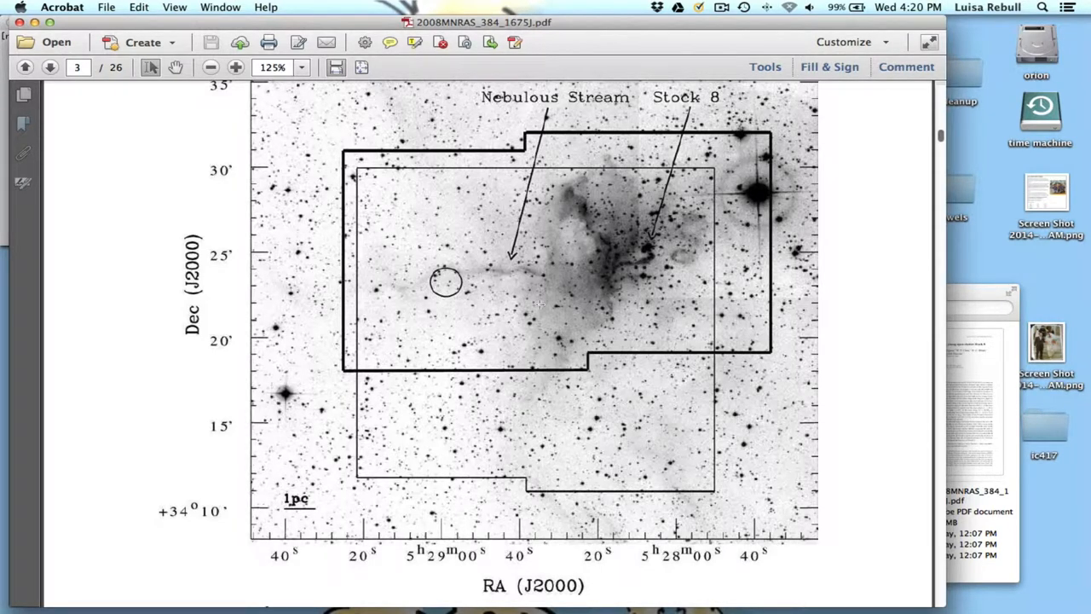
{"action": "mouse_move", "coordinate": [665, 294]}
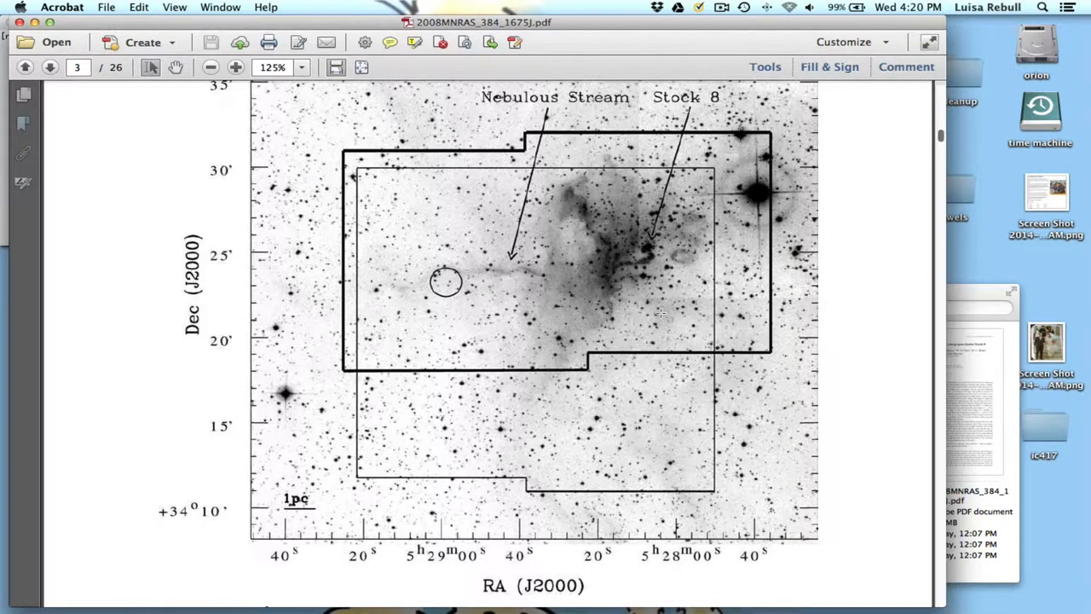
{"action": "scroll", "scroll_direction": "down", "scroll_amount": 3}
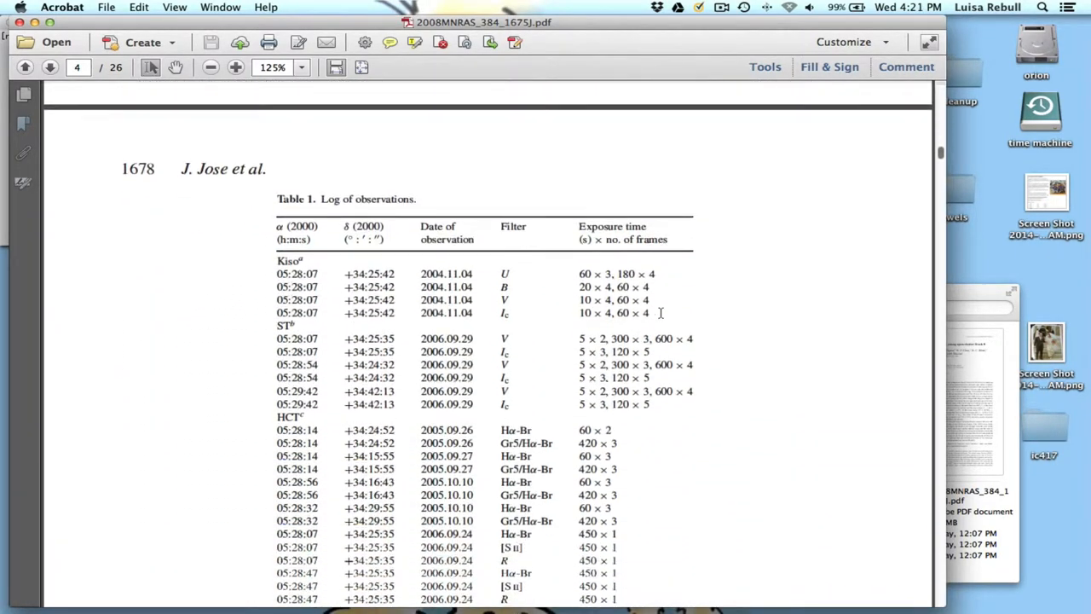
{"action": "scroll", "scroll_direction": "down", "scroll_amount": 3}
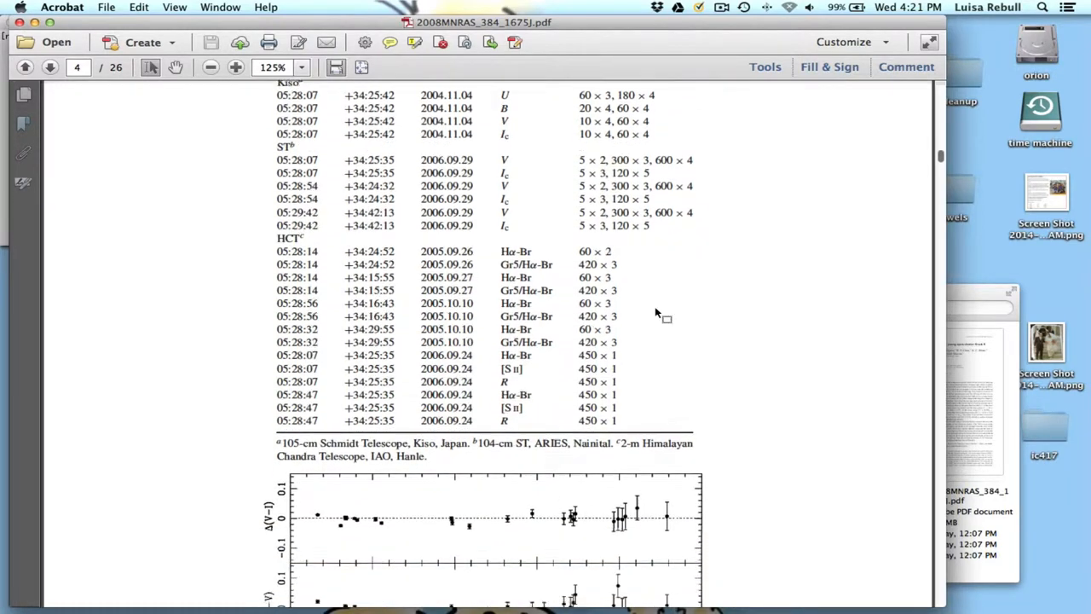
{"action": "scroll", "scroll_direction": "down", "scroll_amount": 3}
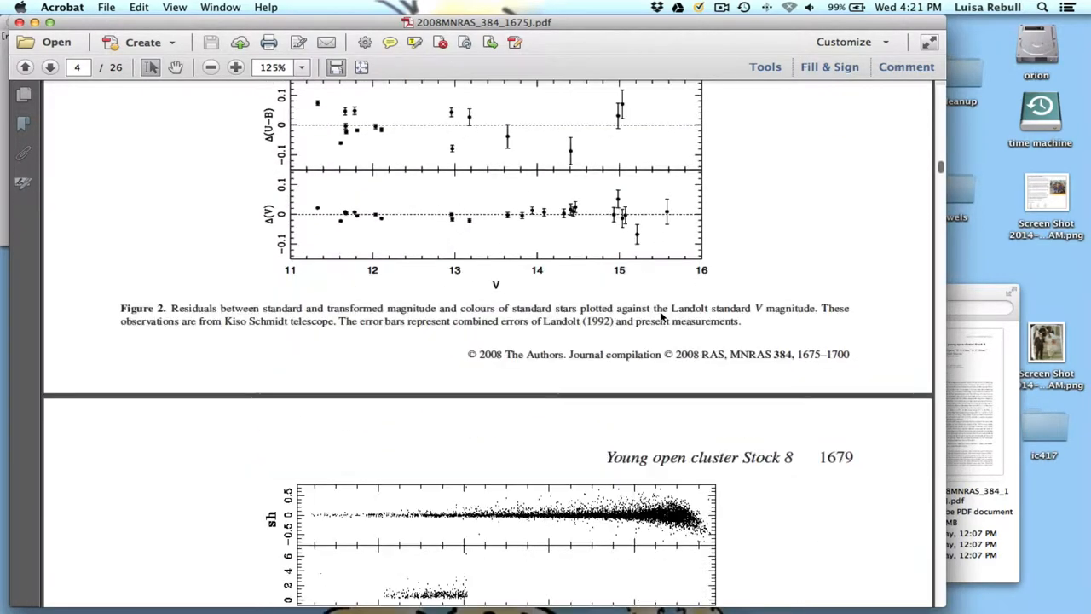
{"action": "scroll", "scroll_direction": "down", "scroll_amount": 3}
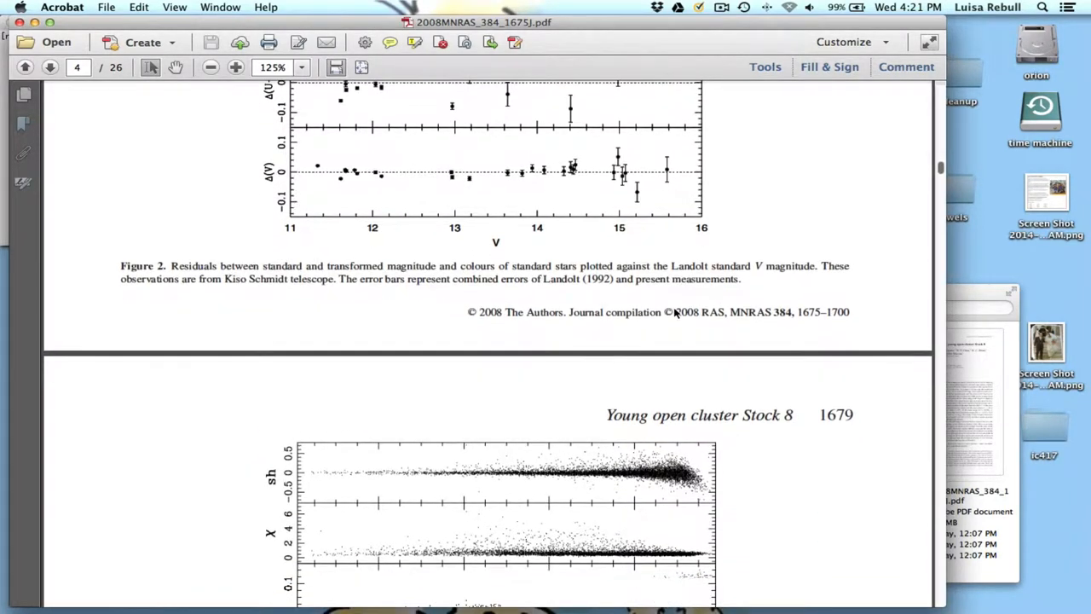
{"action": "left_click", "coordinate": [49, 67]}
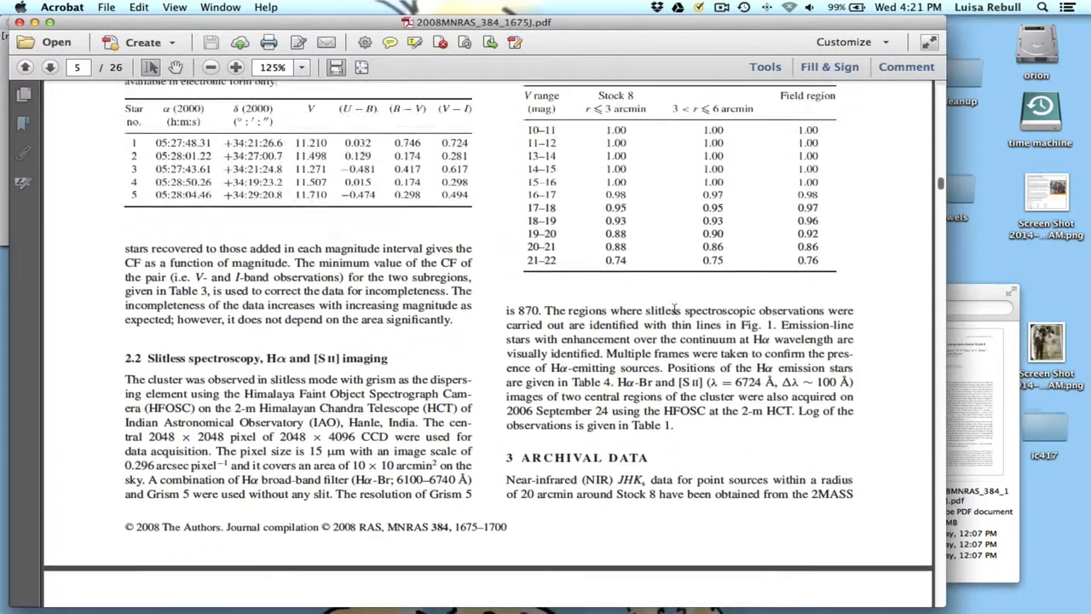
{"action": "scroll", "scroll_direction": "up", "scroll_amount": 3}
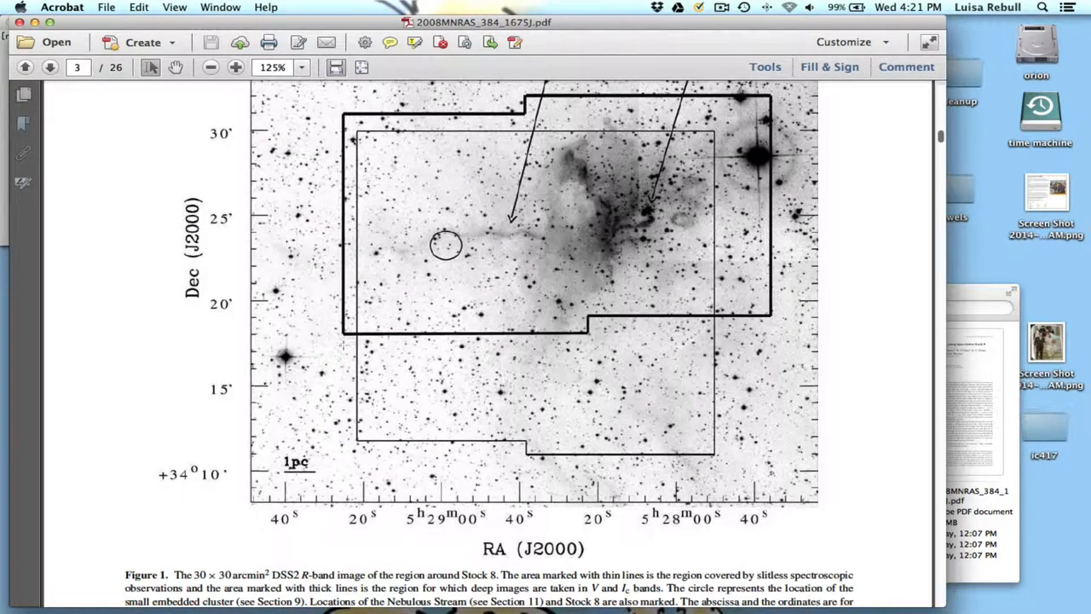
Step: Scroll down toward Table 2 of sample-star photometry on page 5
{"action": "scroll", "scroll_direction": "down", "scroll_amount": 3}
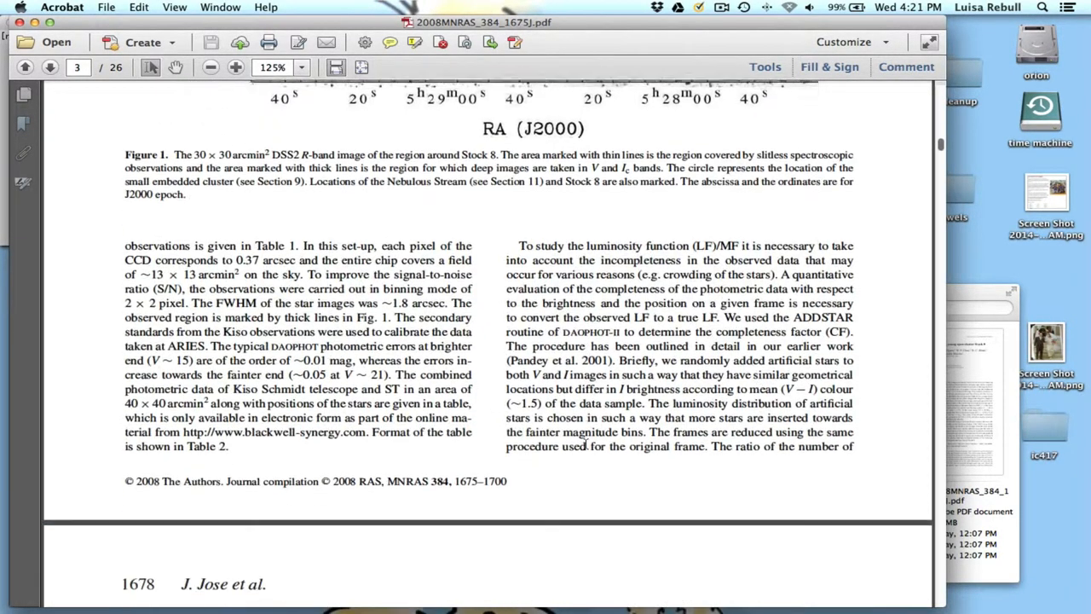
{"action": "scroll", "scroll_direction": "down", "scroll_amount": 3}
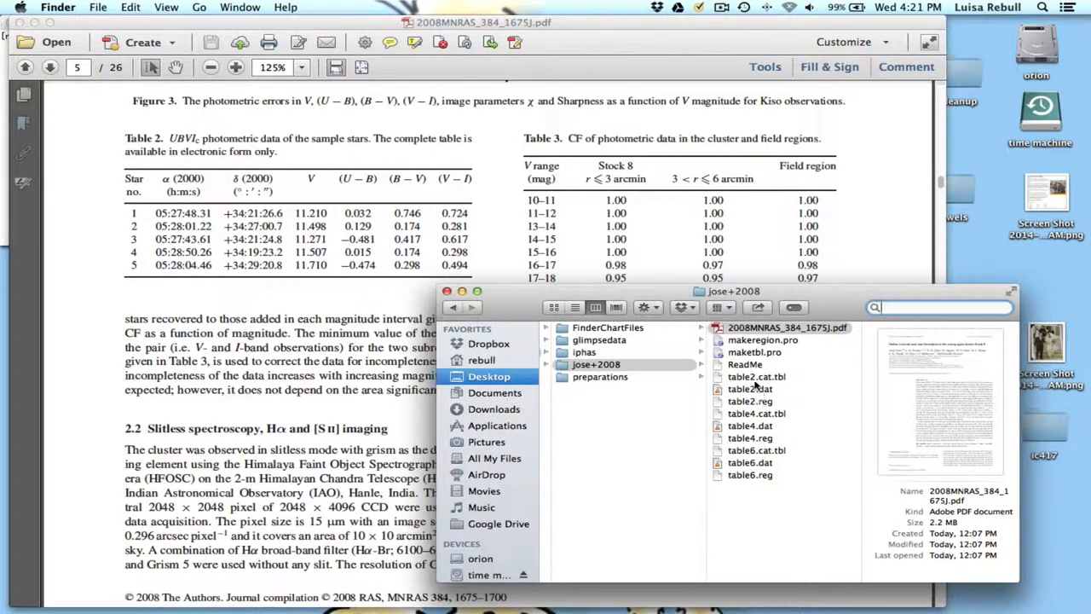
{"action": "left_click", "coordinate": [750, 389]}
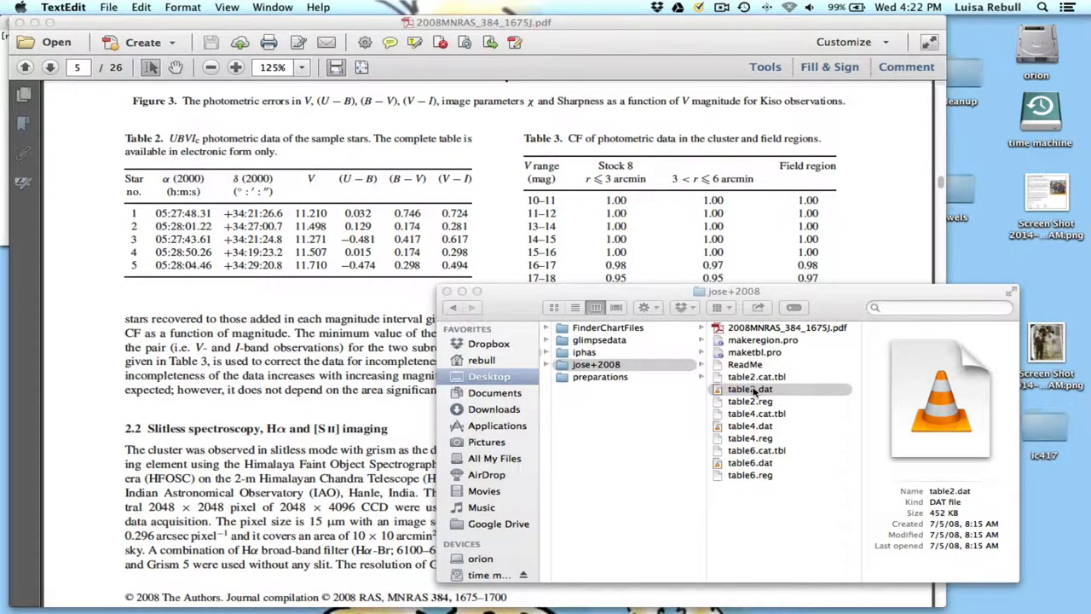
{"action": "double_click", "coordinate": [749, 389]}
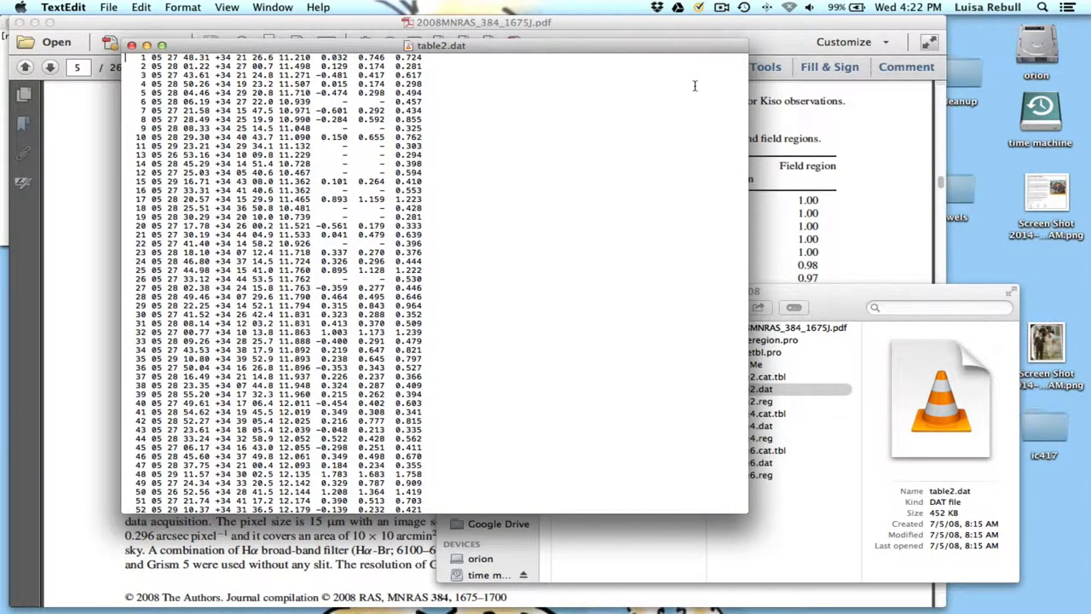
{"action": "scroll", "scroll_direction": "down", "scroll_amount": 3}
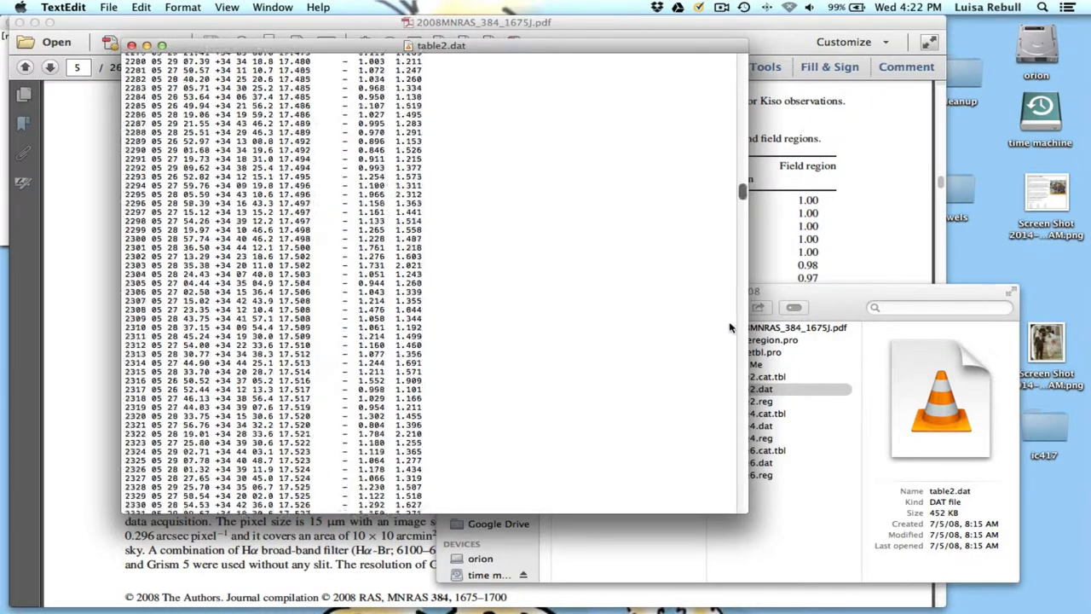
{"action": "scroll", "scroll_direction": "down", "scroll_amount": 3}
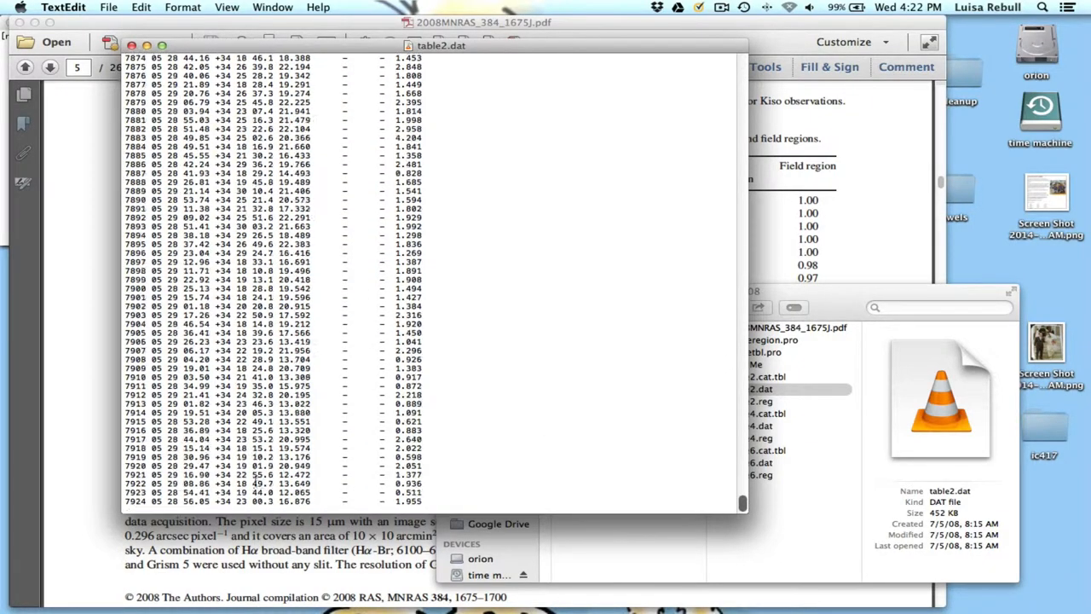
{"action": "scroll", "scroll_direction": "up", "scroll_amount": 3}
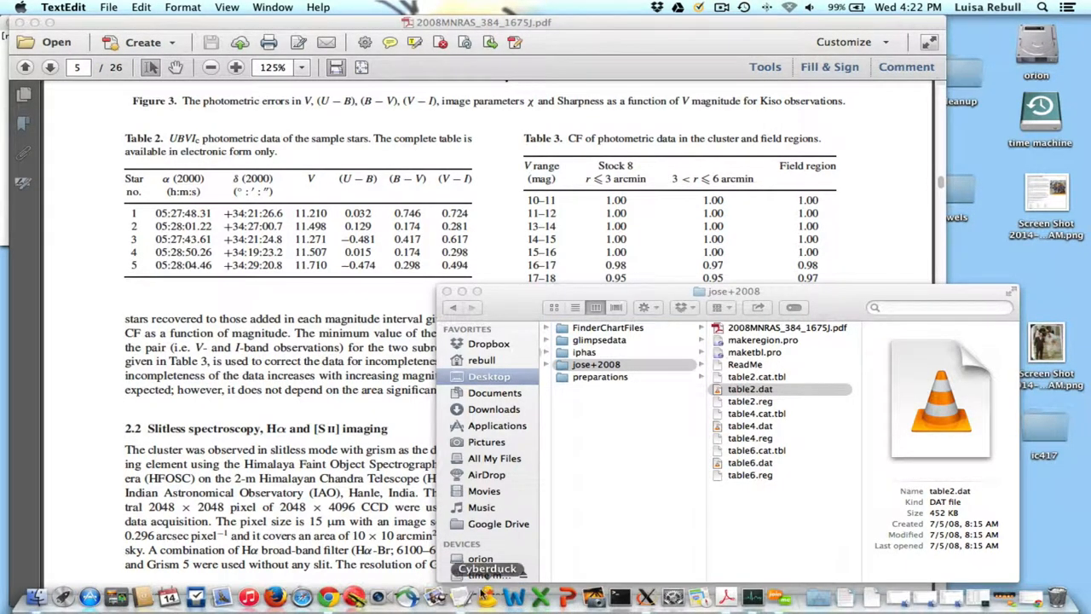
{"action": "double_click", "coordinate": [750, 388]}
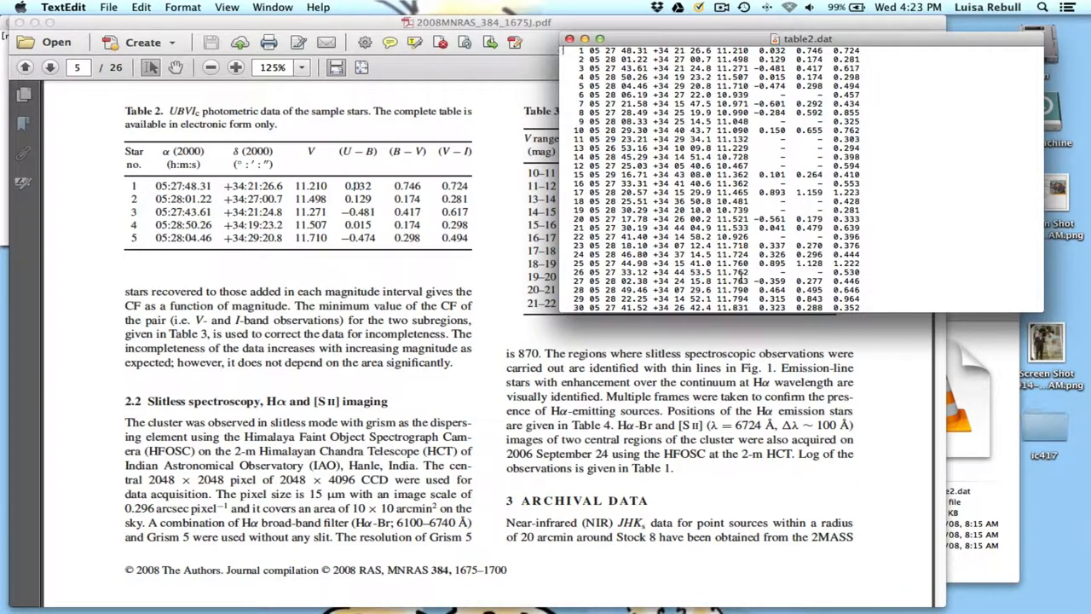
{"action": "mouse_move", "coordinate": [466, 275]}
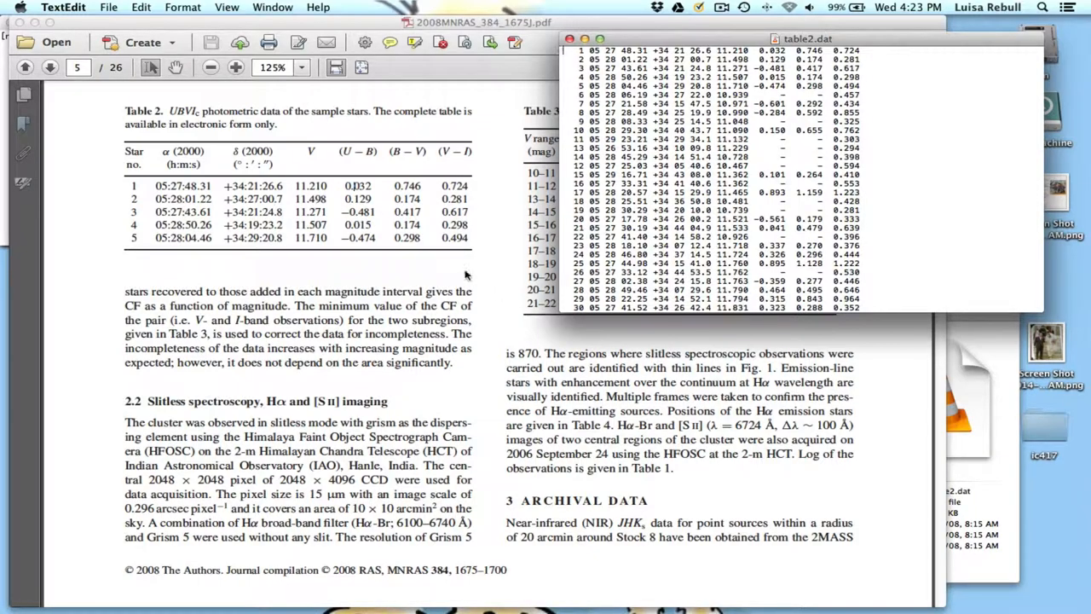
Step: Scroll table2.dat down to its final row, star 7924, then close the TextEdit window
{"action": "scroll", "scroll_direction": "down", "scroll_amount": 3}
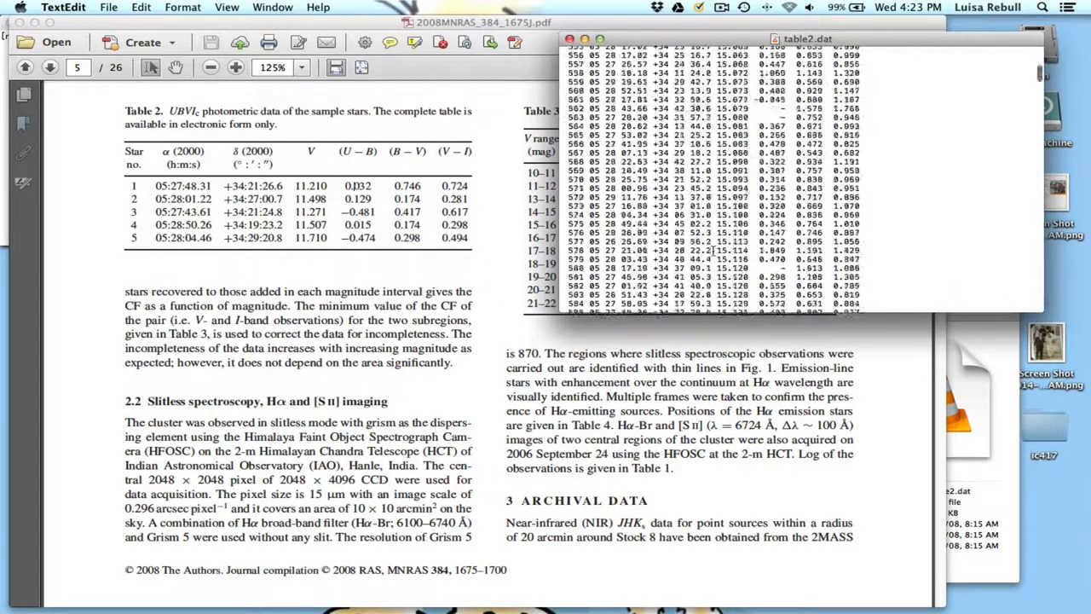
{"action": "scroll", "scroll_direction": "down", "scroll_amount": 3}
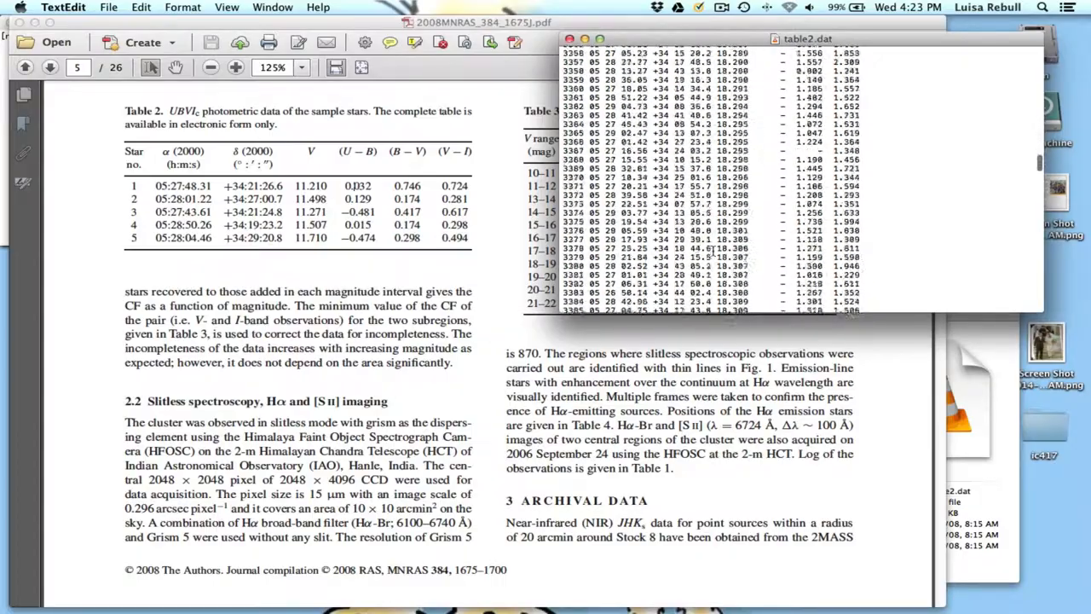
{"action": "scroll", "scroll_direction": "down", "scroll_amount": 3}
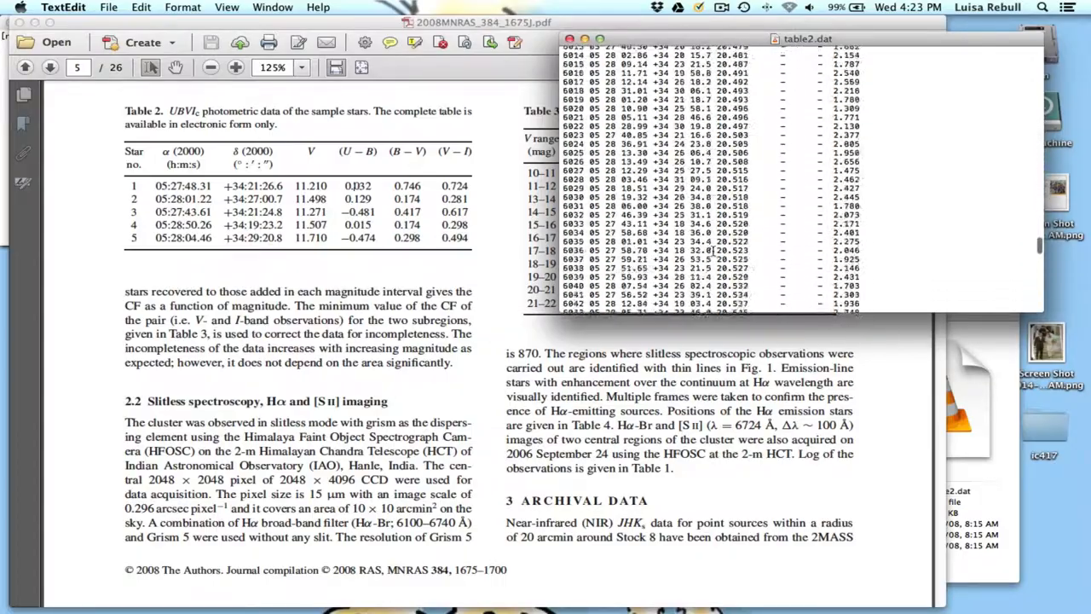
{"action": "scroll", "scroll_direction": "down", "scroll_amount": 3}
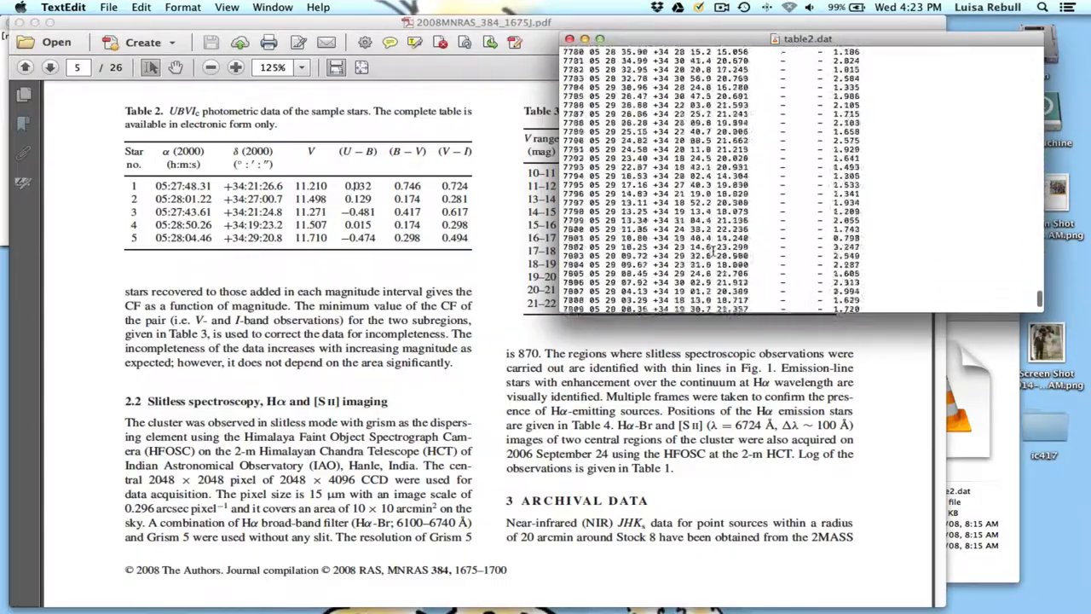
{"action": "scroll", "scroll_direction": "down", "scroll_amount": 3}
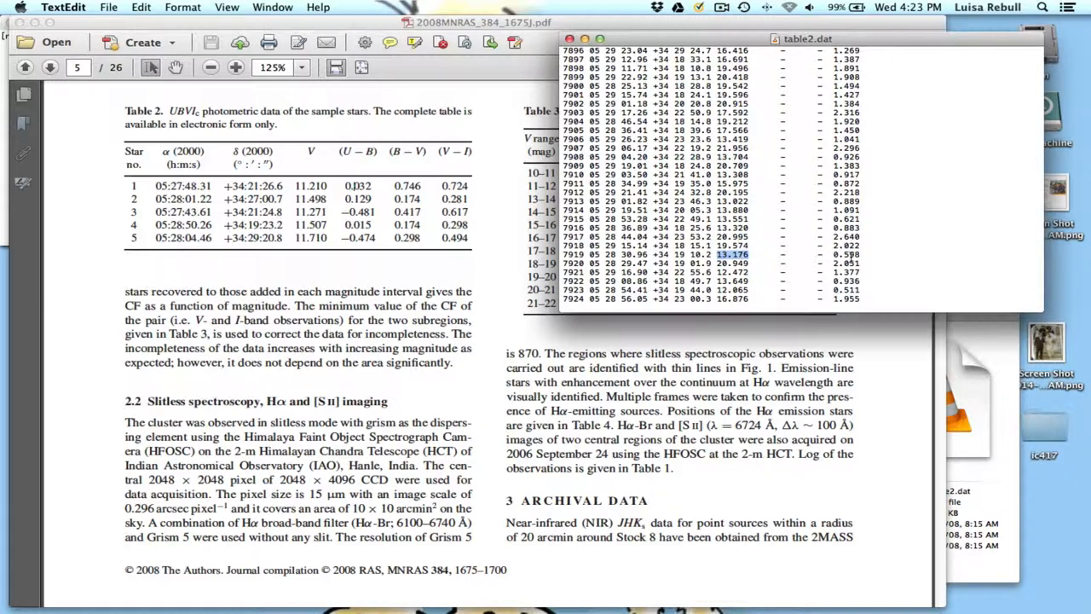
{"action": "left_click", "coordinate": [846, 254]}
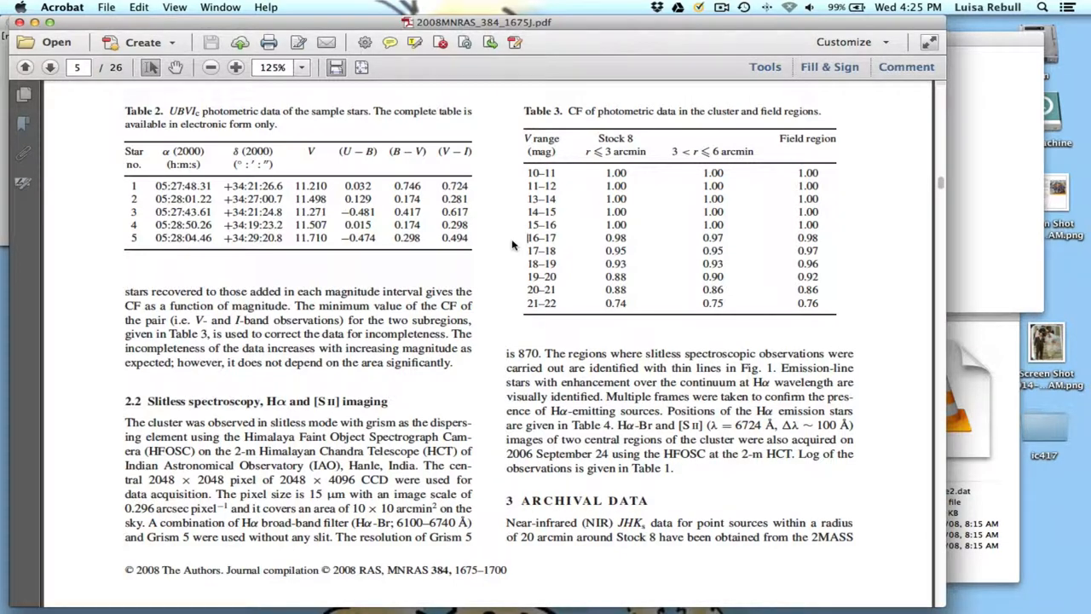
{"action": "scroll", "scroll_direction": "up", "scroll_amount": 3}
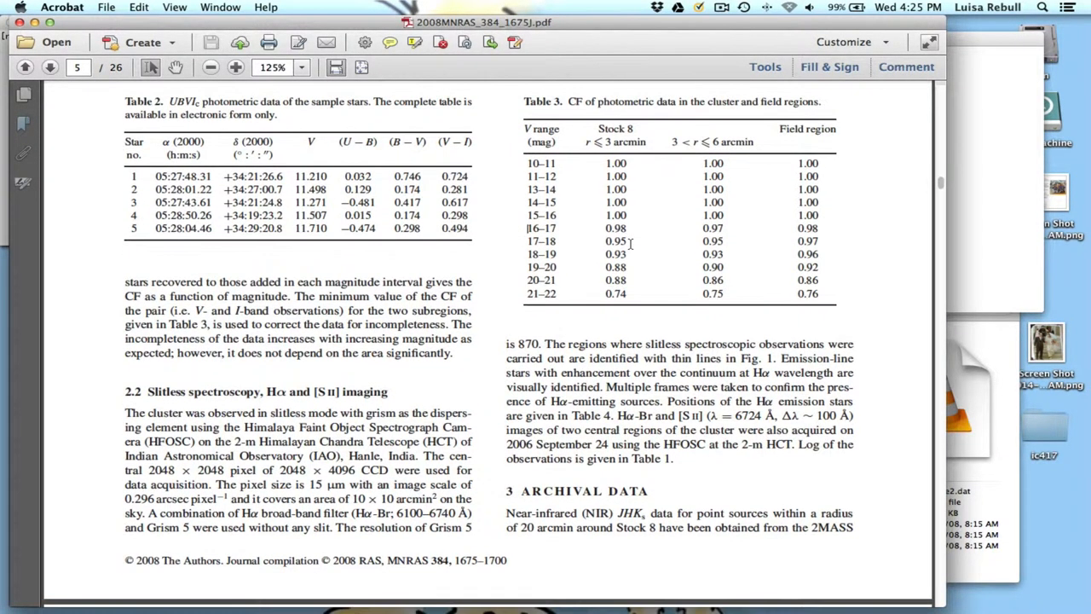
{"action": "scroll", "scroll_direction": "down", "scroll_amount": 3}
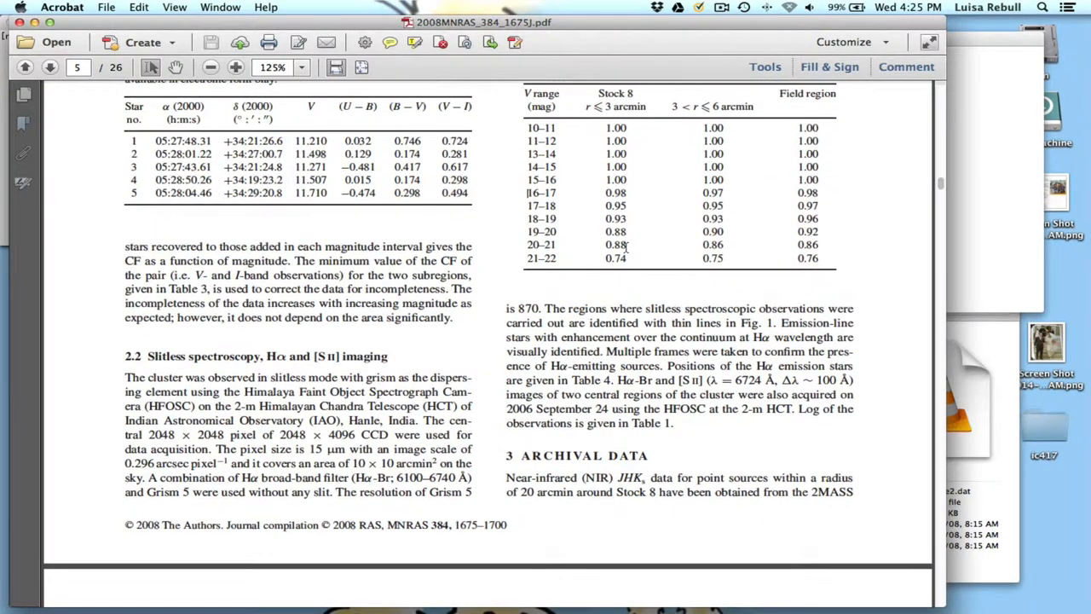
{"action": "scroll", "scroll_direction": "down", "scroll_amount": 3}
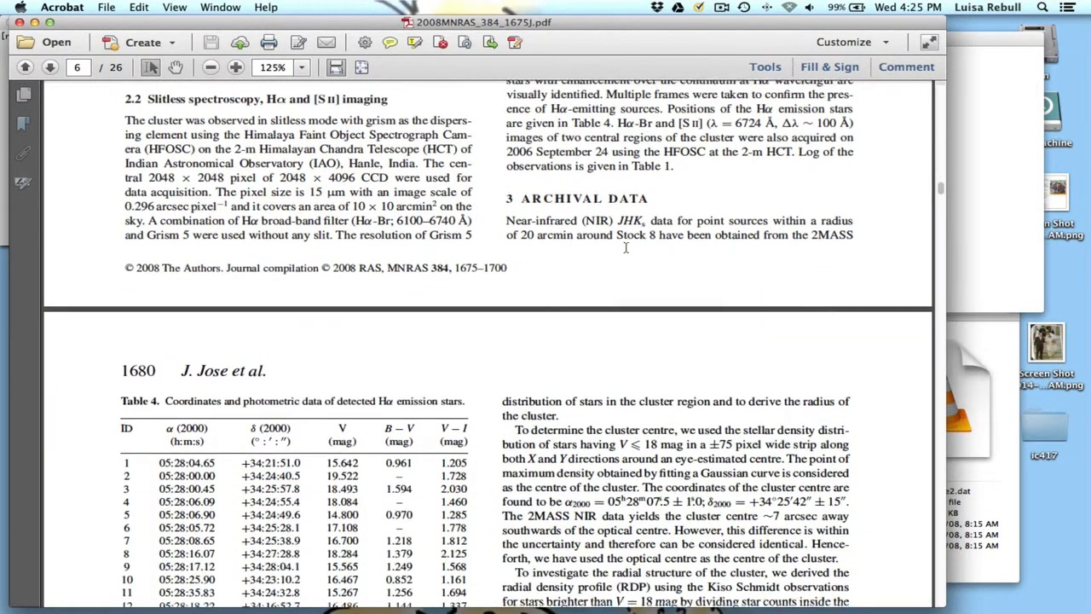
{"action": "scroll", "scroll_direction": "down", "scroll_amount": 3}
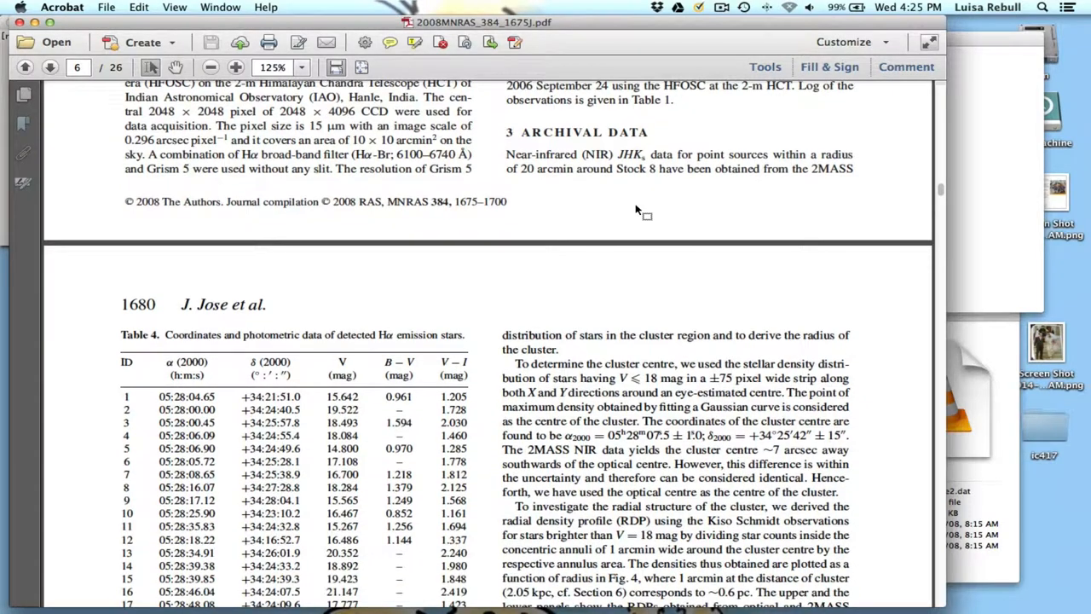
{"action": "scroll", "scroll_direction": "down", "scroll_amount": 3}
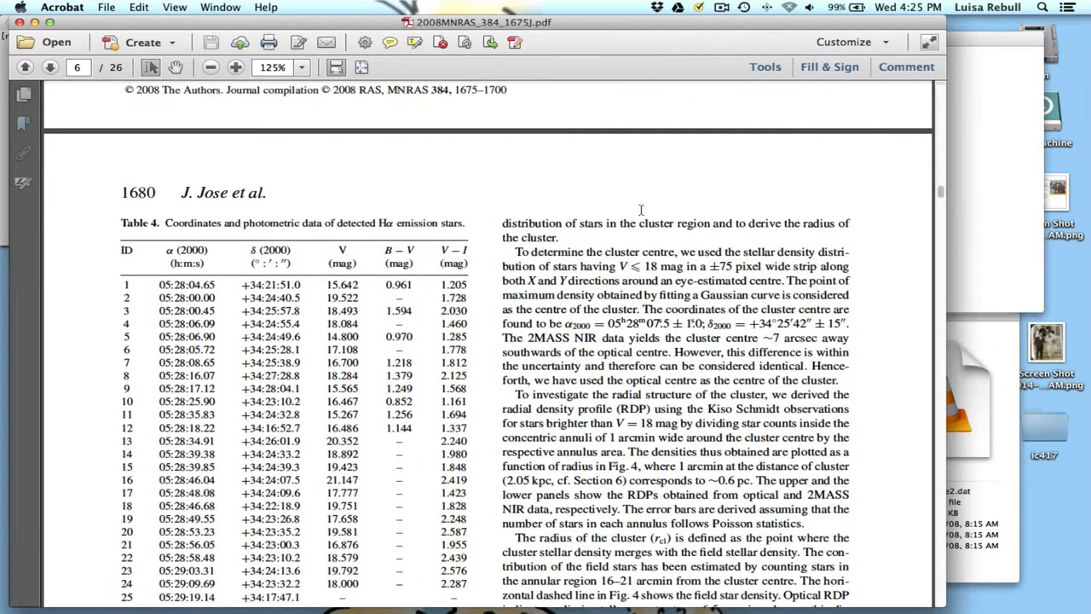
{"action": "scroll", "scroll_direction": "down", "scroll_amount": 3}
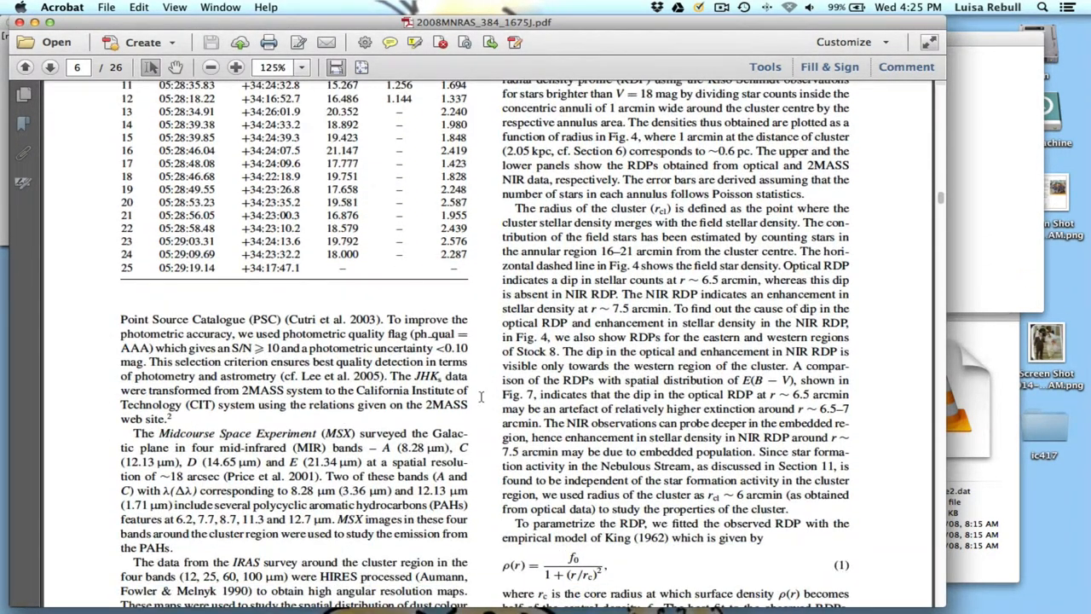
{"action": "scroll", "scroll_direction": "down", "scroll_amount": 3}
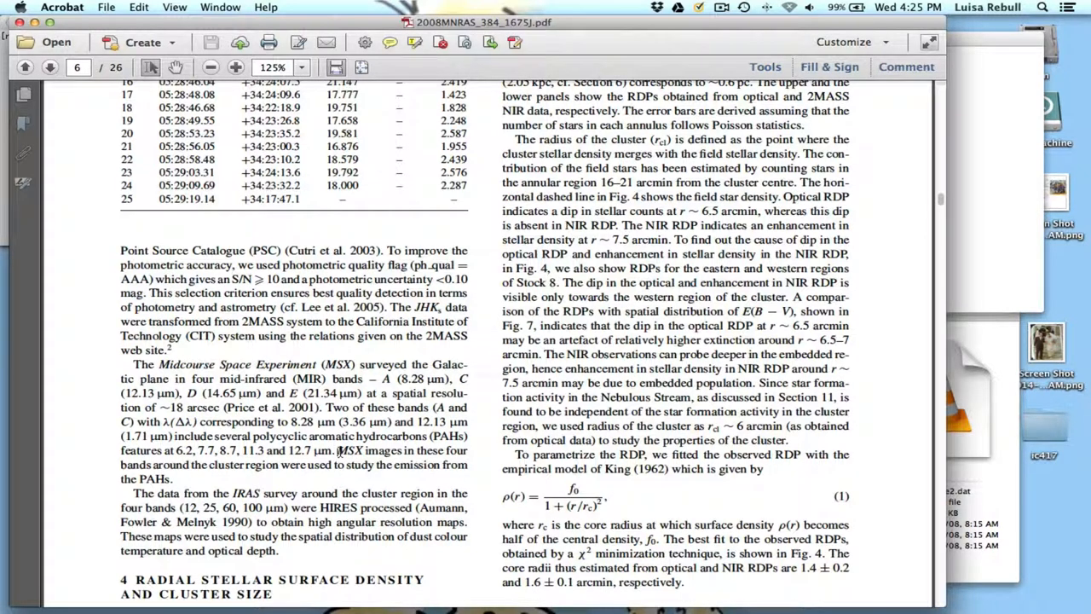
{"action": "left_click_drag", "start_coordinate": [339, 450], "coordinate": [344, 464]}
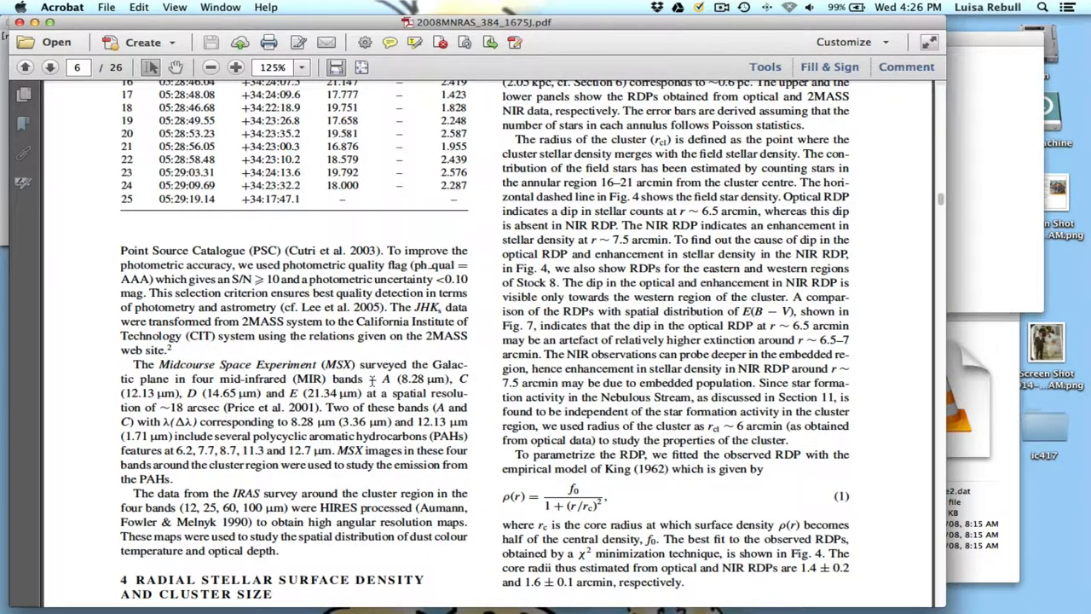
Step: Skim from page 6 to Figure 8, then return to Figure 6's colour–colour diagram
{"action": "scroll", "scroll_direction": "down", "scroll_amount": 3}
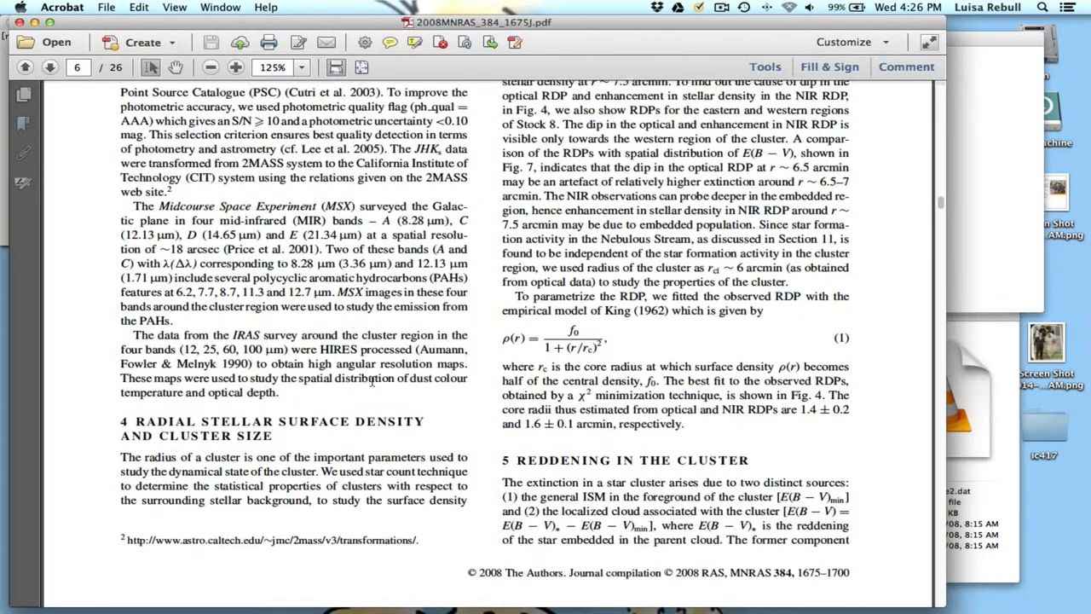
{"action": "scroll", "scroll_direction": "down", "scroll_amount": 3}
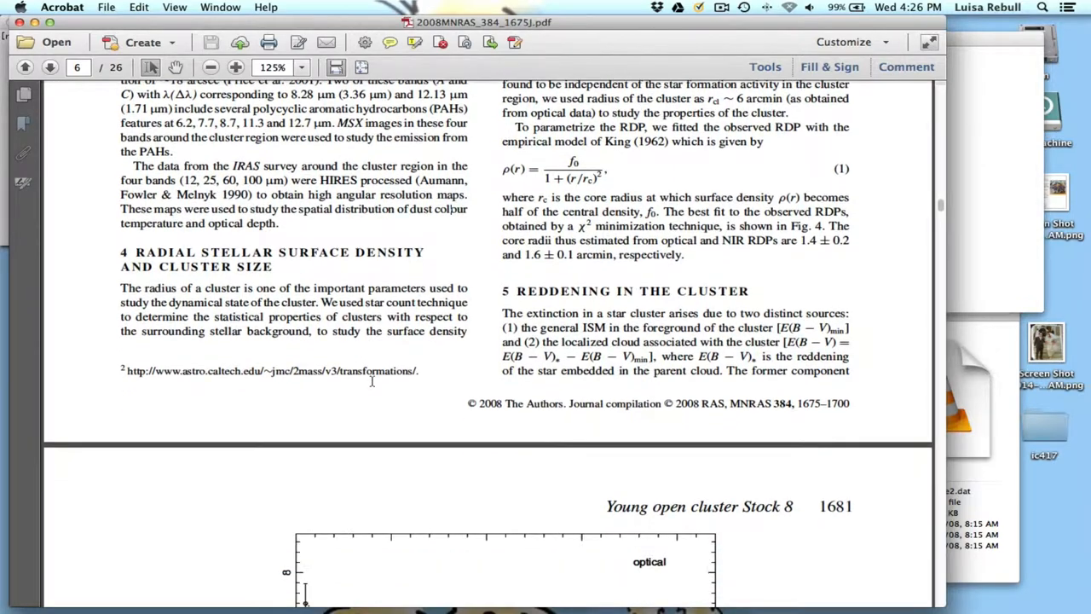
{"action": "scroll", "scroll_direction": "down", "scroll_amount": 3}
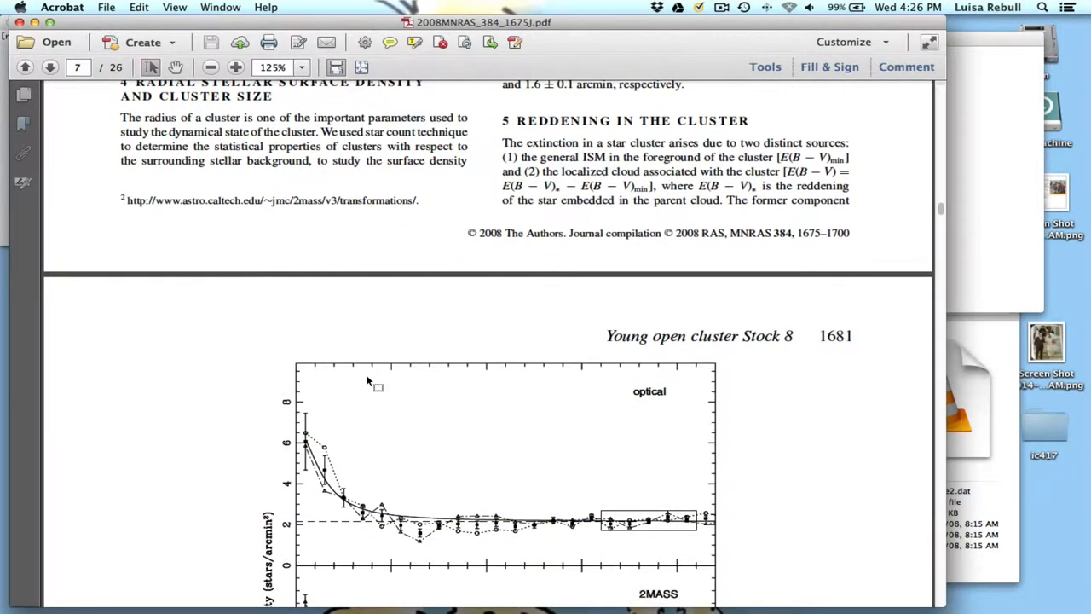
{"action": "scroll", "scroll_direction": "down", "scroll_amount": 3}
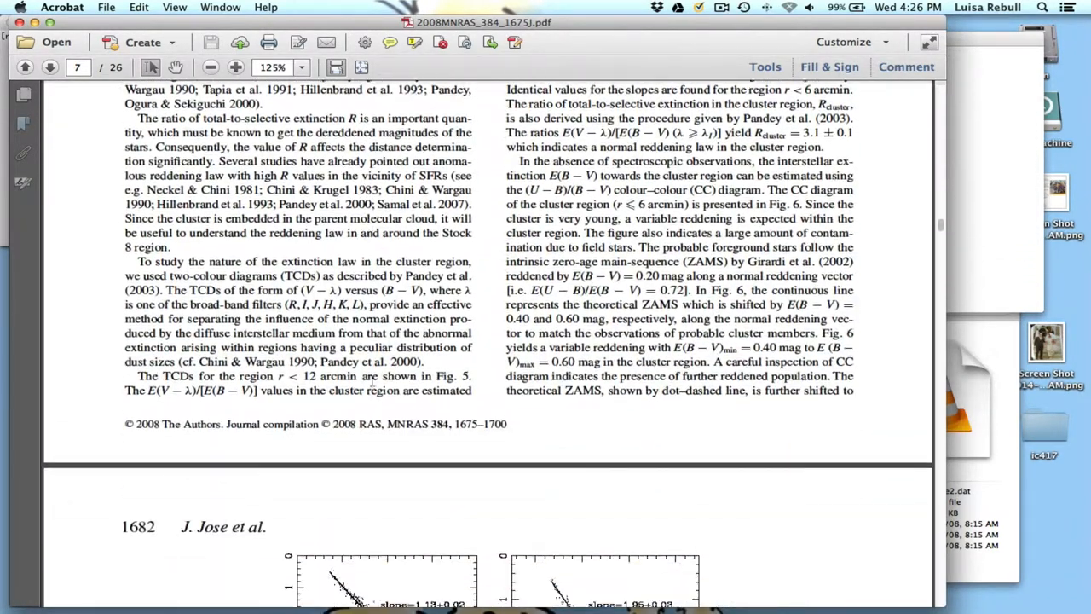
{"action": "scroll", "scroll_direction": "down", "scroll_amount": 3}
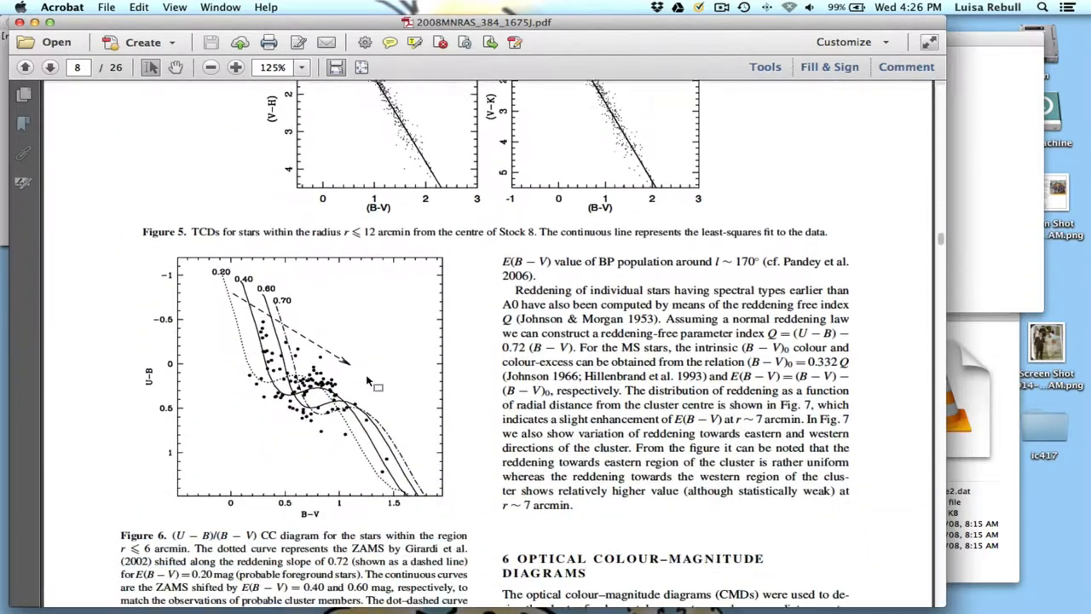
{"action": "scroll", "scroll_direction": "down", "scroll_amount": 3}
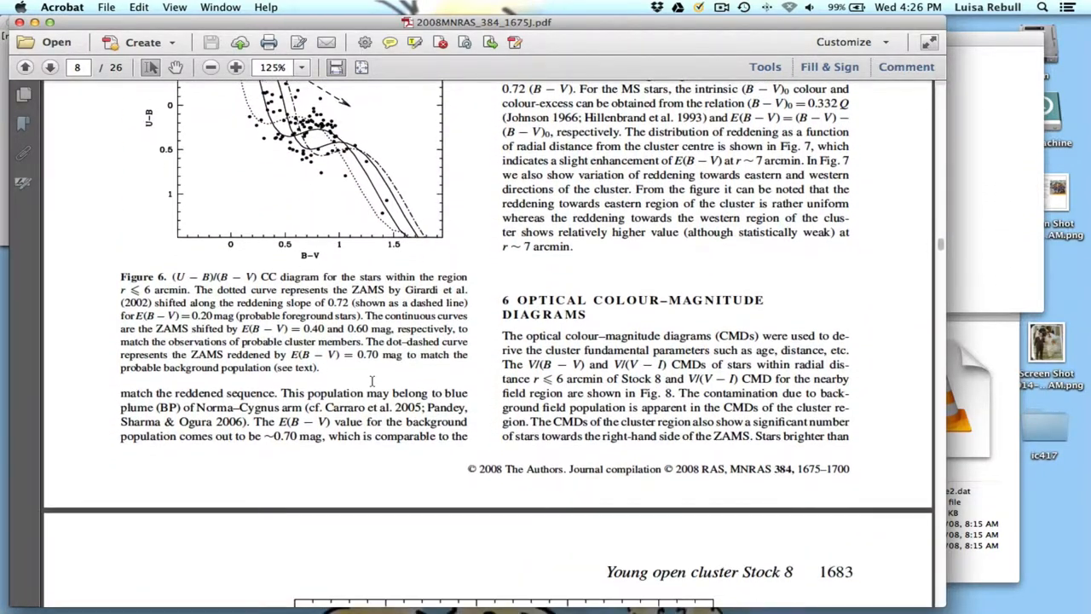
{"action": "scroll", "scroll_direction": "down", "scroll_amount": 3}
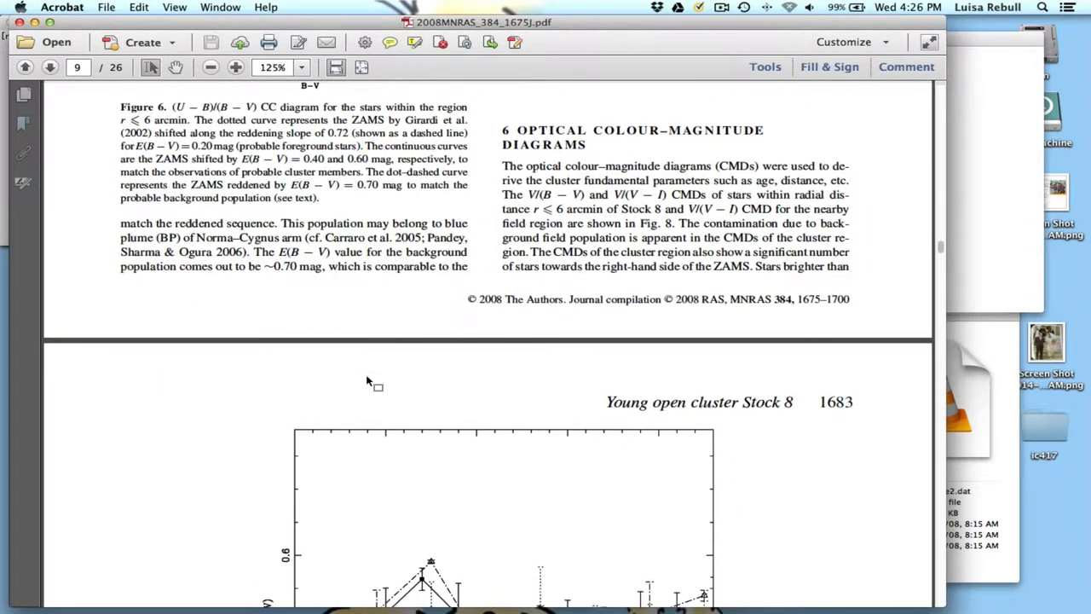
{"action": "scroll", "scroll_direction": "down", "scroll_amount": 3}
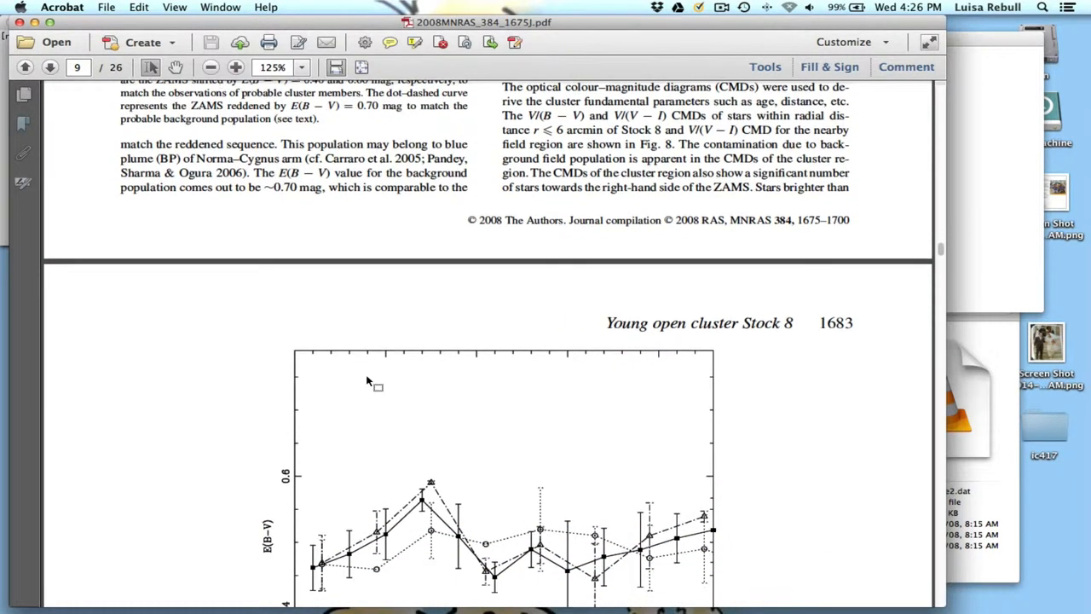
{"action": "scroll", "scroll_direction": "down", "scroll_amount": 3}
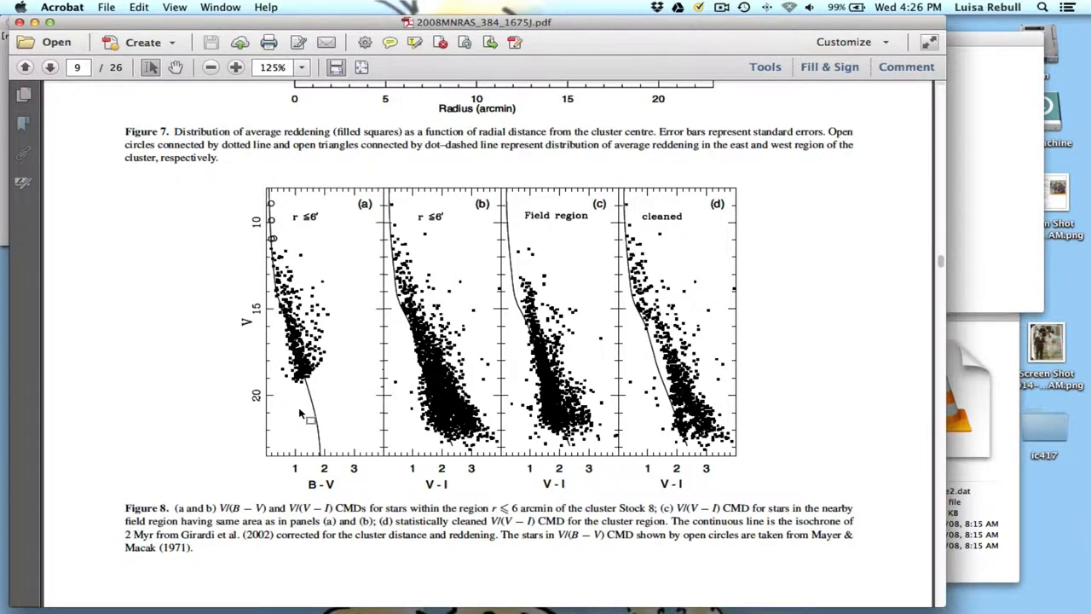
{"action": "mouse_move", "coordinate": [536, 388]}
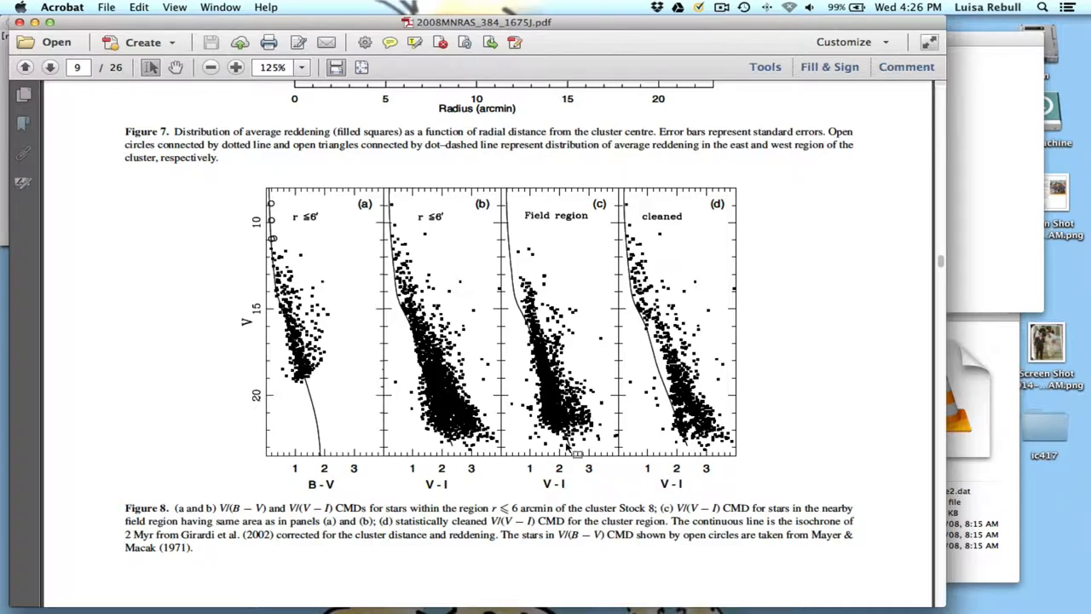
{"action": "scroll", "scroll_direction": "down", "scroll_amount": 3}
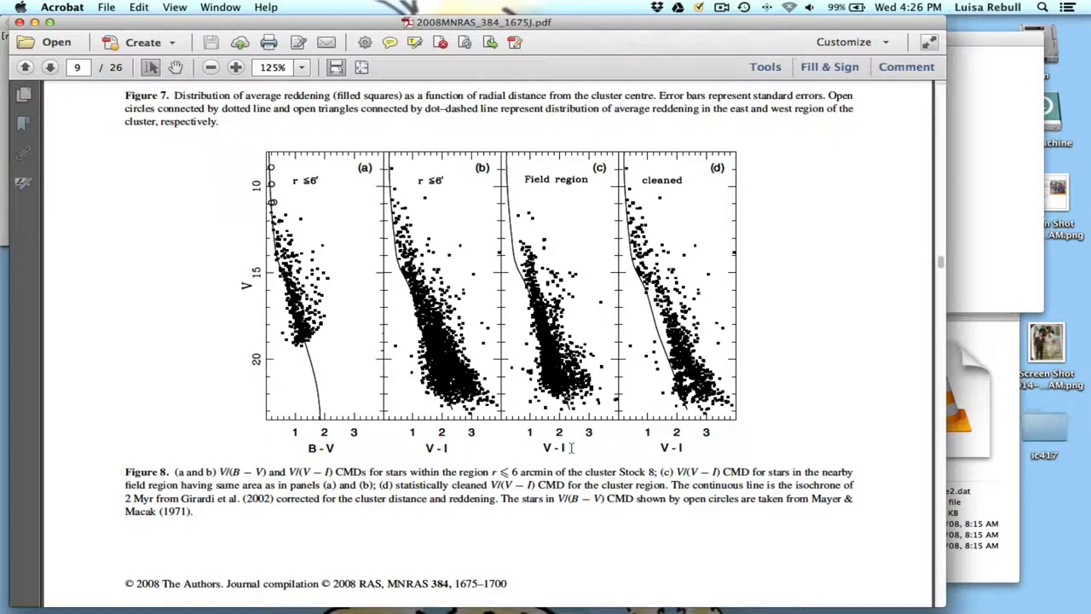
{"action": "scroll", "scroll_direction": "up", "scroll_amount": 3}
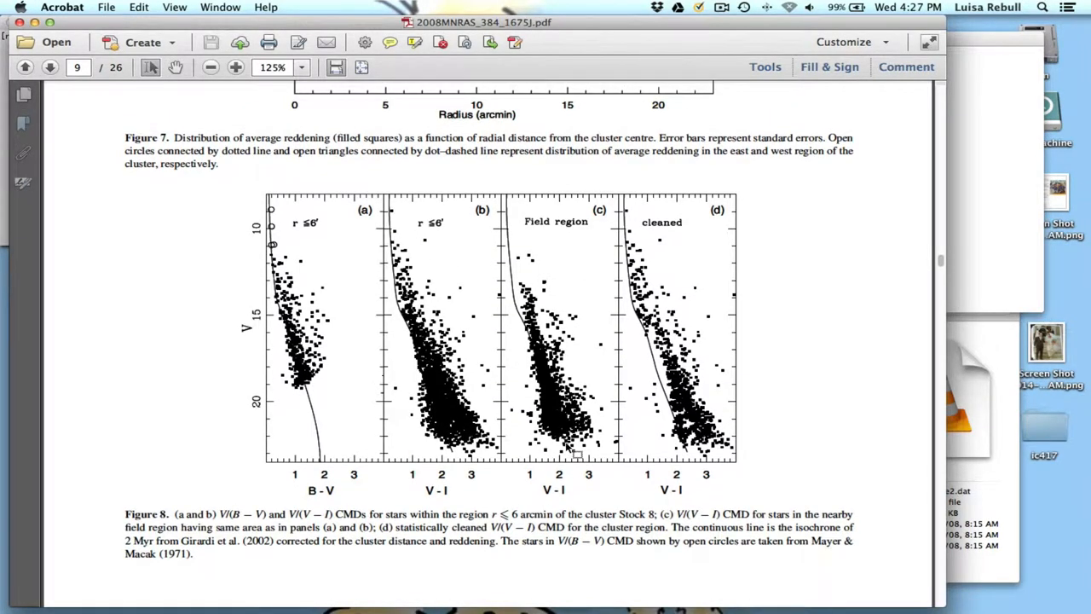
{"action": "scroll", "scroll_direction": "down", "scroll_amount": 3}
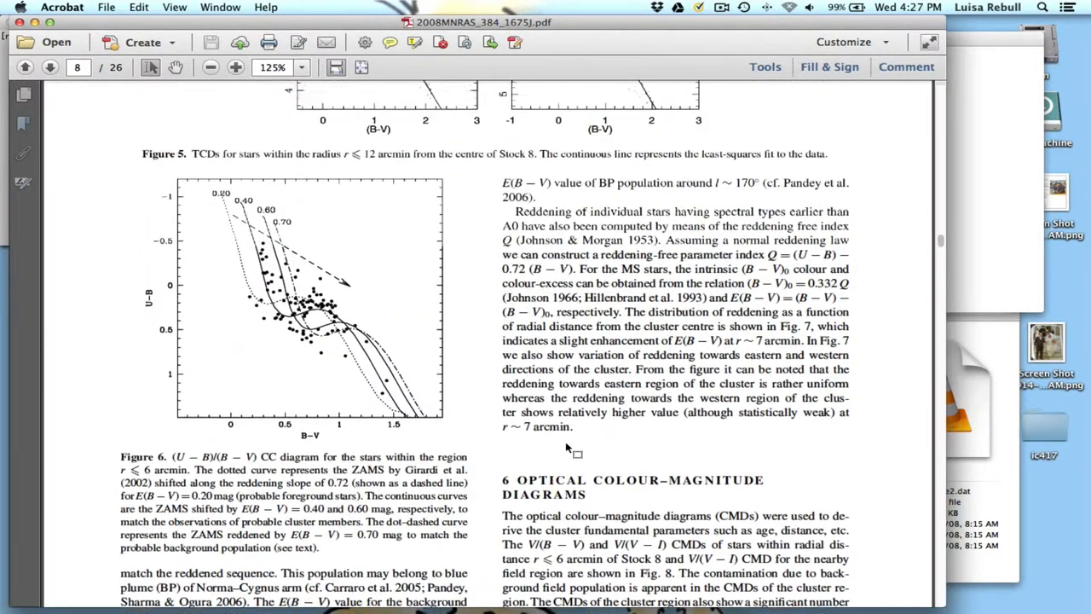
Step: Jump back to page 6 and scroll up to the top of Table 4's Hα emission stars
{"action": "left_click", "coordinate": [49, 67]}
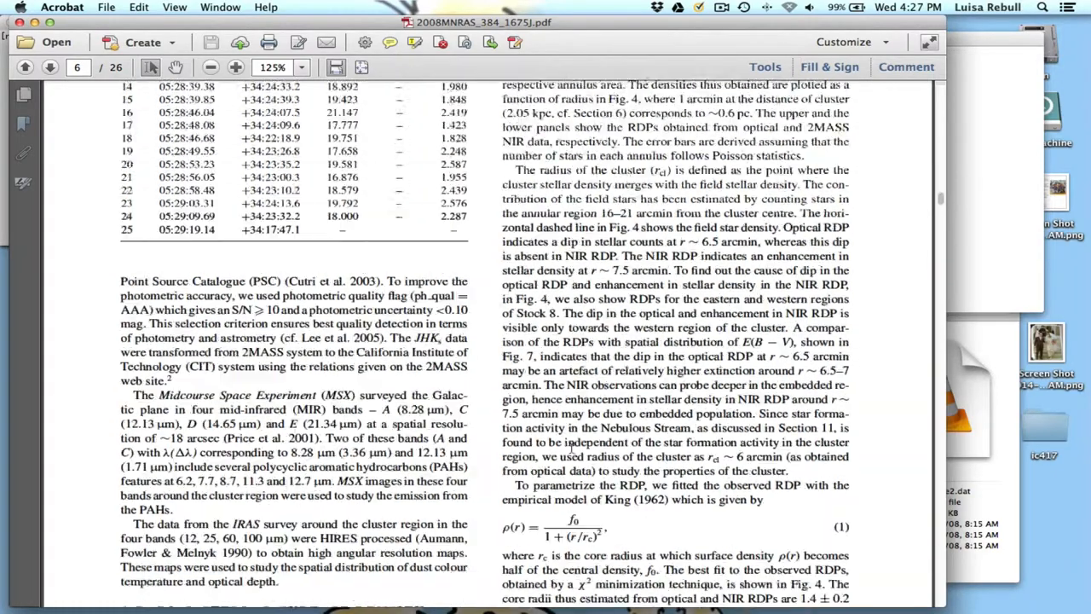
{"action": "scroll", "scroll_direction": "up", "scroll_amount": 3}
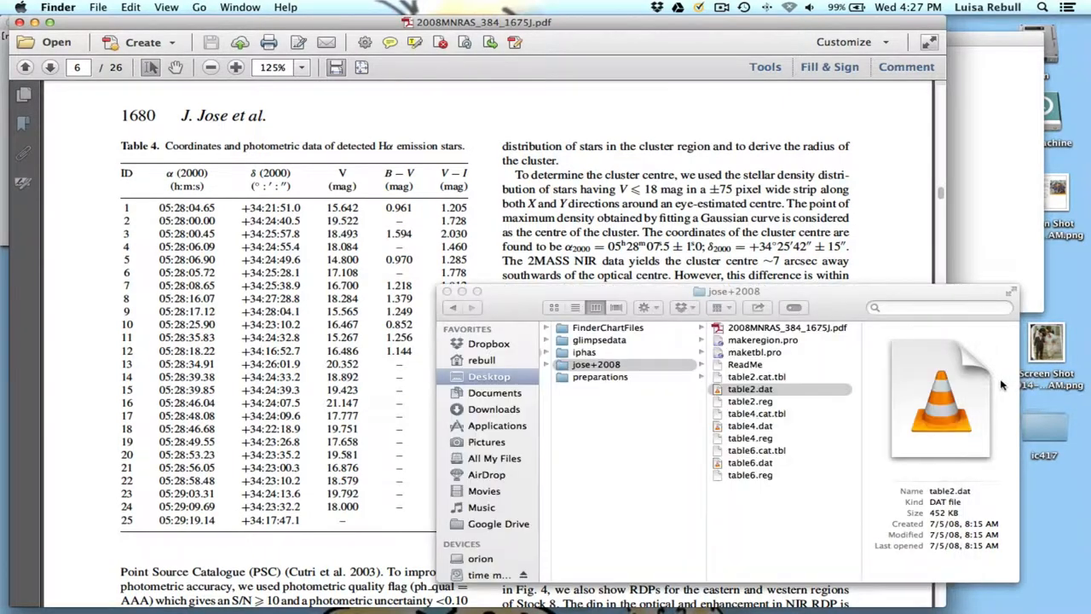
Step: Select table4.dat in the jose+2008 Finder folder to show its 1 KB file details
{"action": "left_click", "coordinate": [750, 426]}
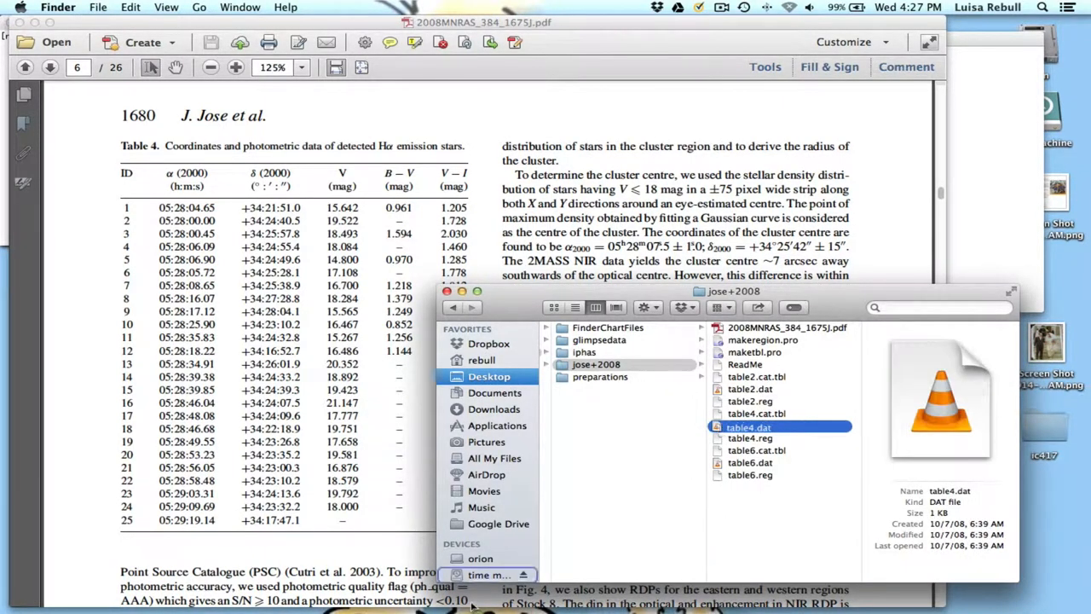
{"action": "mouse_move", "coordinate": [460, 597]}
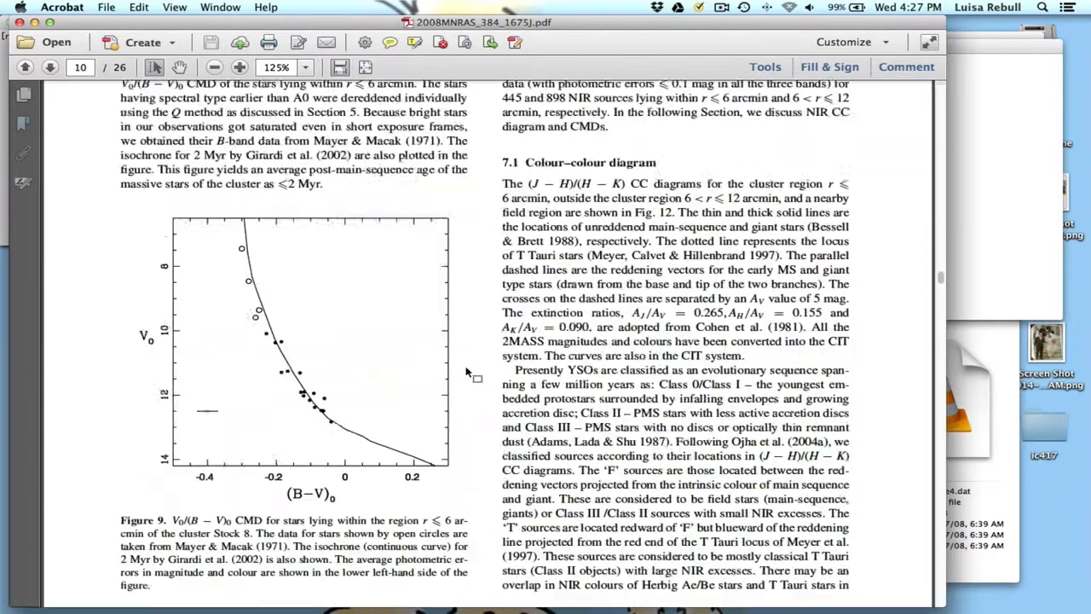
Step: Scroll page 10 through section 7.1's near-infrared colour–colour discussion to Figure 9's caption
{"action": "scroll", "scroll_direction": "up", "scroll_amount": 3}
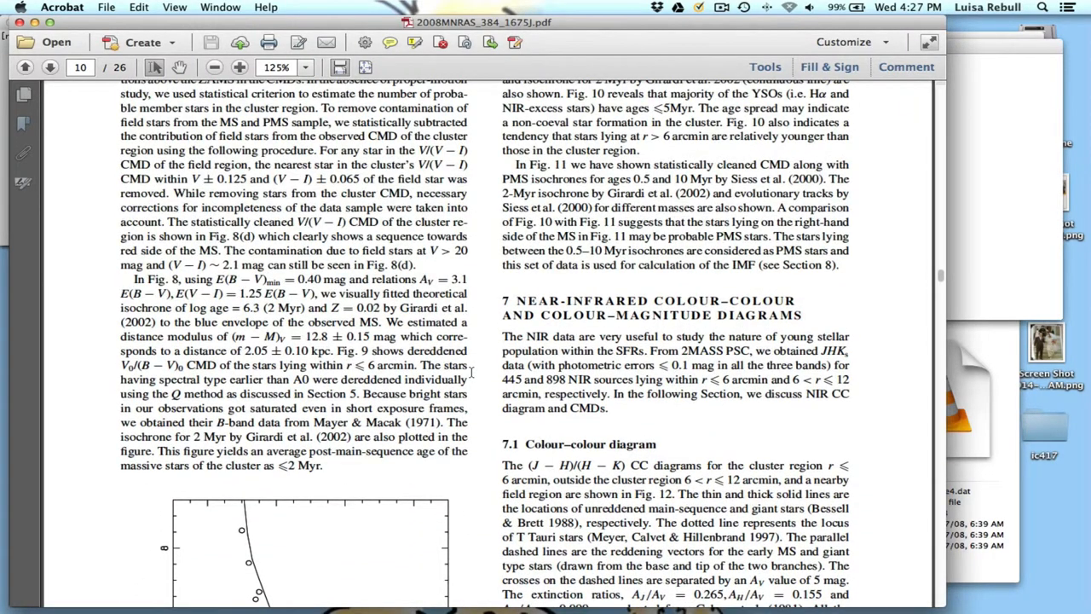
{"action": "scroll", "scroll_direction": "up", "scroll_amount": 3}
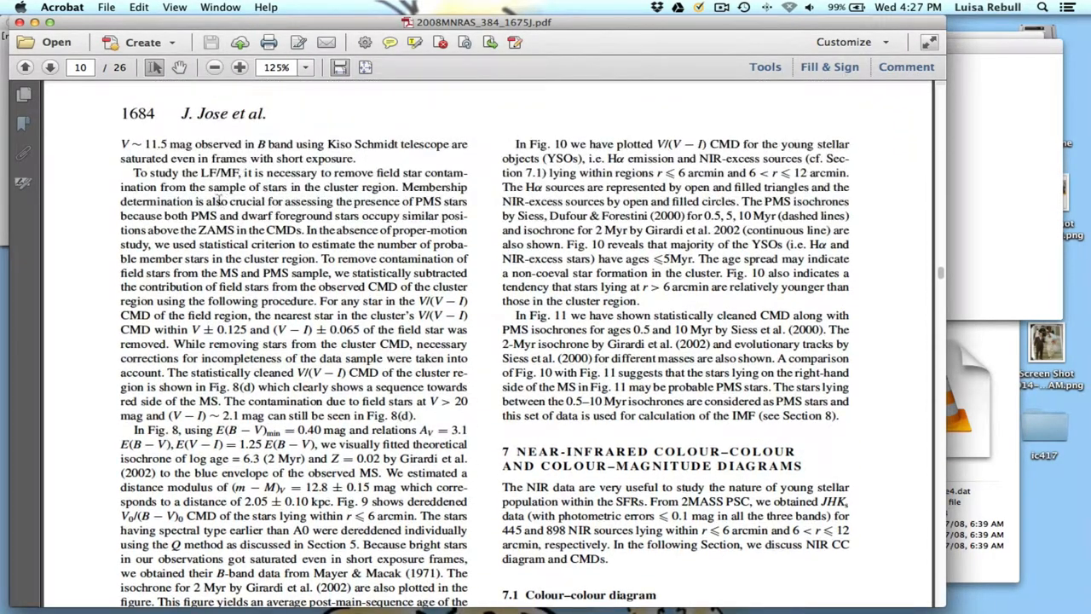
{"action": "scroll", "scroll_direction": "down", "scroll_amount": 3}
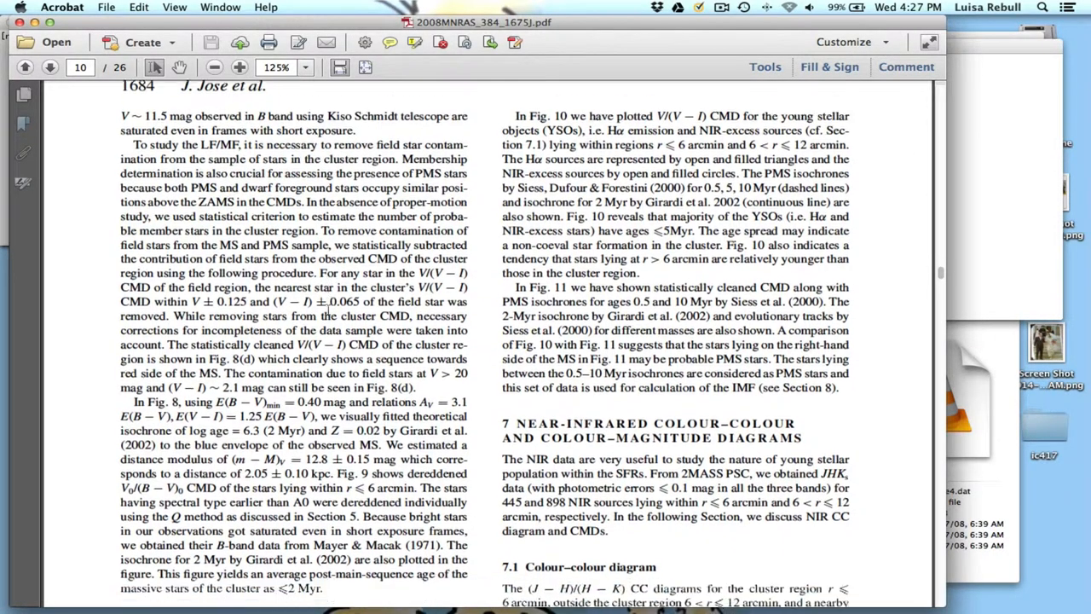
{"action": "scroll", "scroll_direction": "down", "scroll_amount": 3}
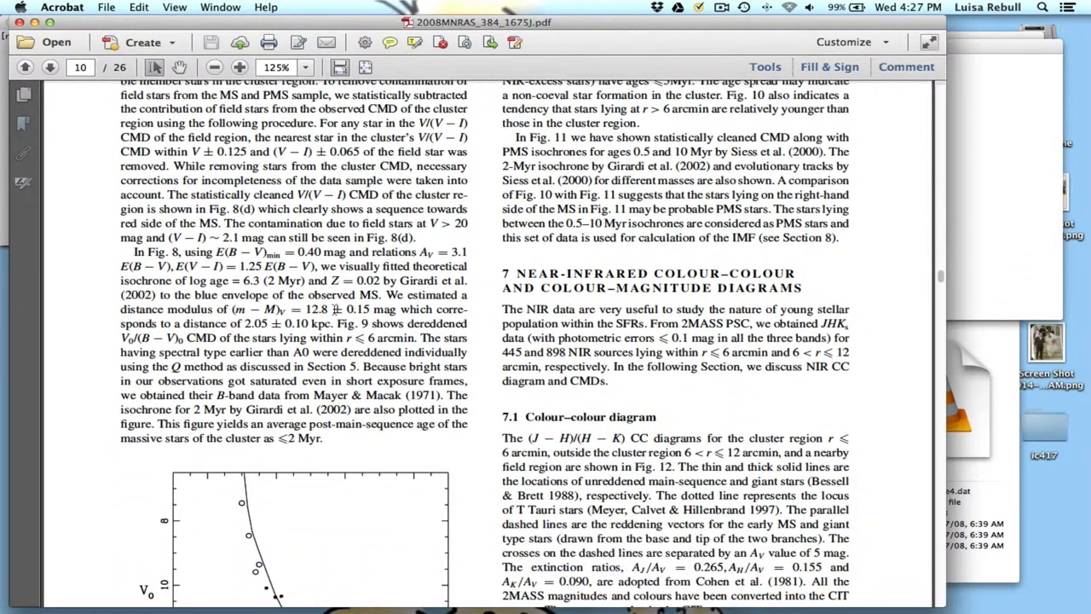
{"action": "scroll", "scroll_direction": "down", "scroll_amount": 3}
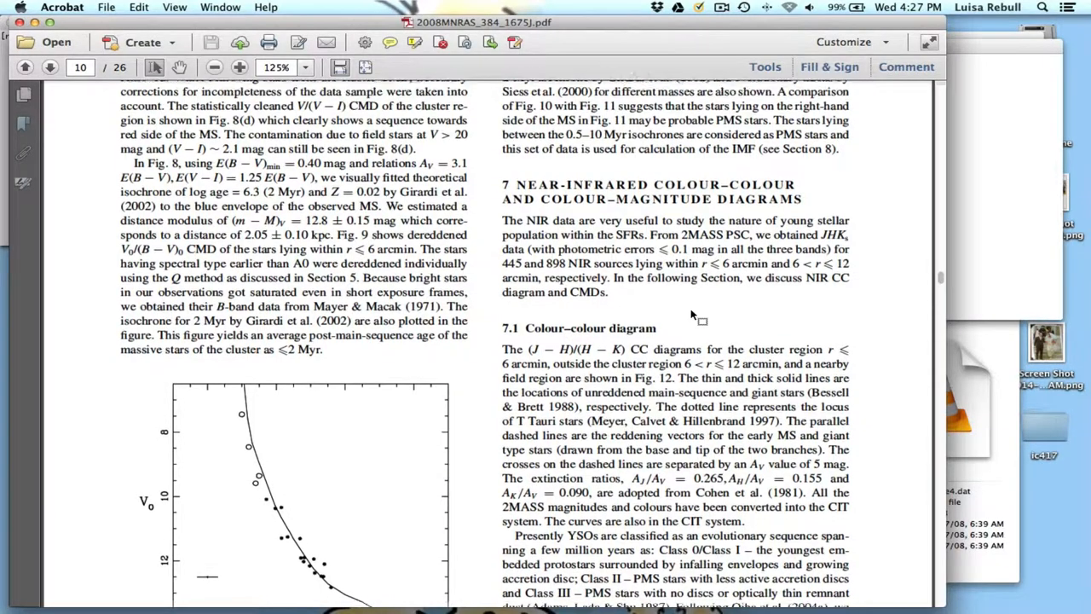
{"action": "scroll", "scroll_direction": "down", "scroll_amount": 3}
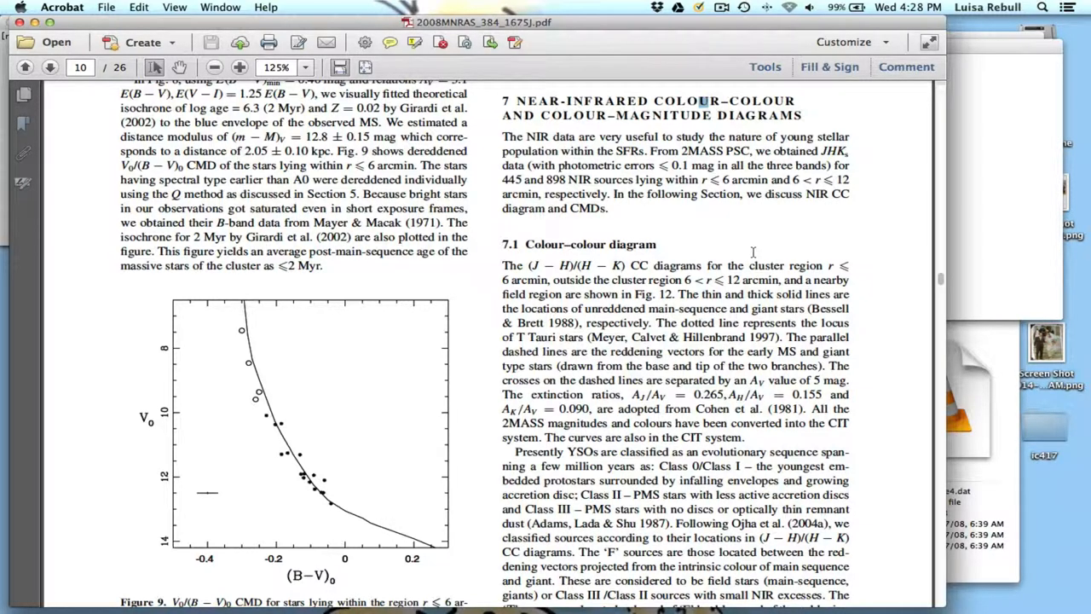
{"action": "scroll", "scroll_direction": "down", "scroll_amount": 3}
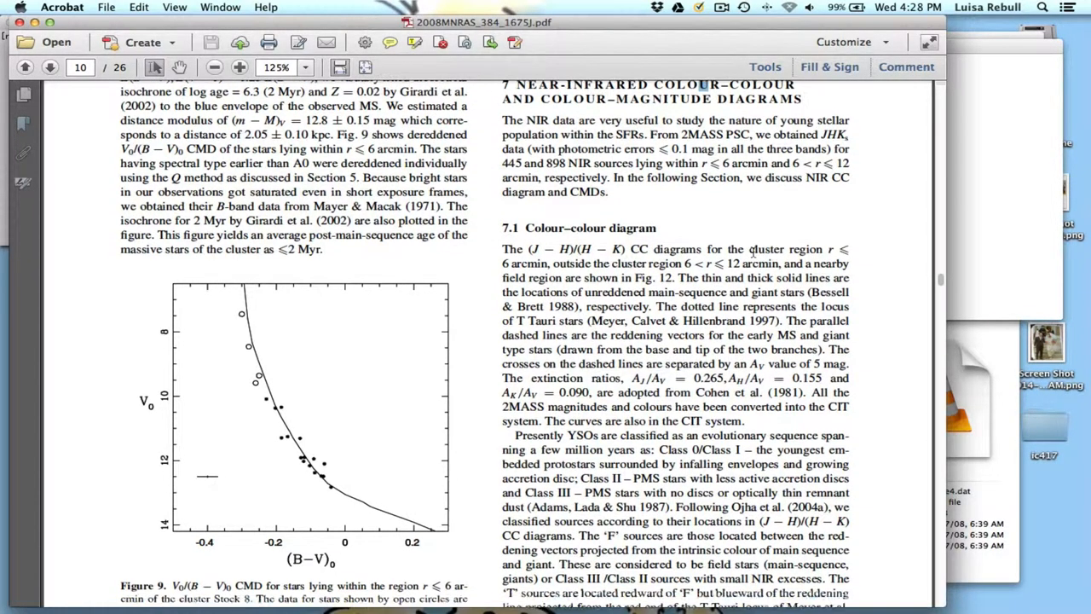
{"action": "scroll", "scroll_direction": "down", "scroll_amount": 3}
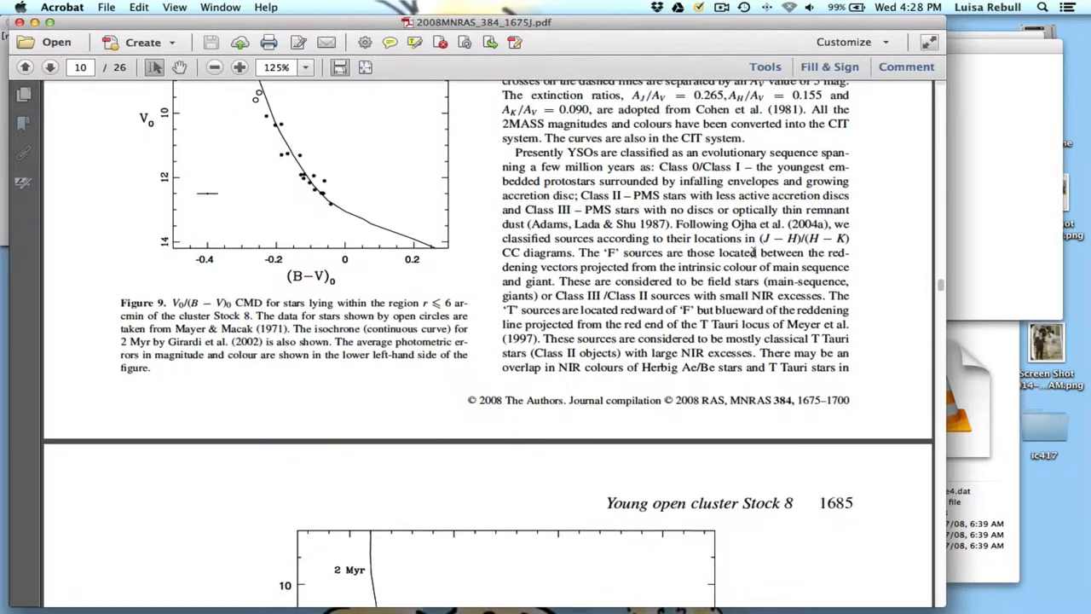
Step: Scroll page 11 past Figure 10 to sections 7.2 and 8, Initial Mass Function
{"action": "scroll", "scroll_direction": "down", "scroll_amount": 3}
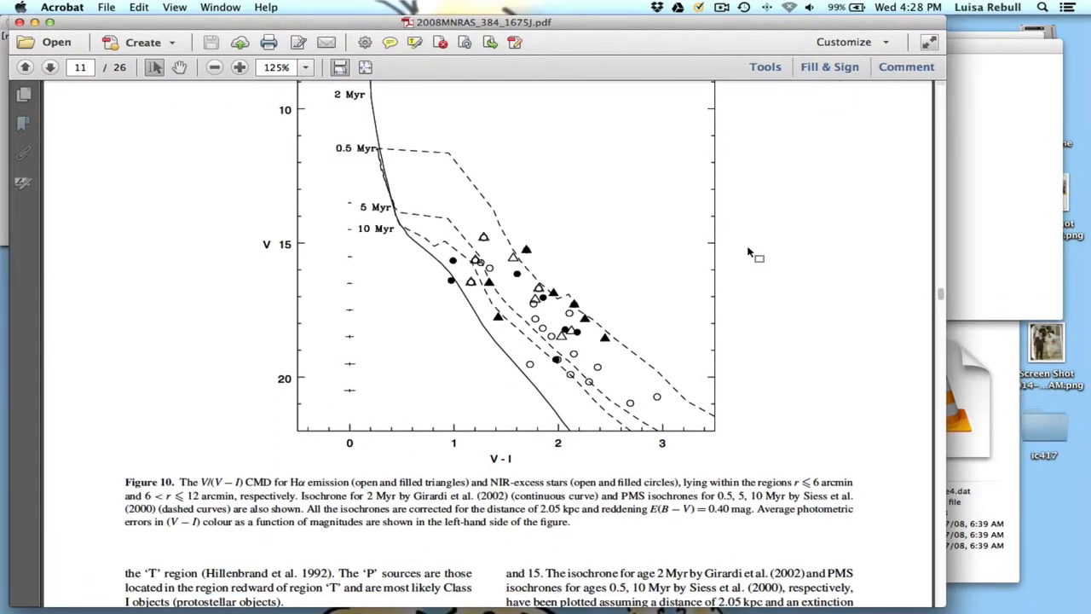
{"action": "mouse_move", "coordinate": [687, 427]}
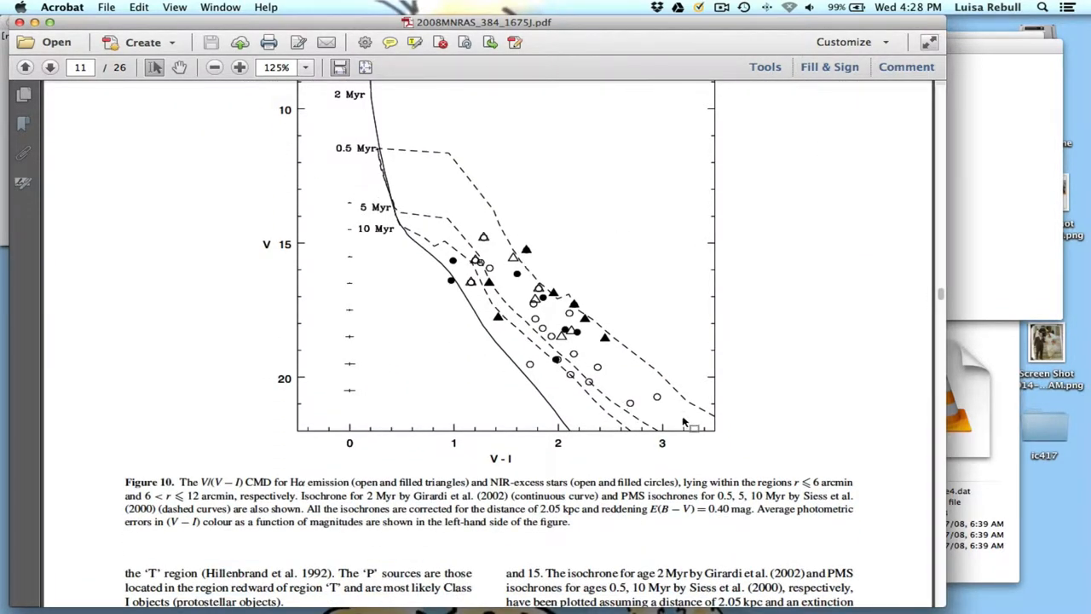
{"action": "scroll", "scroll_direction": "down", "scroll_amount": 3}
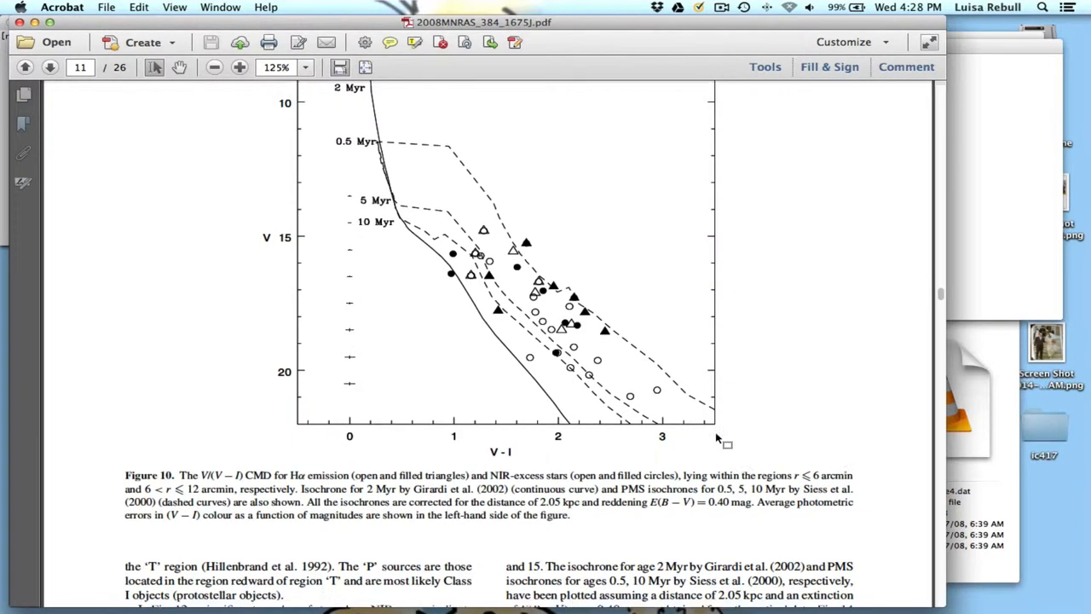
{"action": "scroll", "scroll_direction": "down", "scroll_amount": 3}
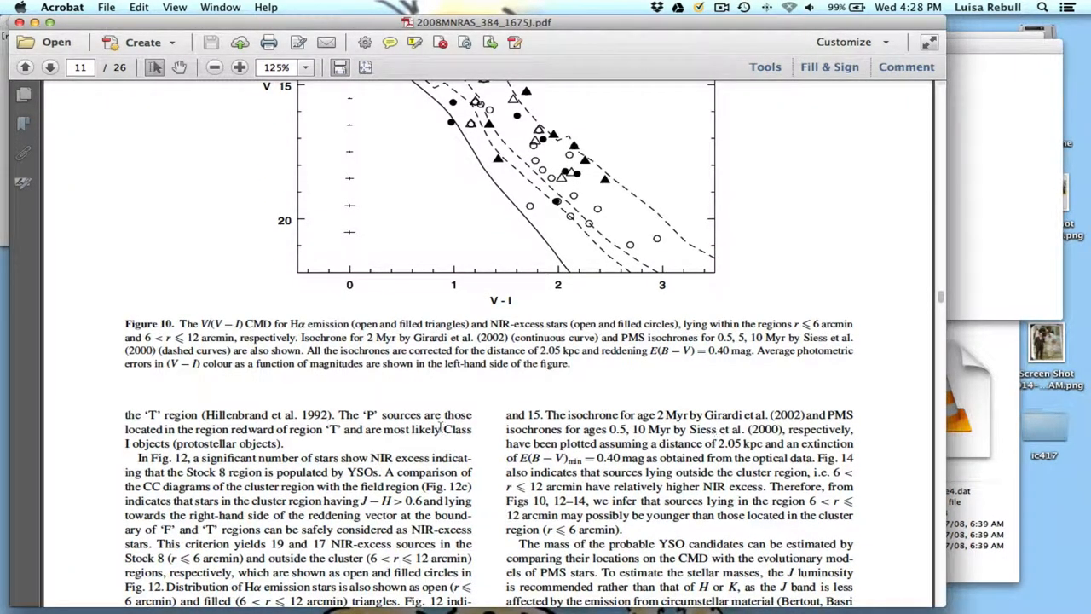
{"action": "scroll", "scroll_direction": "down", "scroll_amount": 3}
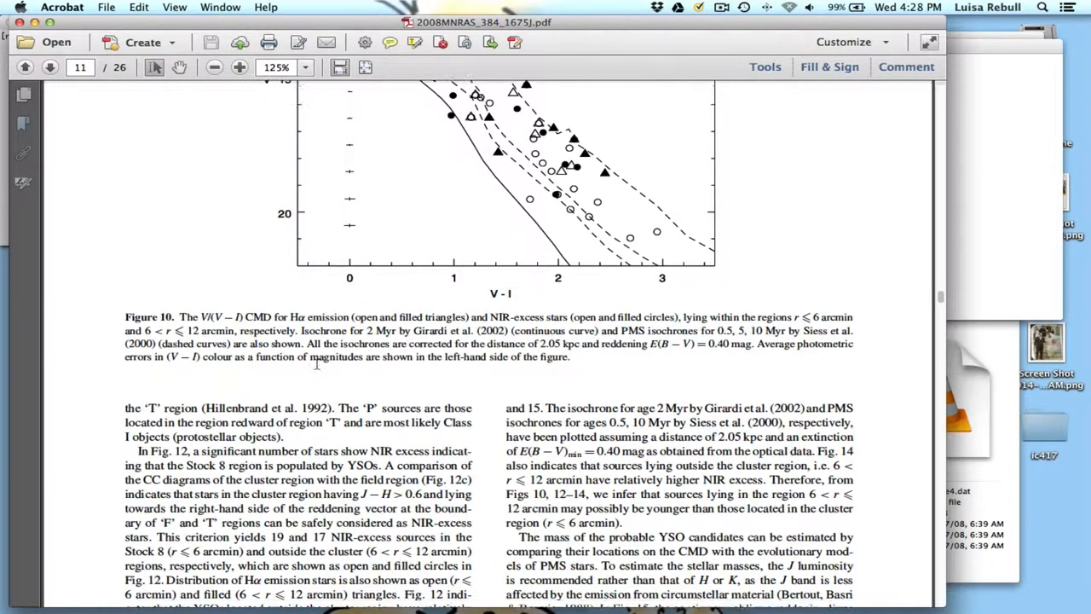
{"action": "scroll", "scroll_direction": "down", "scroll_amount": 3}
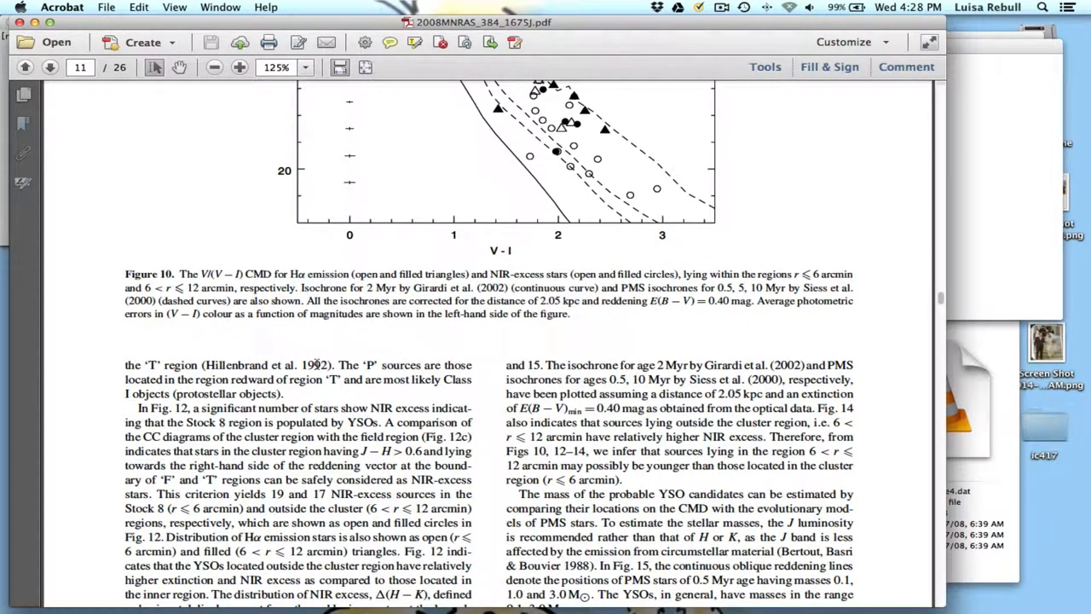
{"action": "scroll", "scroll_direction": "down", "scroll_amount": 3}
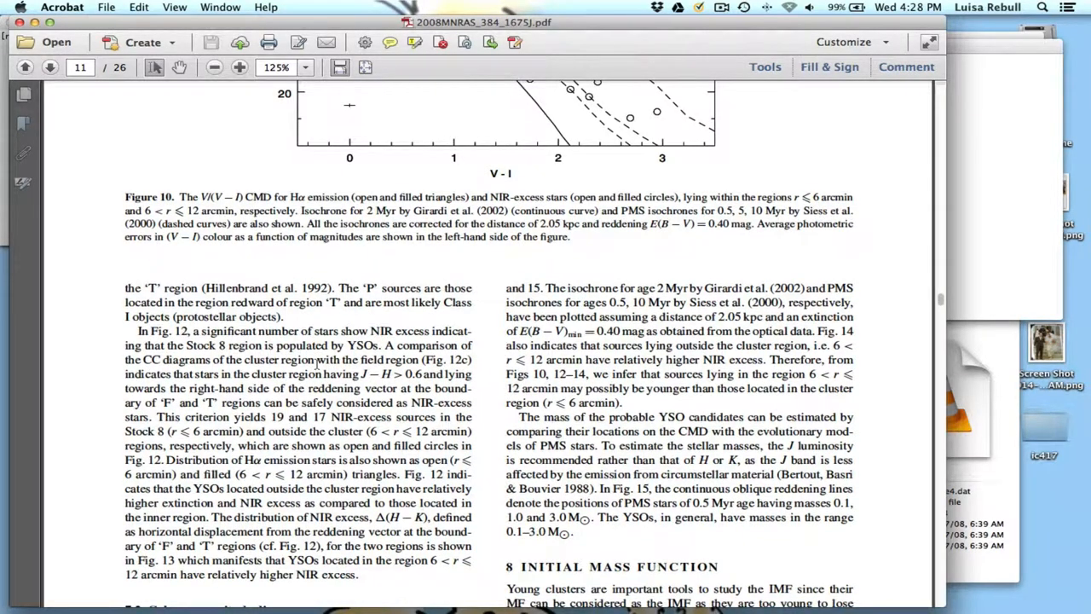
{"action": "scroll", "scroll_direction": "down", "scroll_amount": 3}
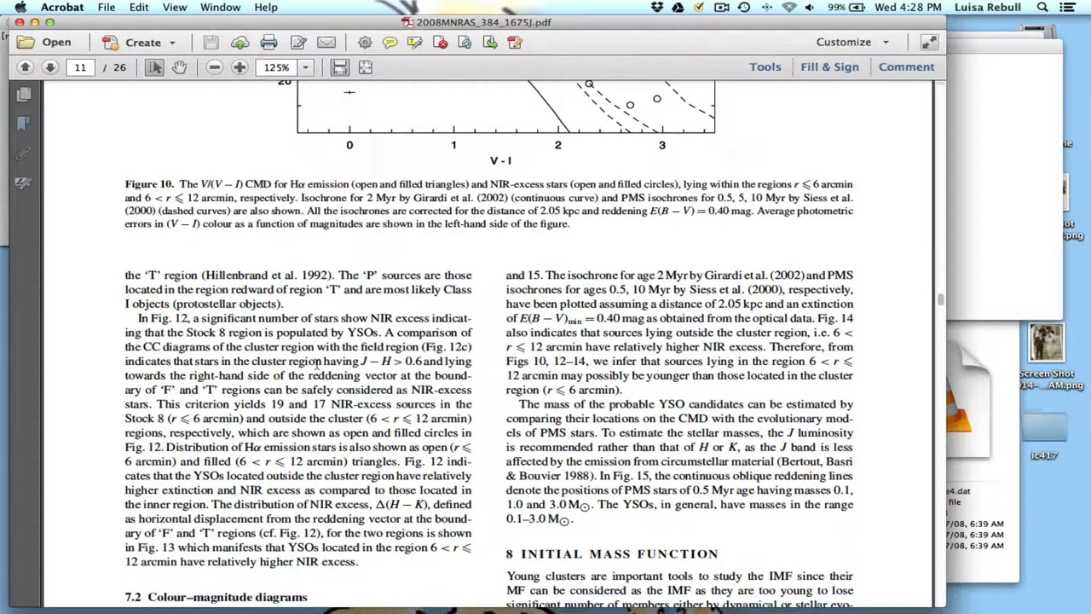
{"action": "scroll", "scroll_direction": "down", "scroll_amount": 3}
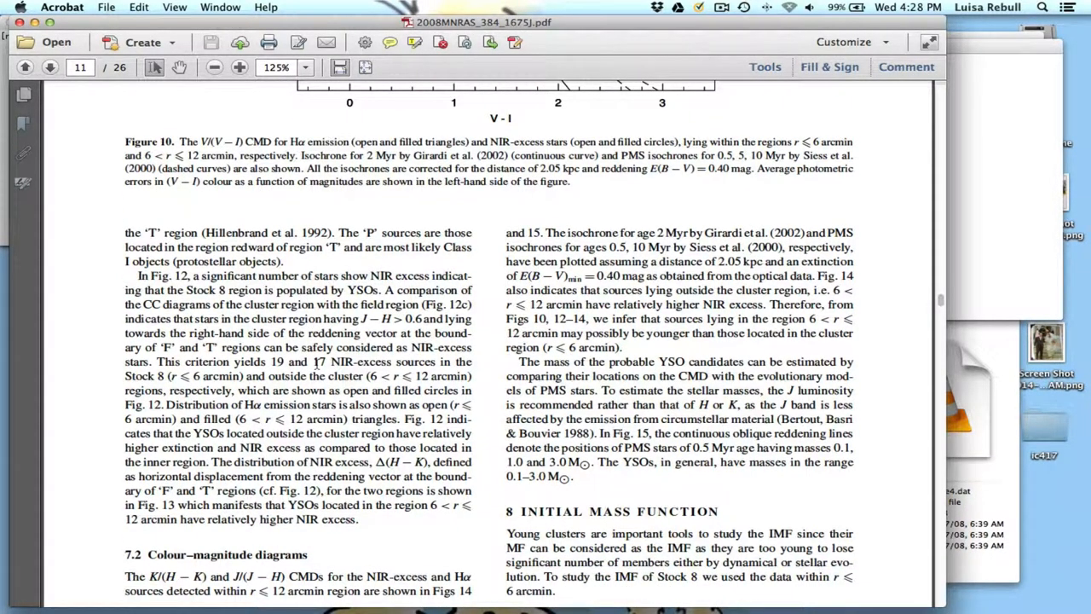
{"action": "scroll", "scroll_direction": "down", "scroll_amount": 3}
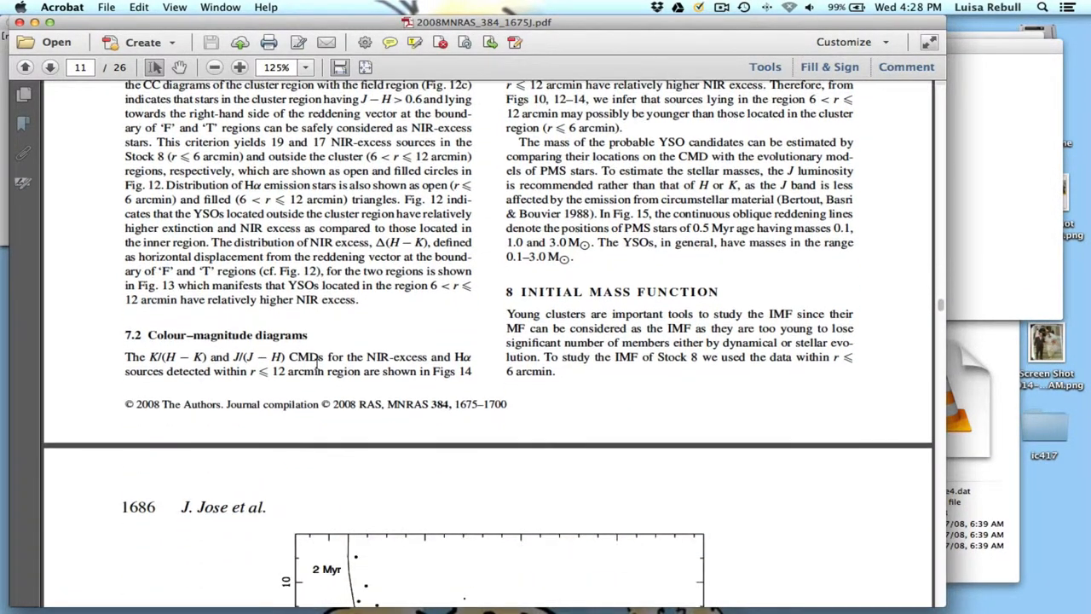
Step: Scroll ahead to page 16 until Table 5's 2MASS completeness factors are visible
{"action": "scroll", "scroll_direction": "down", "scroll_amount": 3}
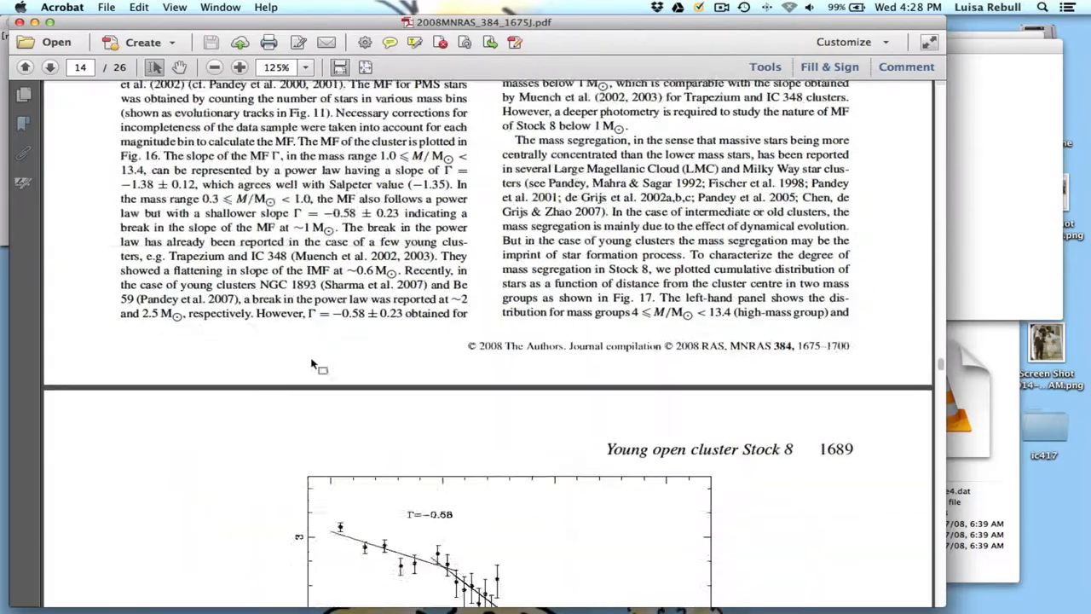
{"action": "scroll", "scroll_direction": "down", "scroll_amount": 3}
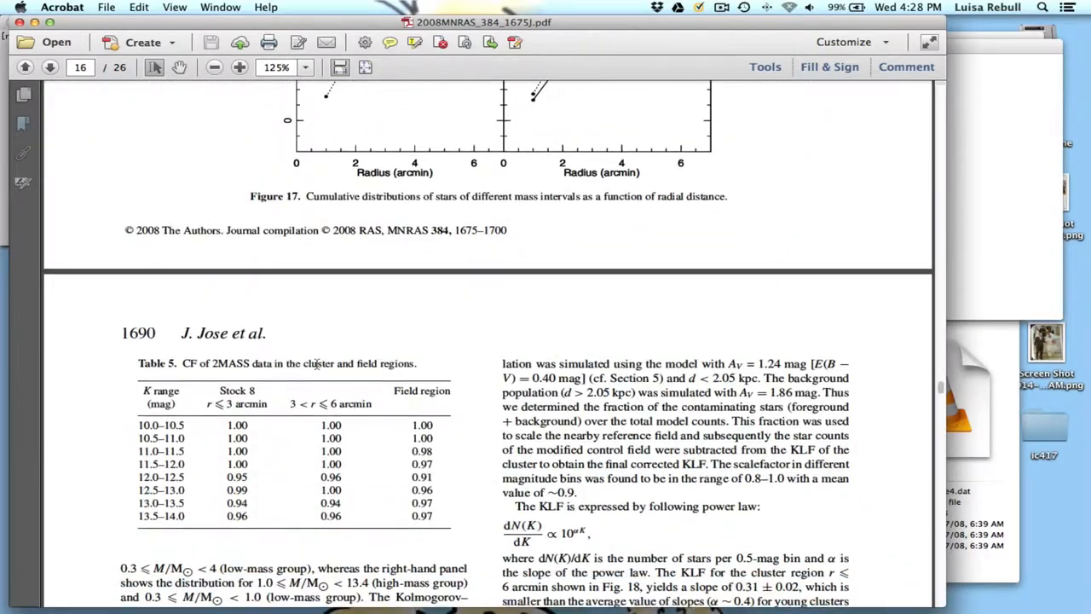
{"action": "scroll", "scroll_direction": "down", "scroll_amount": 3}
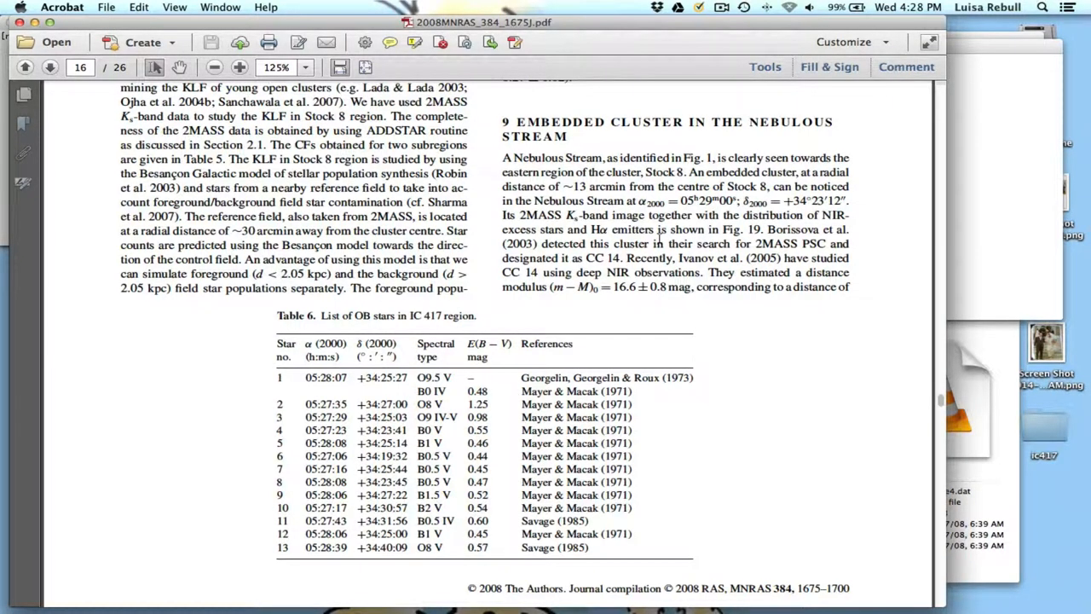
Step: Scroll to Table 6 and select the word 'OB' in its title
{"action": "scroll", "scroll_direction": "down", "scroll_amount": 3}
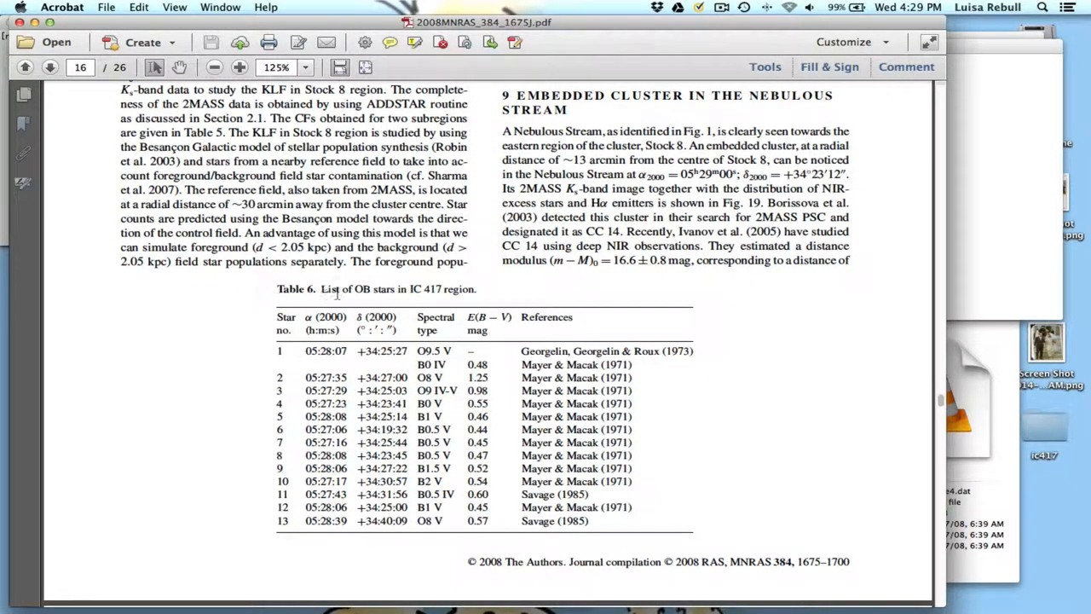
{"action": "double_click", "coordinate": [365, 289]}
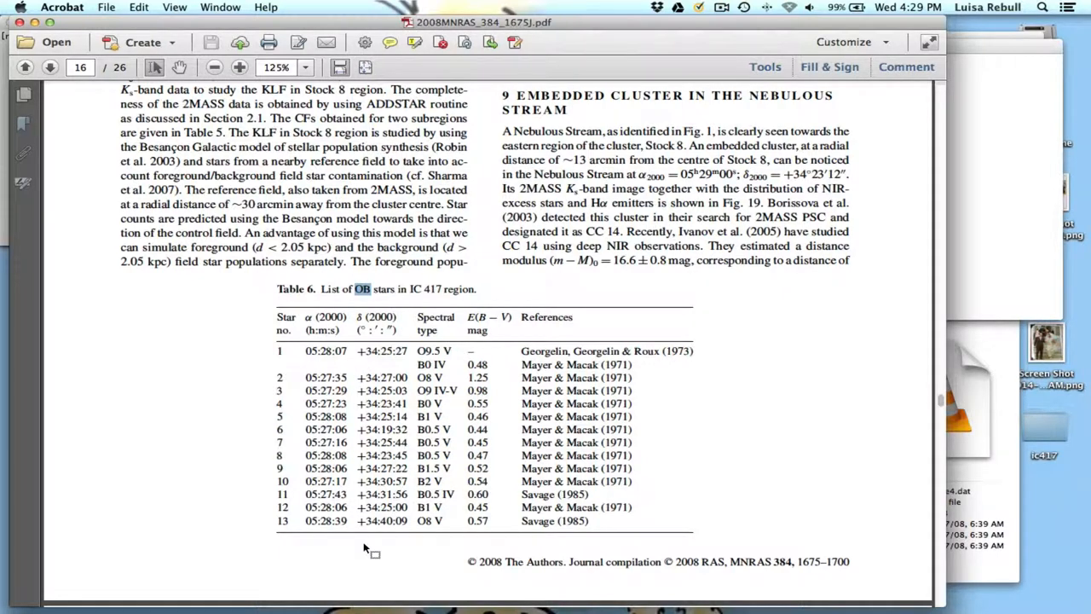
{"action": "mouse_move", "coordinate": [622, 499]}
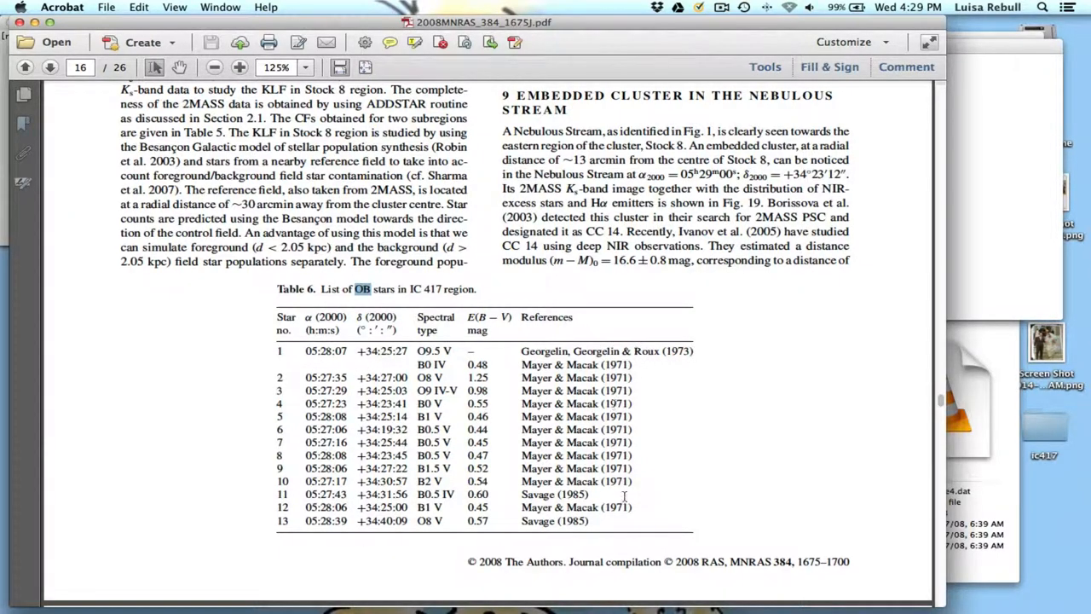
{"action": "mouse_move", "coordinate": [604, 333]}
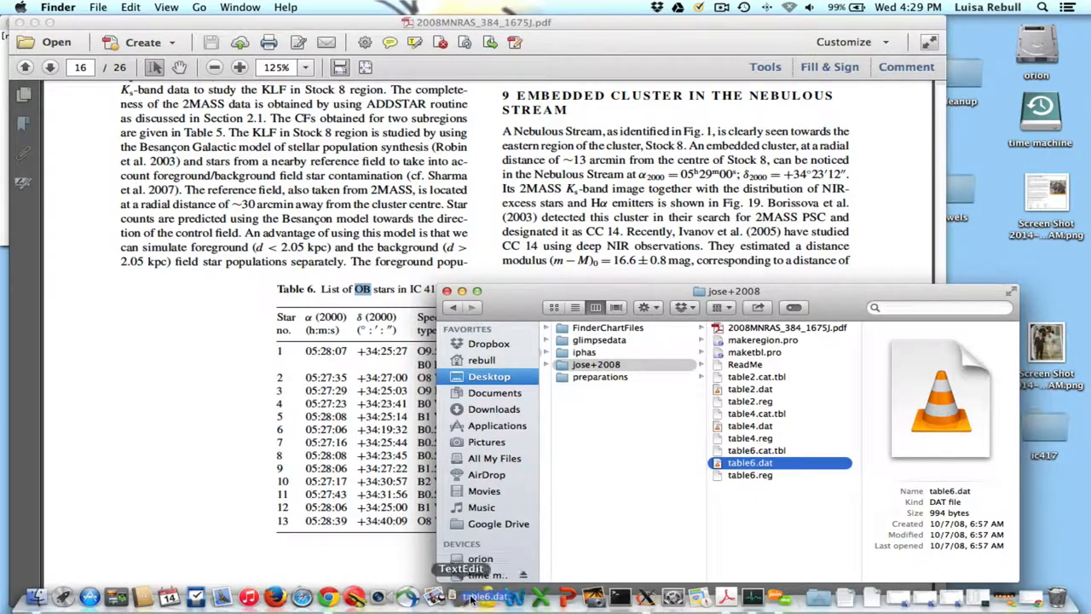
{"action": "double_click", "coordinate": [750, 462]}
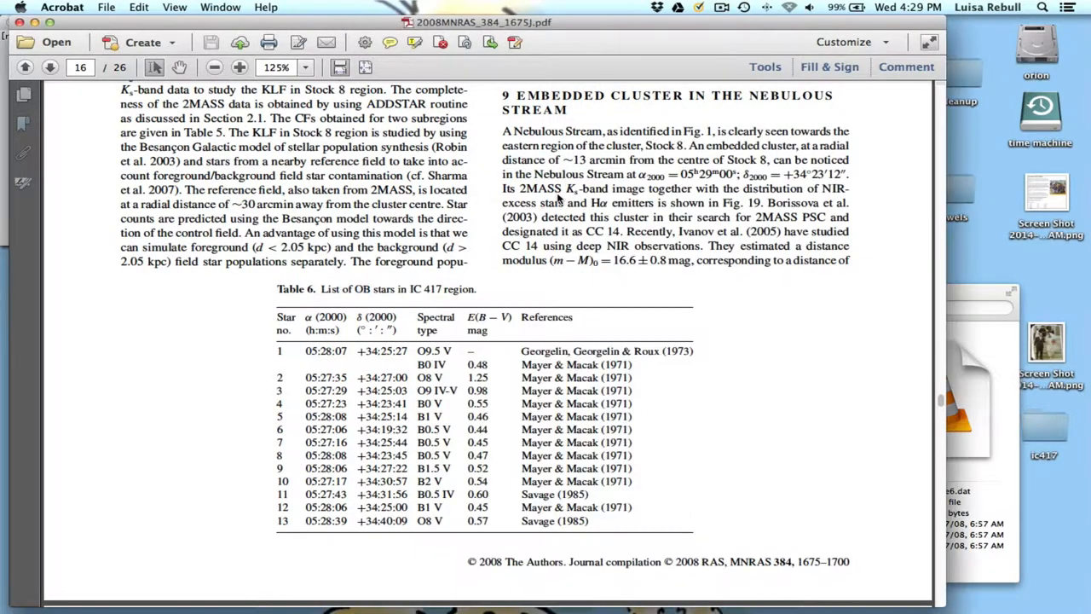
Step: Scroll to page 17's CC 14 paragraph and select 'YSOs' and the Ivanov et al. (2005) citation
{"action": "scroll", "scroll_direction": "down", "scroll_amount": 3}
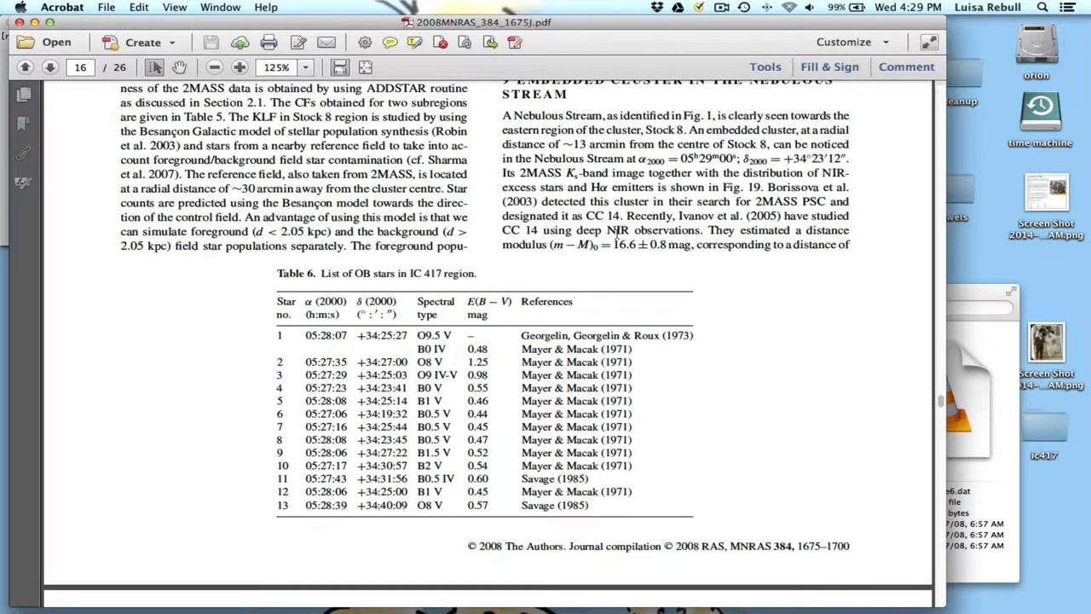
{"action": "scroll", "scroll_direction": "down", "scroll_amount": 3}
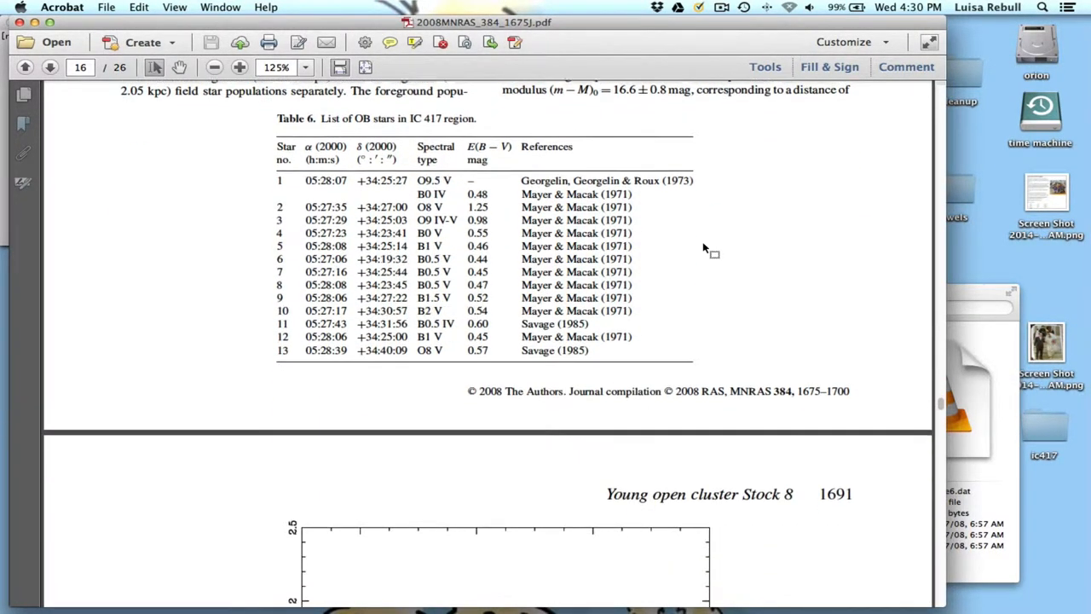
{"action": "scroll", "scroll_direction": "down", "scroll_amount": 3}
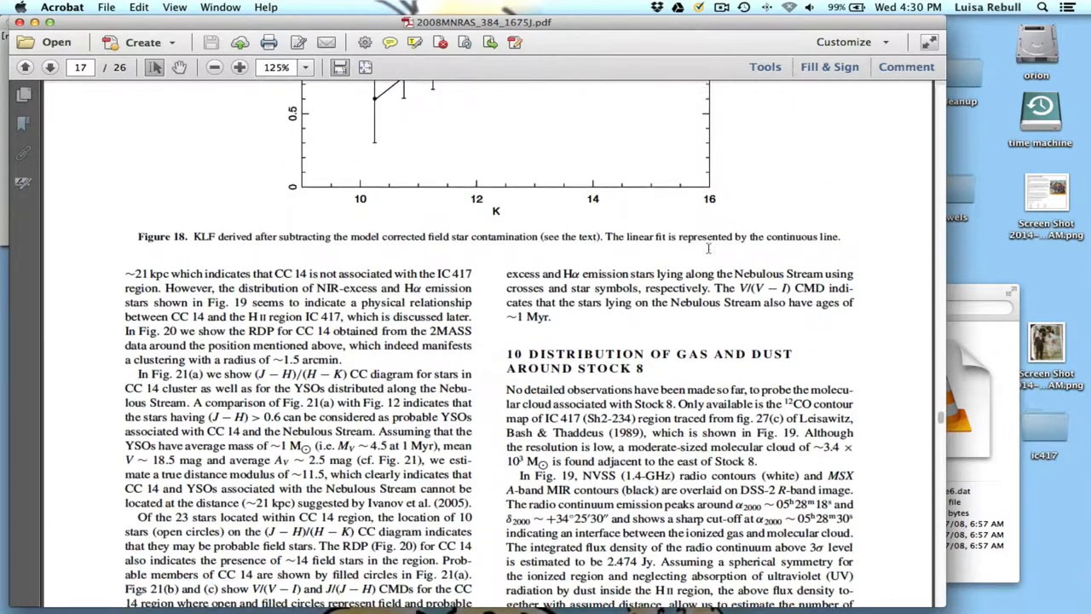
{"action": "scroll", "scroll_direction": "down", "scroll_amount": 3}
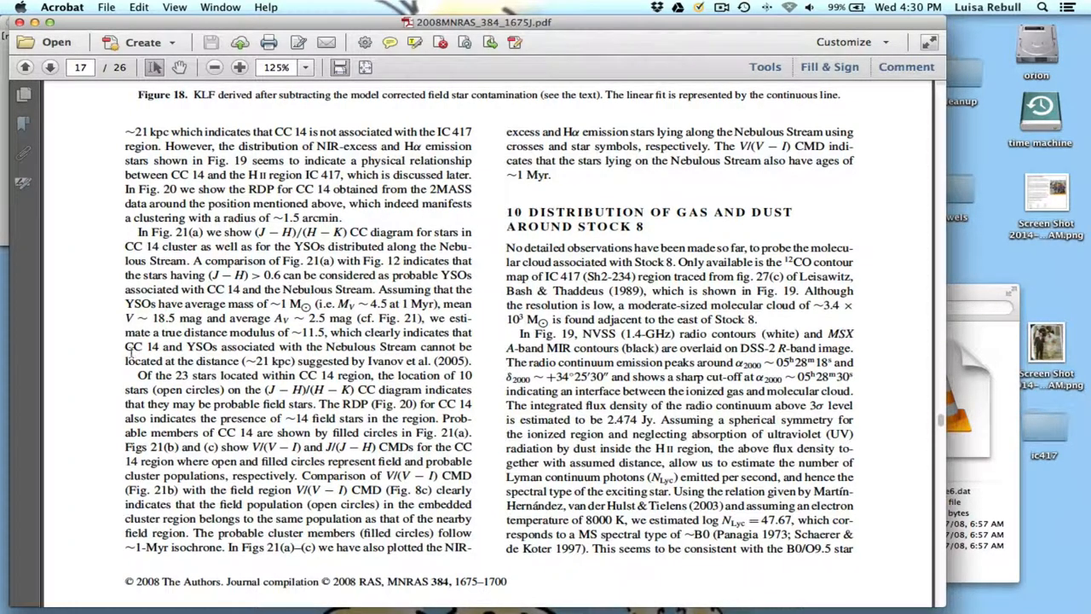
{"action": "double_click", "coordinate": [198, 346]}
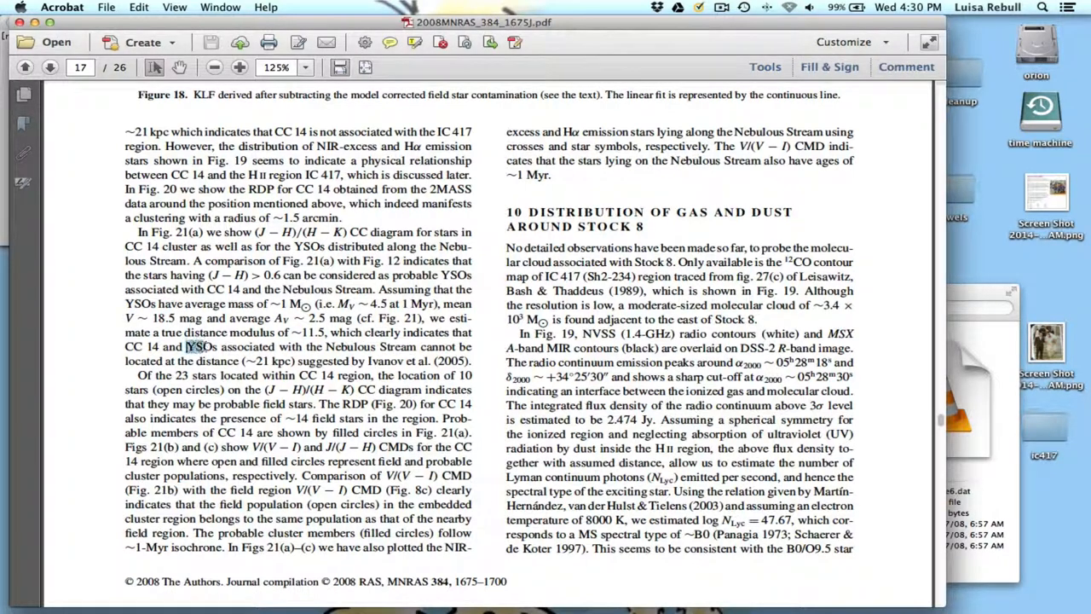
{"action": "left_click_drag", "start_coordinate": [183, 346], "coordinate": [467, 361]}
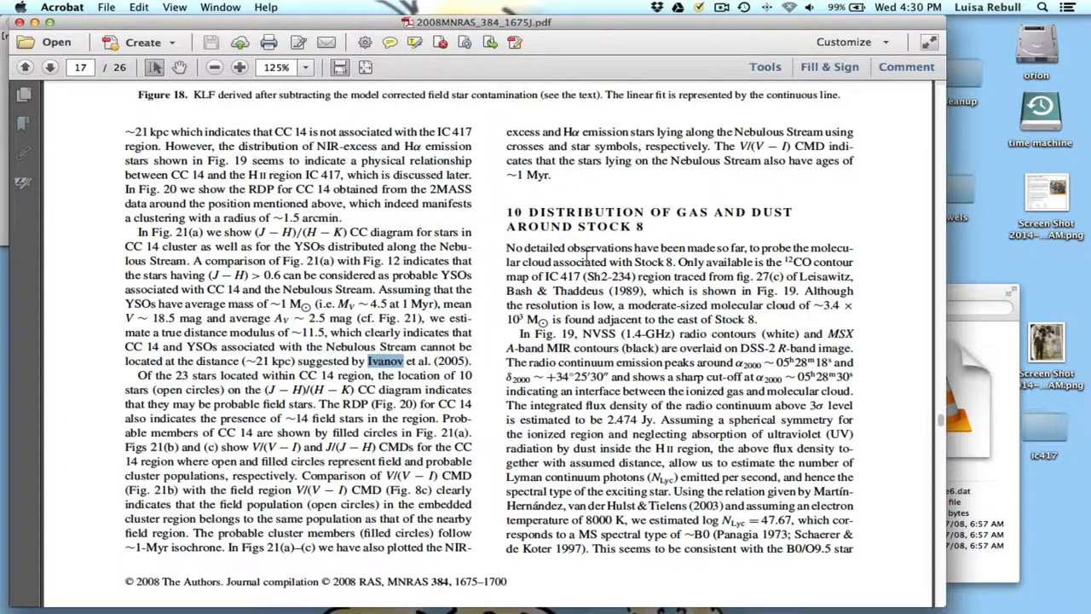
Step: Scroll page 20 until Figure 22's Stock 8 star-distribution map and full caption show
{"action": "scroll", "scroll_direction": "down", "scroll_amount": 3}
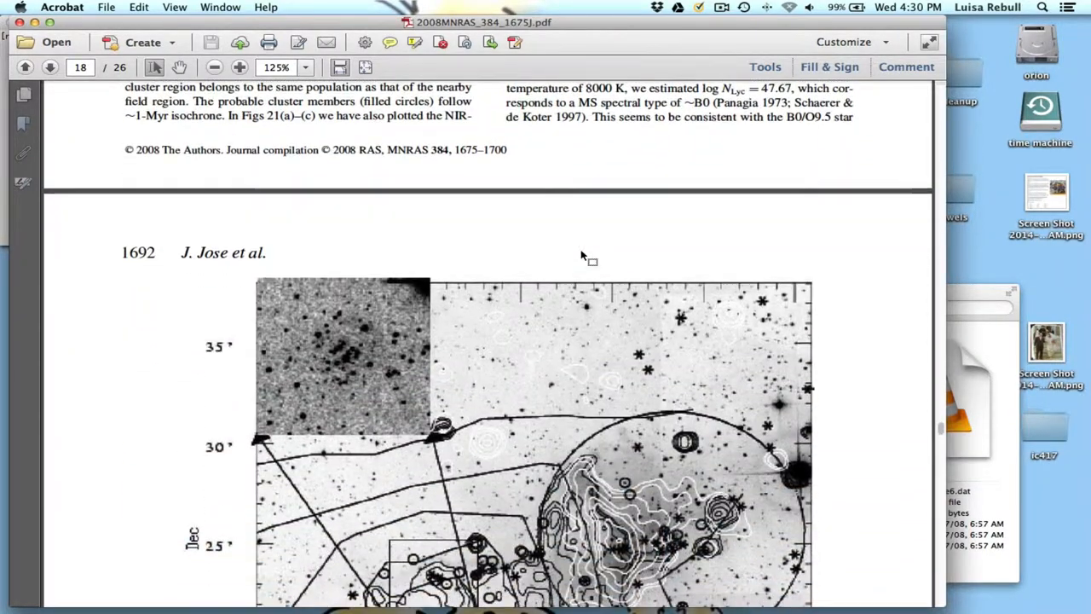
{"action": "scroll", "scroll_direction": "down", "scroll_amount": 3}
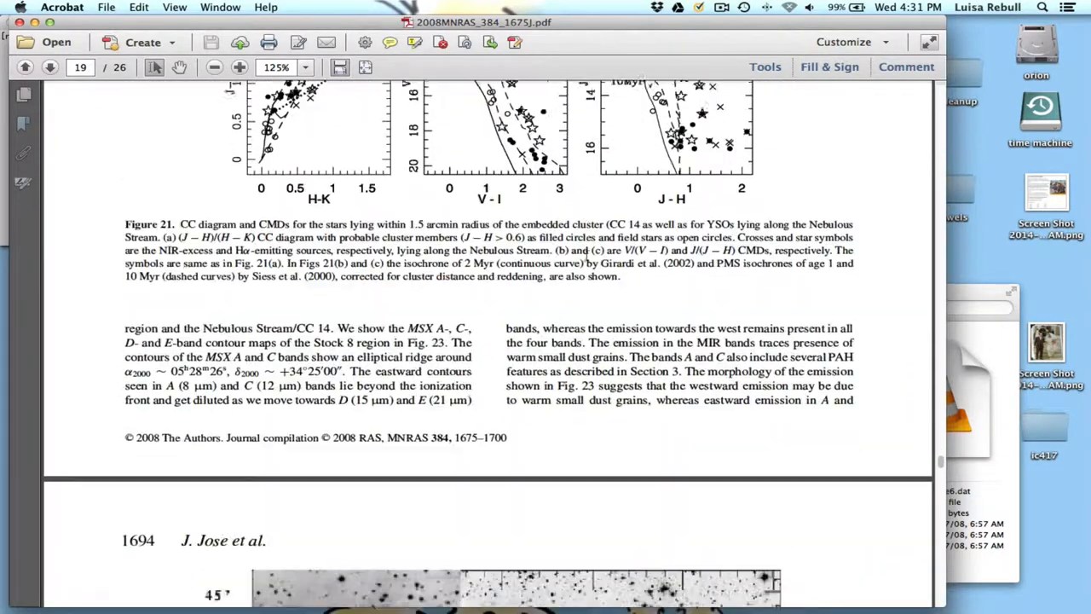
{"action": "scroll", "scroll_direction": "down", "scroll_amount": 3}
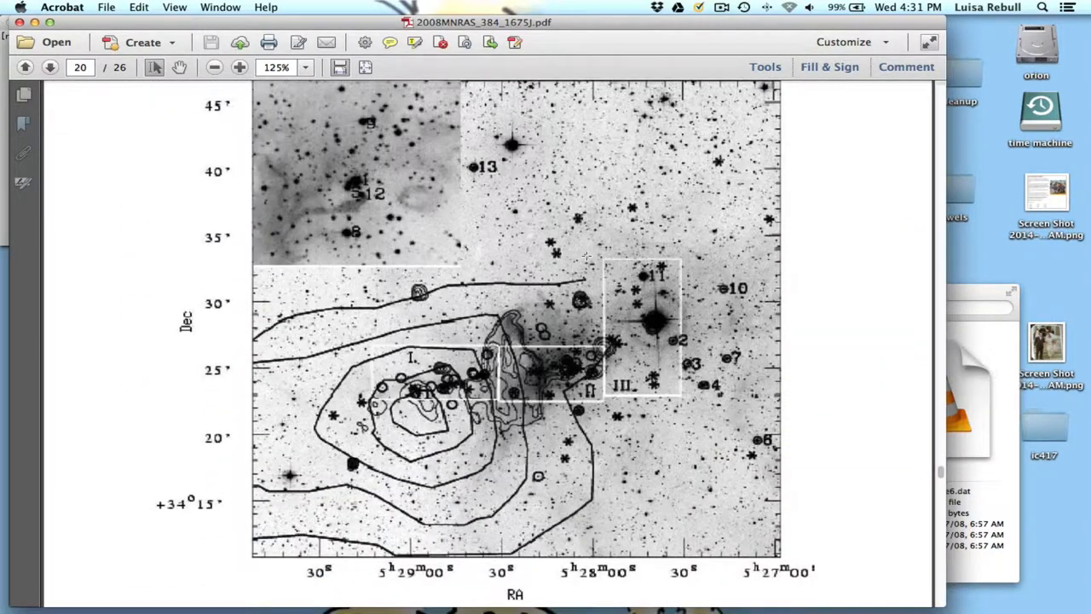
{"action": "scroll", "scroll_direction": "down", "scroll_amount": 3}
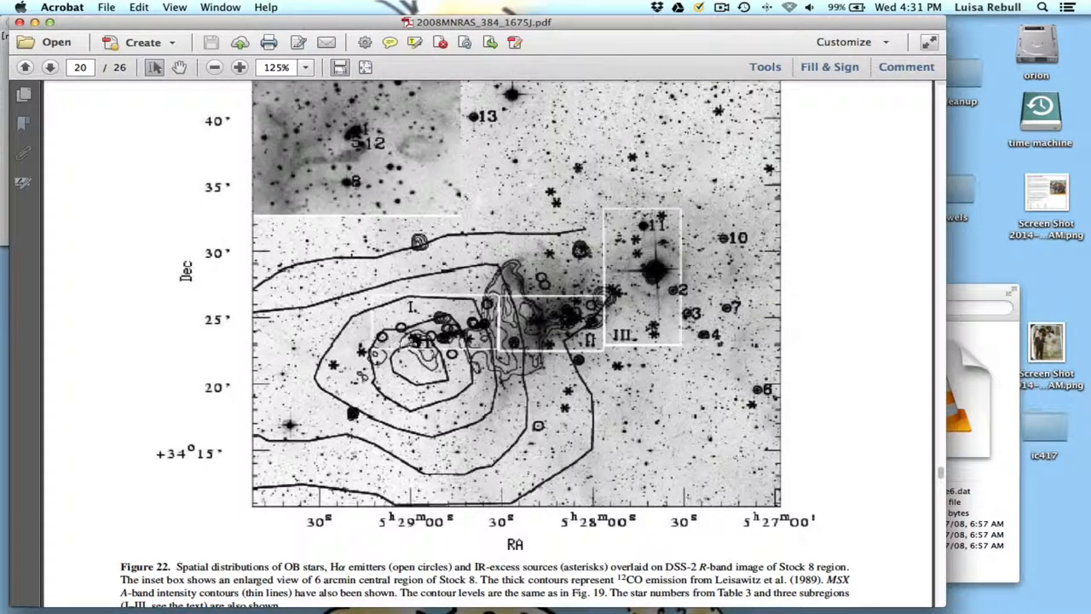
{"action": "mouse_move", "coordinate": [652, 294]}
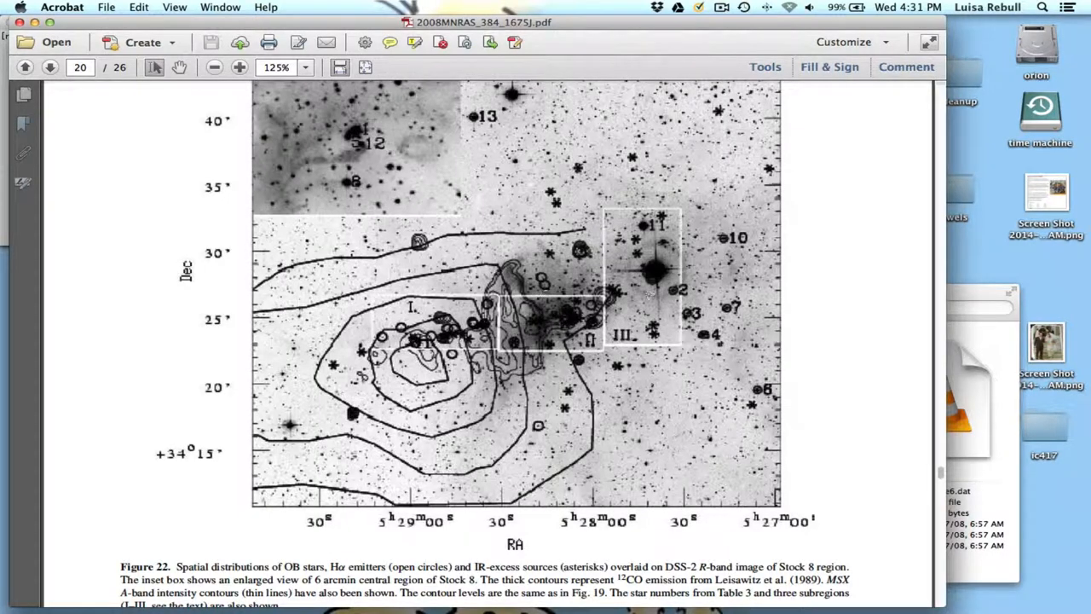
{"action": "mouse_move", "coordinate": [331, 117]}
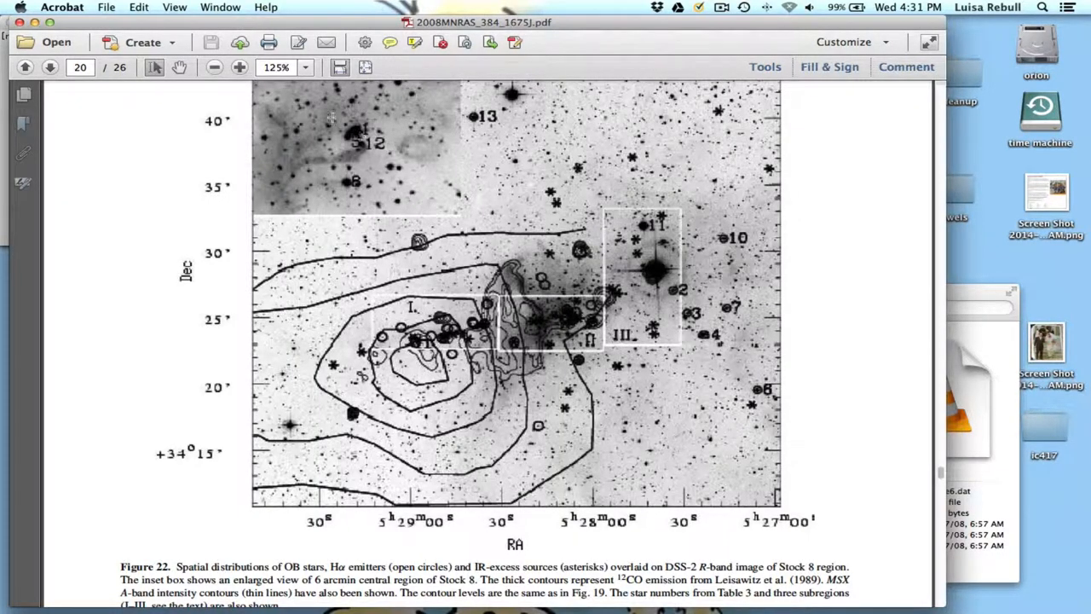
{"action": "mouse_move", "coordinate": [580, 320]}
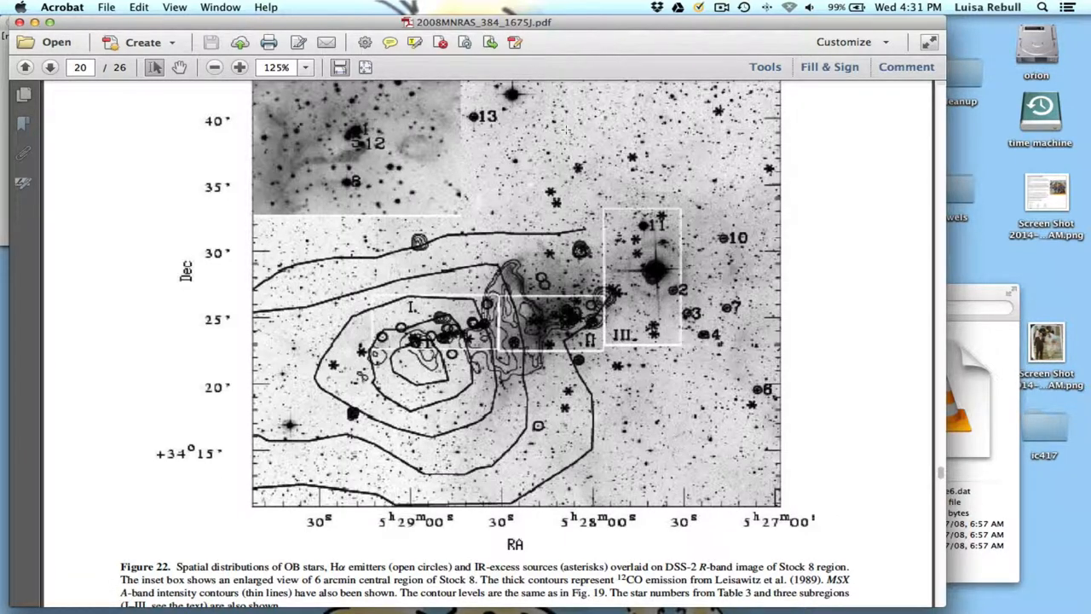
{"action": "mouse_move", "coordinate": [791, 173]}
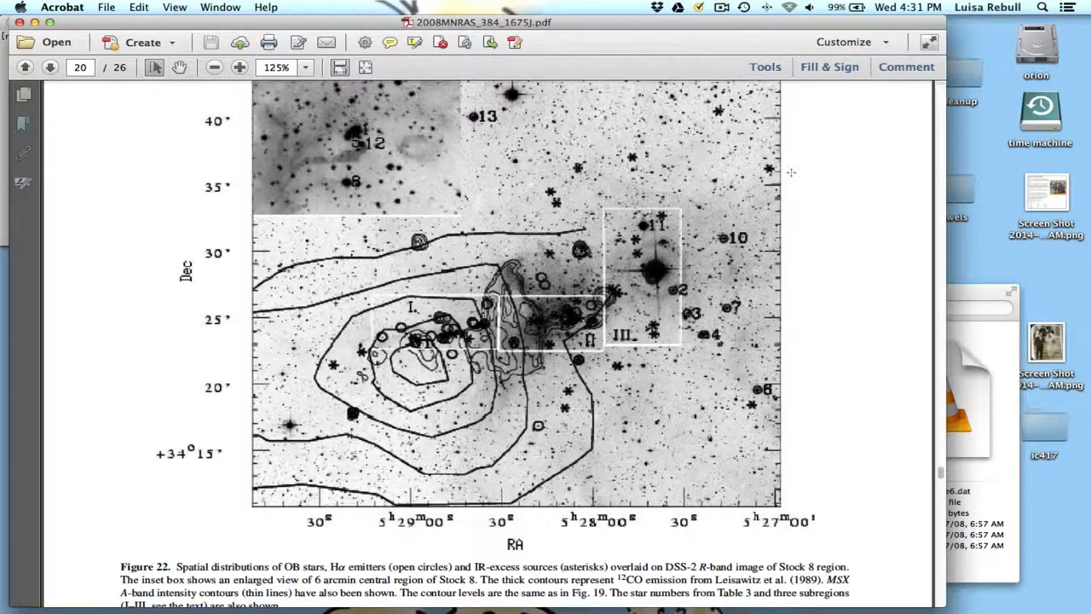
{"action": "scroll", "scroll_direction": "down", "scroll_amount": 3}
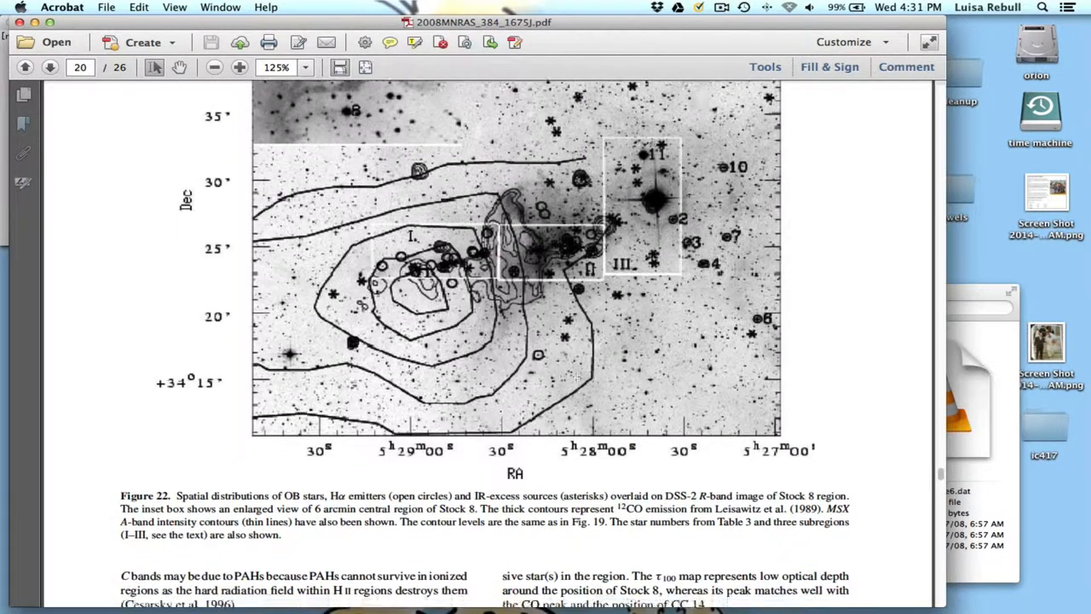
Step: Scroll pages 21–23 past Section 11 and Figures 24 and 26 to Section 12
{"action": "scroll", "scroll_direction": "down", "scroll_amount": 3}
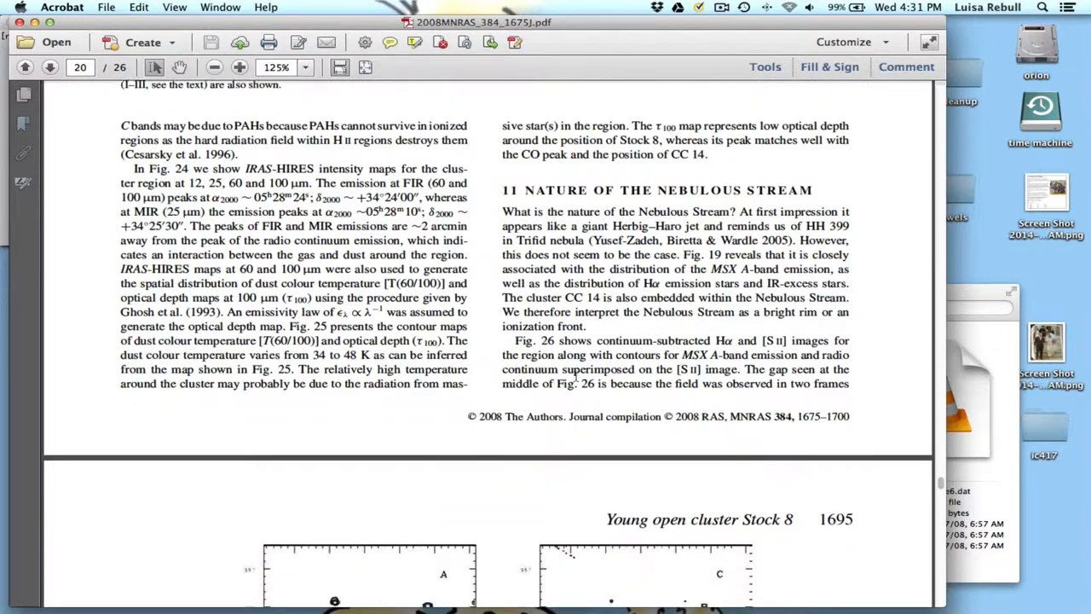
{"action": "scroll", "scroll_direction": "down", "scroll_amount": 3}
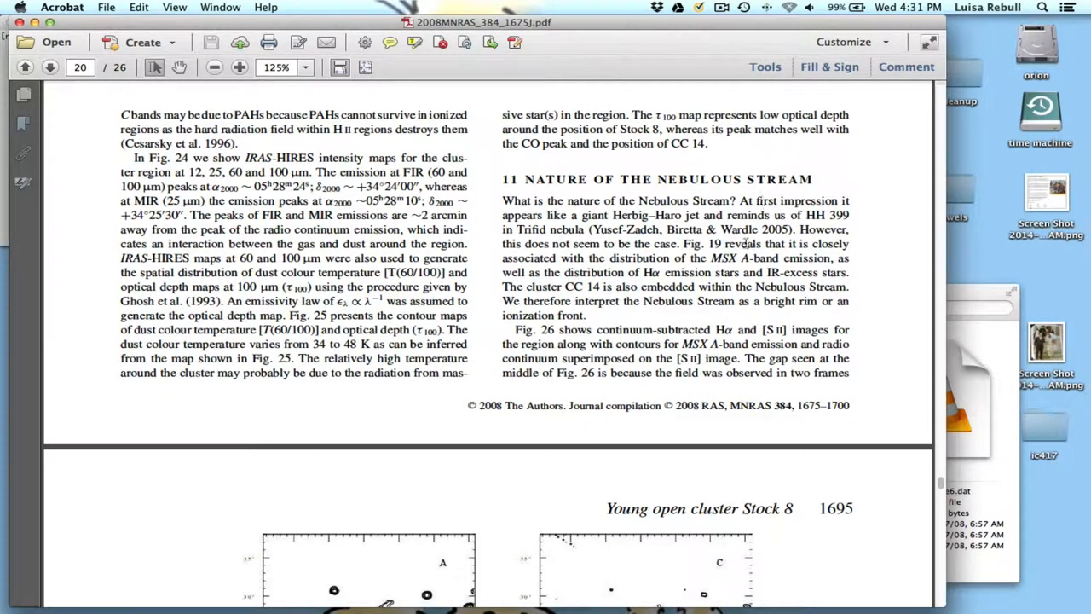
{"action": "scroll", "scroll_direction": "down", "scroll_amount": 3}
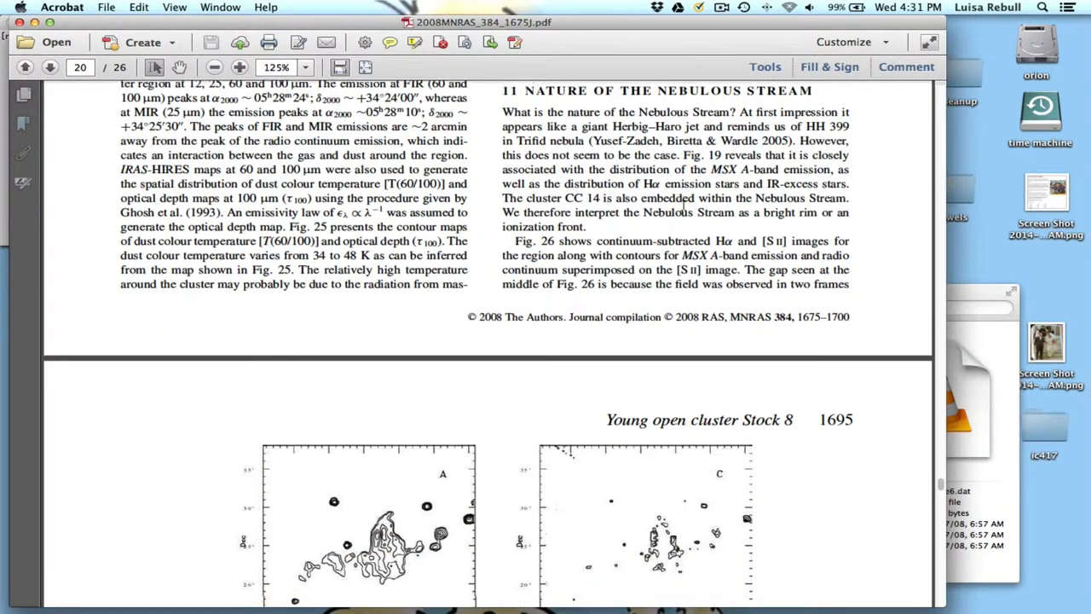
{"action": "scroll", "scroll_direction": "down", "scroll_amount": 3}
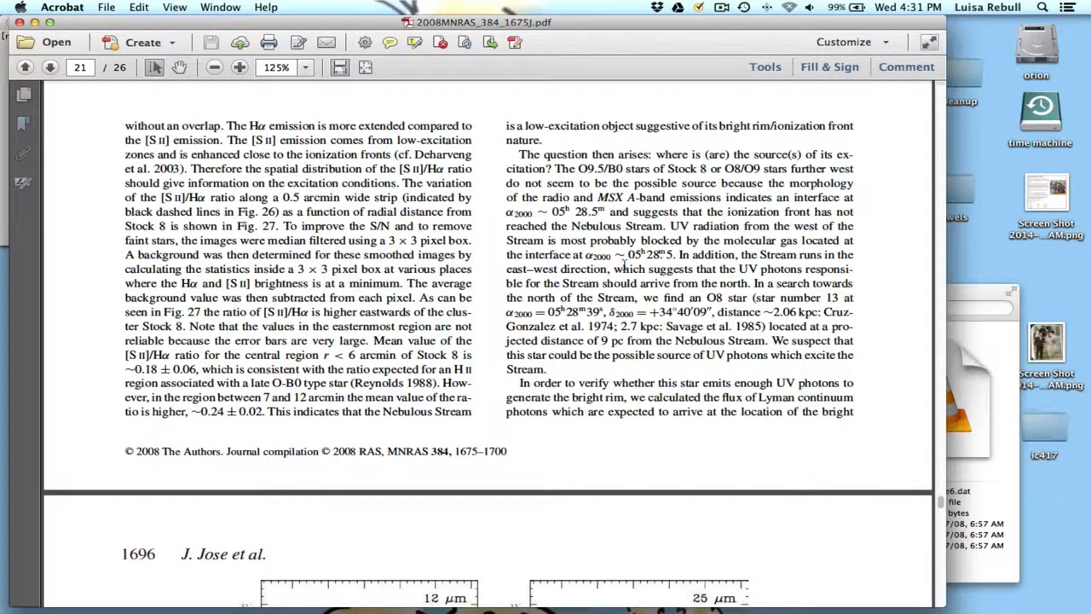
{"action": "scroll", "scroll_direction": "up", "scroll_amount": 3}
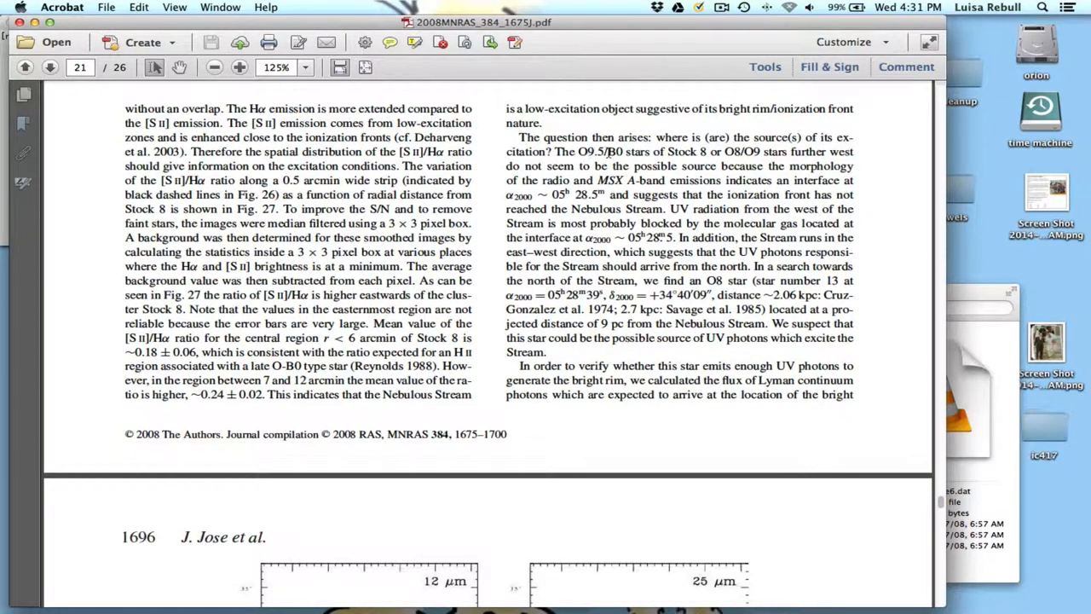
{"action": "scroll", "scroll_direction": "down", "scroll_amount": 3}
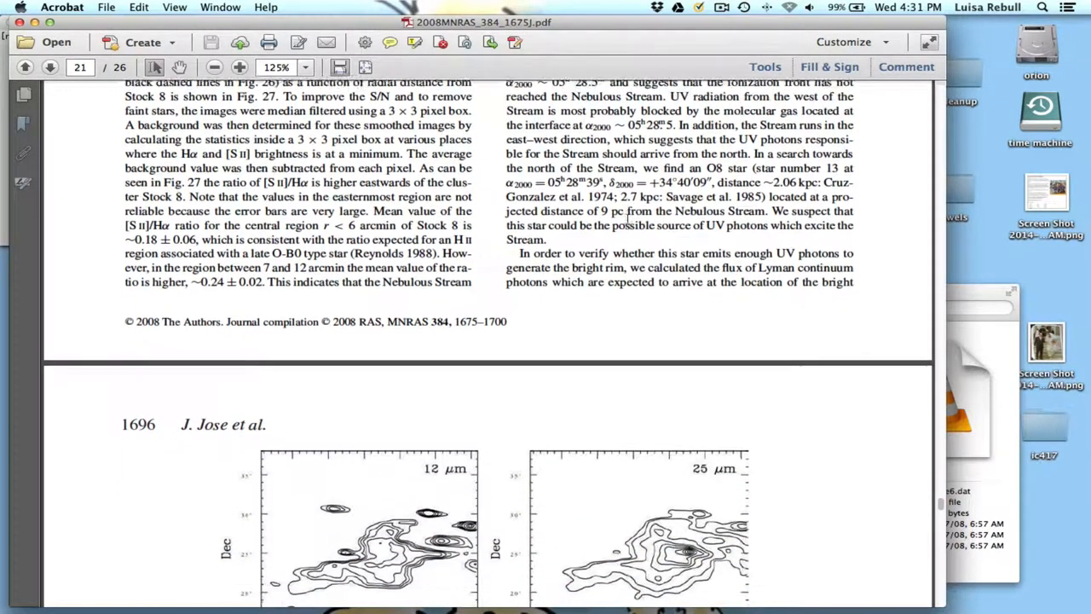
{"action": "scroll", "scroll_direction": "down", "scroll_amount": 3}
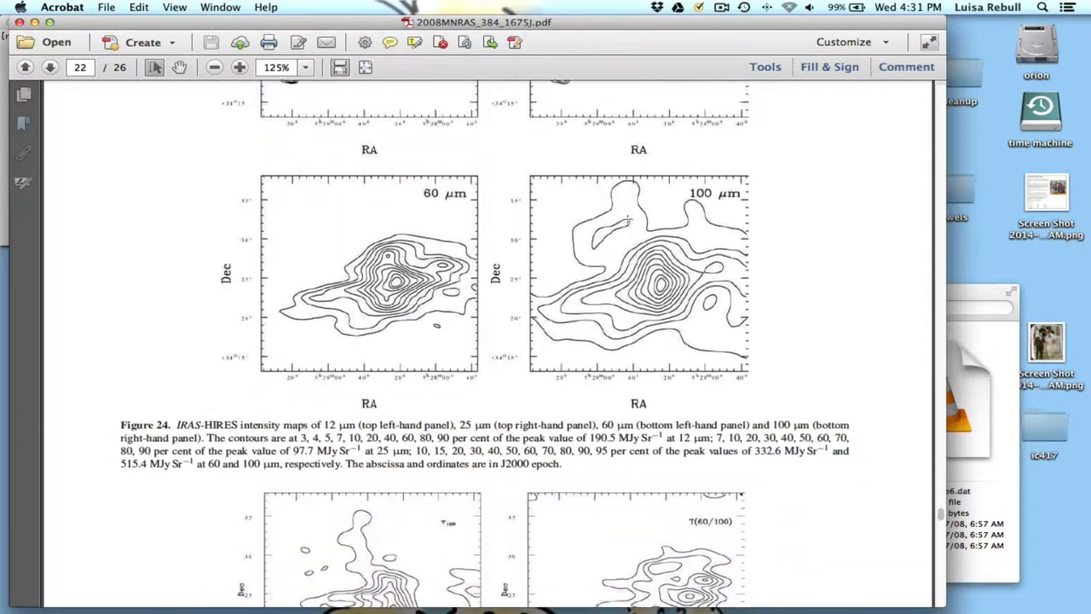
{"action": "scroll", "scroll_direction": "down", "scroll_amount": 3}
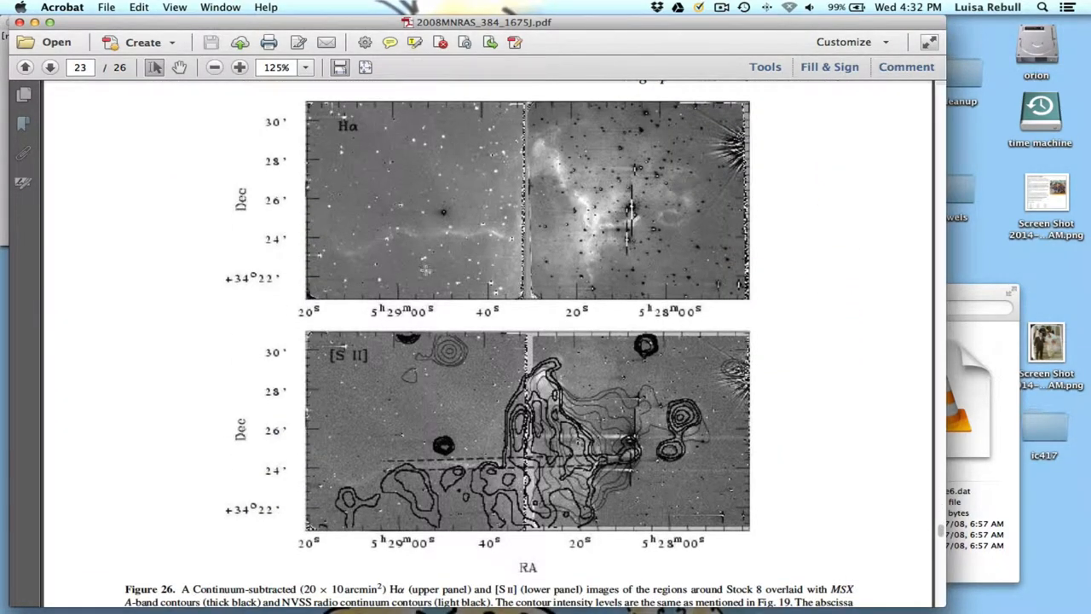
{"action": "scroll", "scroll_direction": "down", "scroll_amount": 3}
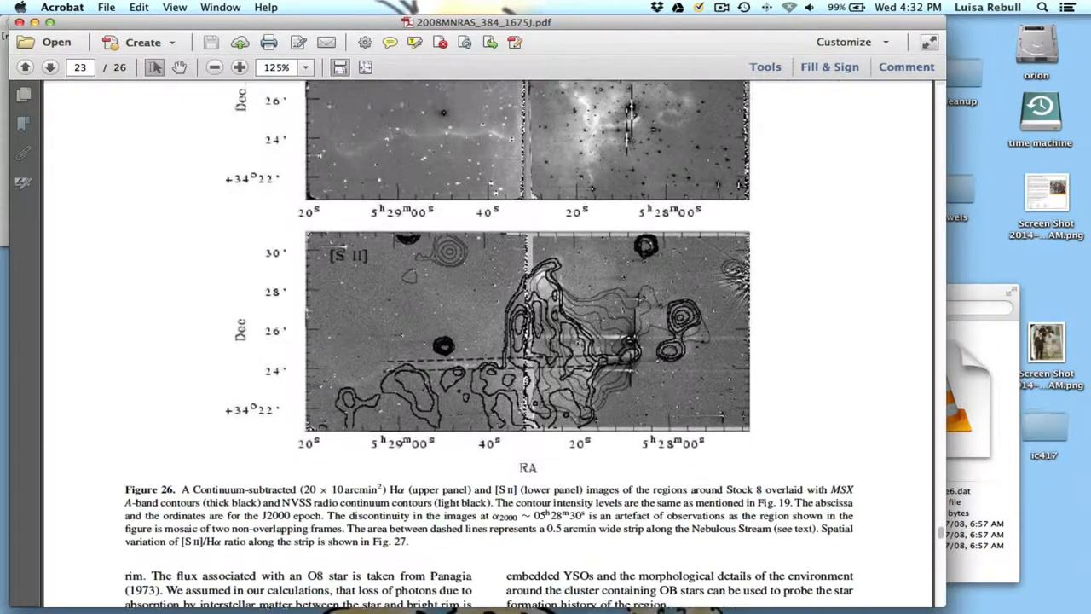
{"action": "scroll", "scroll_direction": "down", "scroll_amount": 3}
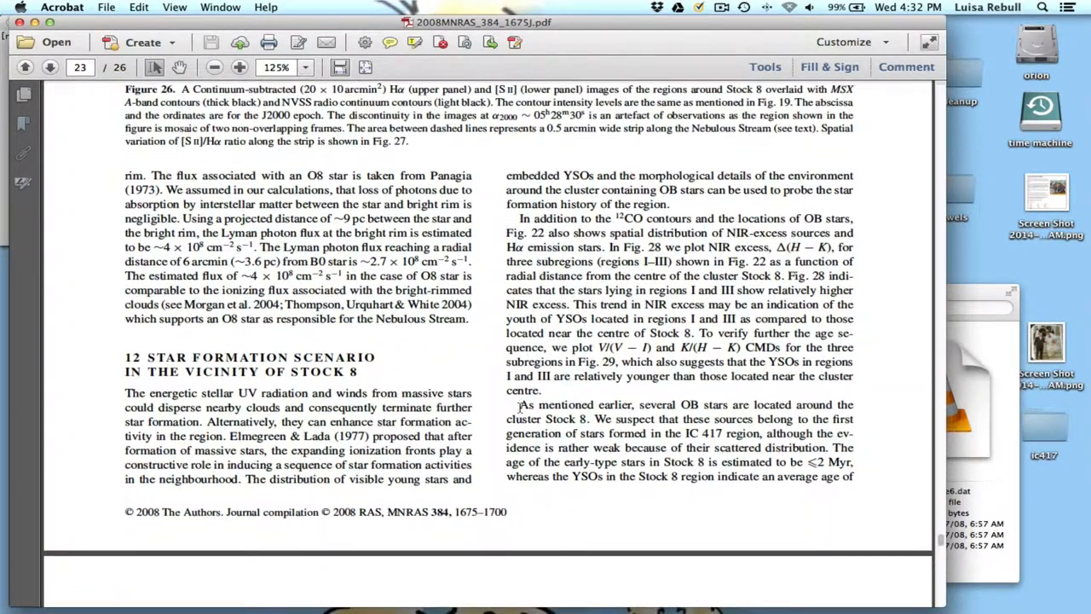
Step: Scroll pages 23–25 past Figures 27–29, Summary and Acknowledgments to the References heading
{"action": "scroll", "scroll_direction": "down", "scroll_amount": 3}
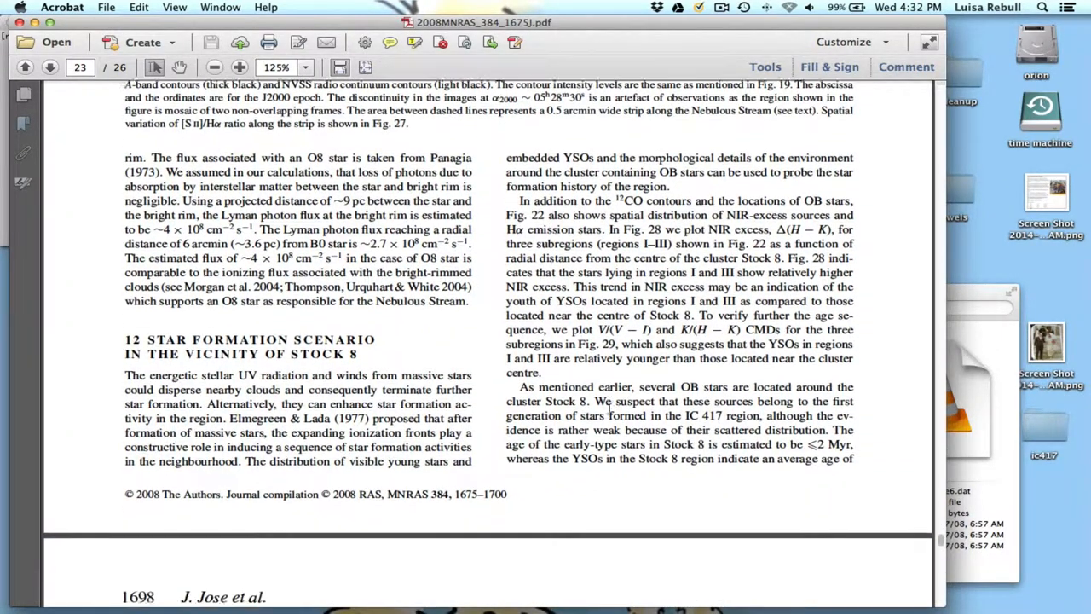
{"action": "scroll", "scroll_direction": "down", "scroll_amount": 3}
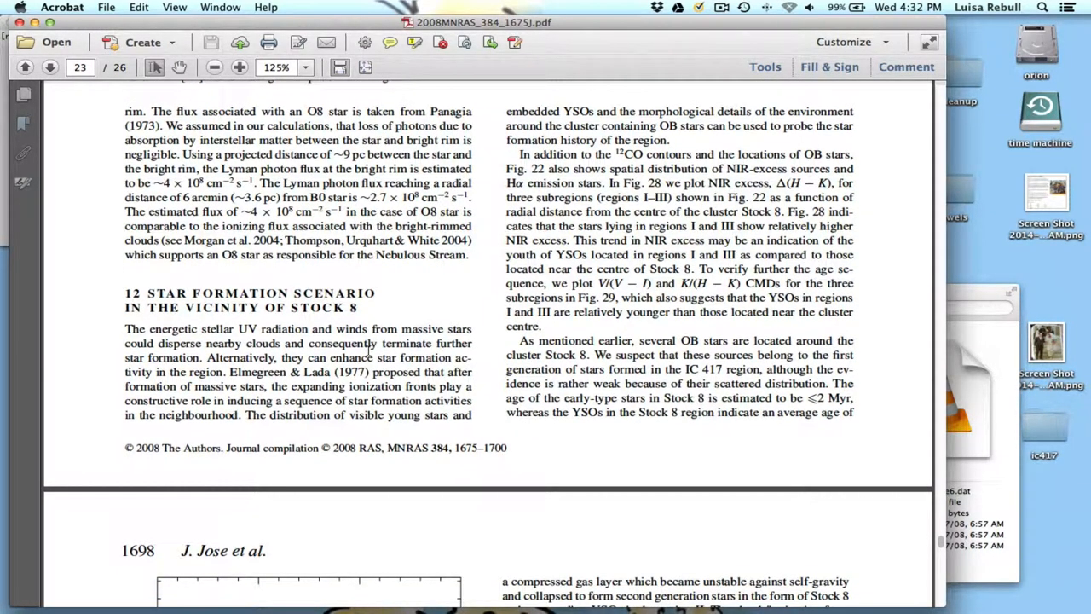
{"action": "scroll", "scroll_direction": "down", "scroll_amount": 3}
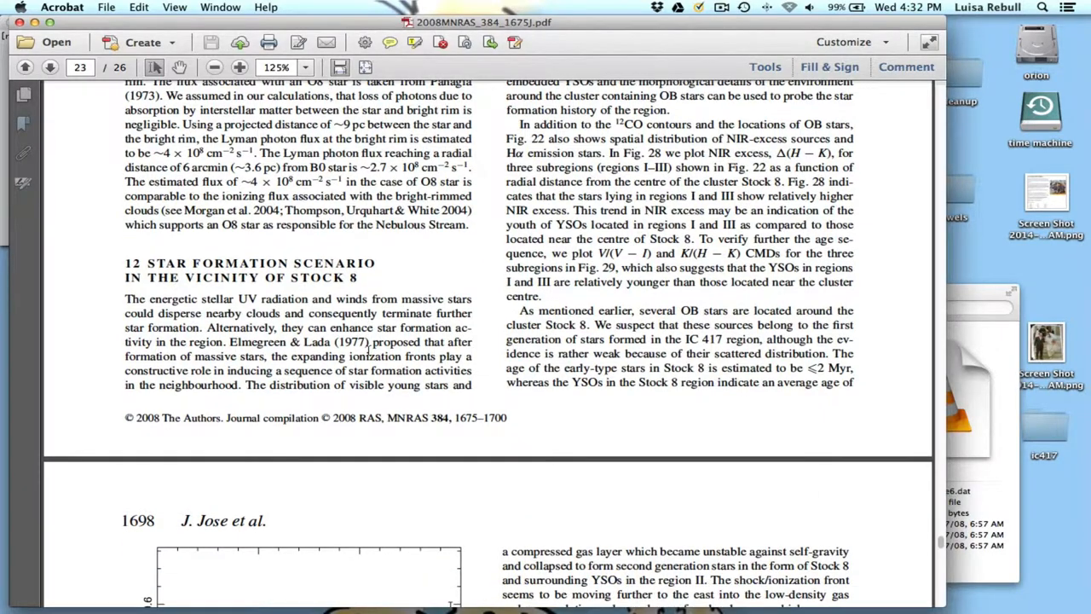
{"action": "scroll", "scroll_direction": "down", "scroll_amount": 3}
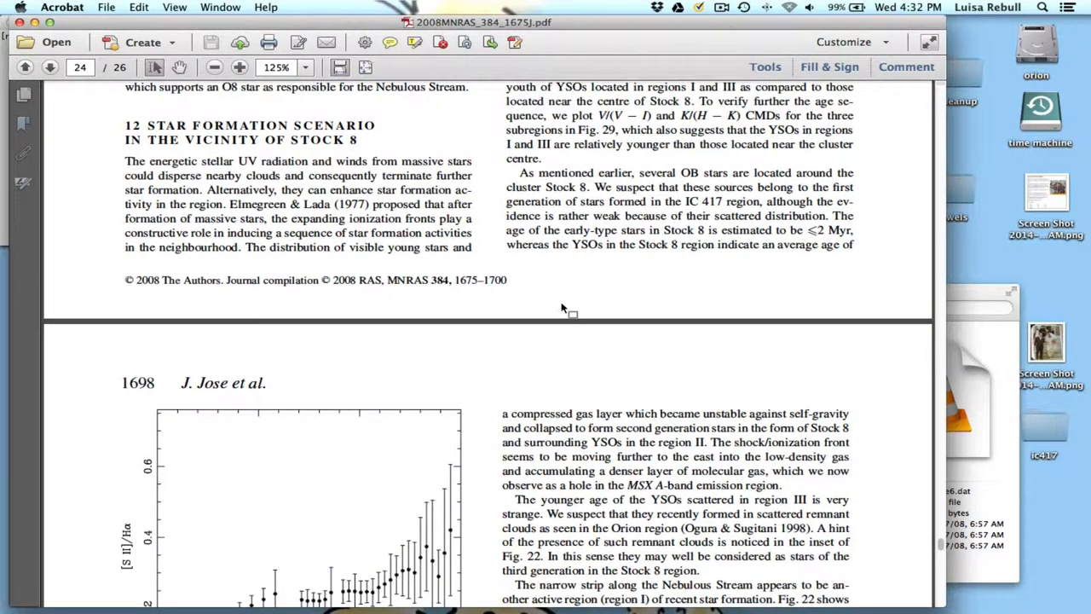
{"action": "scroll", "scroll_direction": "down", "scroll_amount": 3}
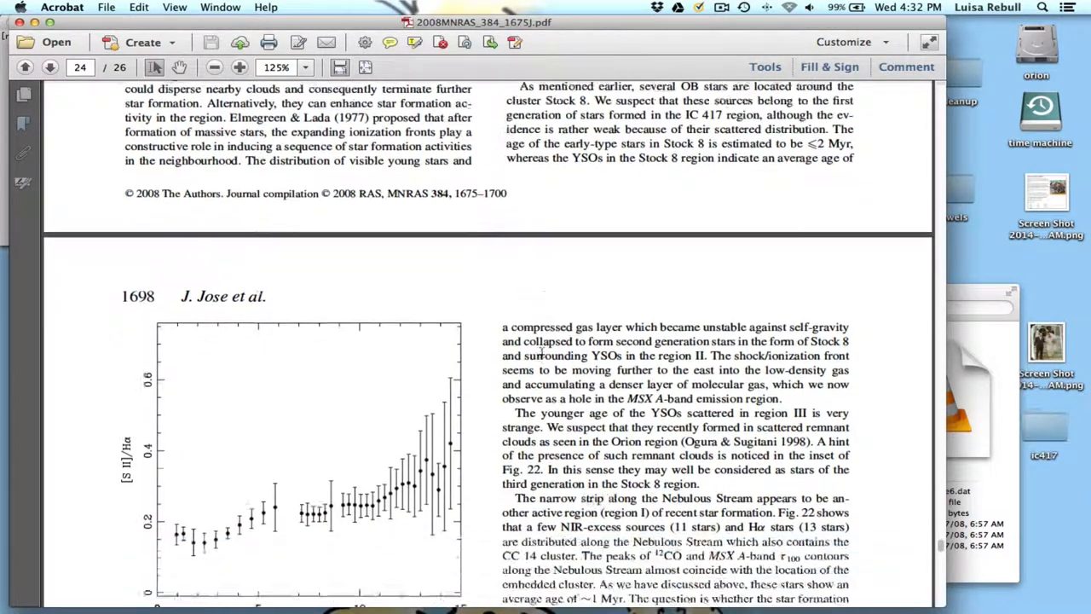
{"action": "scroll", "scroll_direction": "up", "scroll_amount": 3}
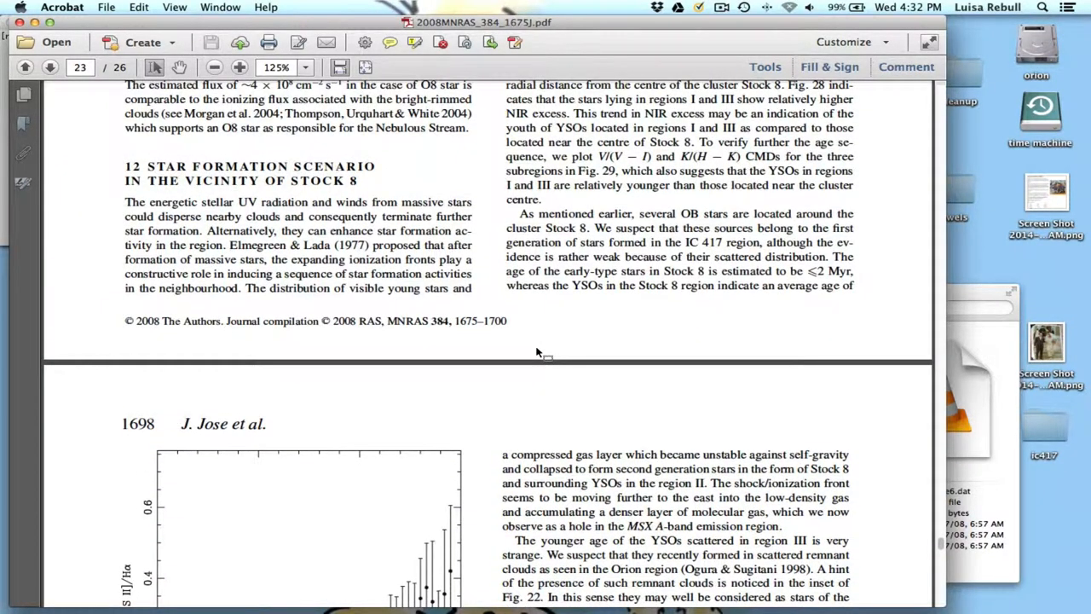
{"action": "scroll", "scroll_direction": "down", "scroll_amount": 3}
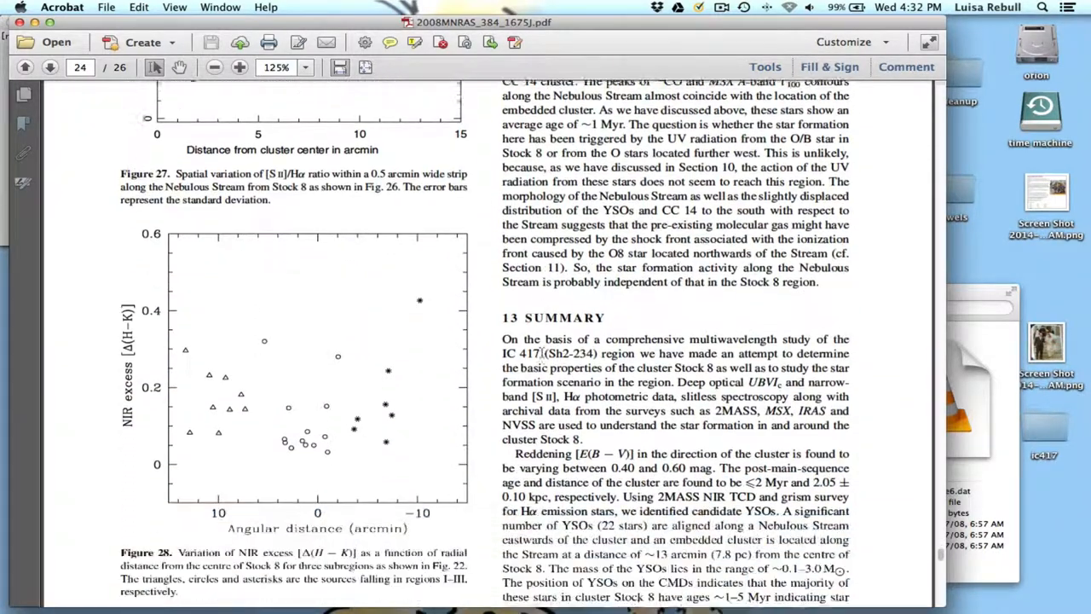
{"action": "scroll", "scroll_direction": "down", "scroll_amount": 3}
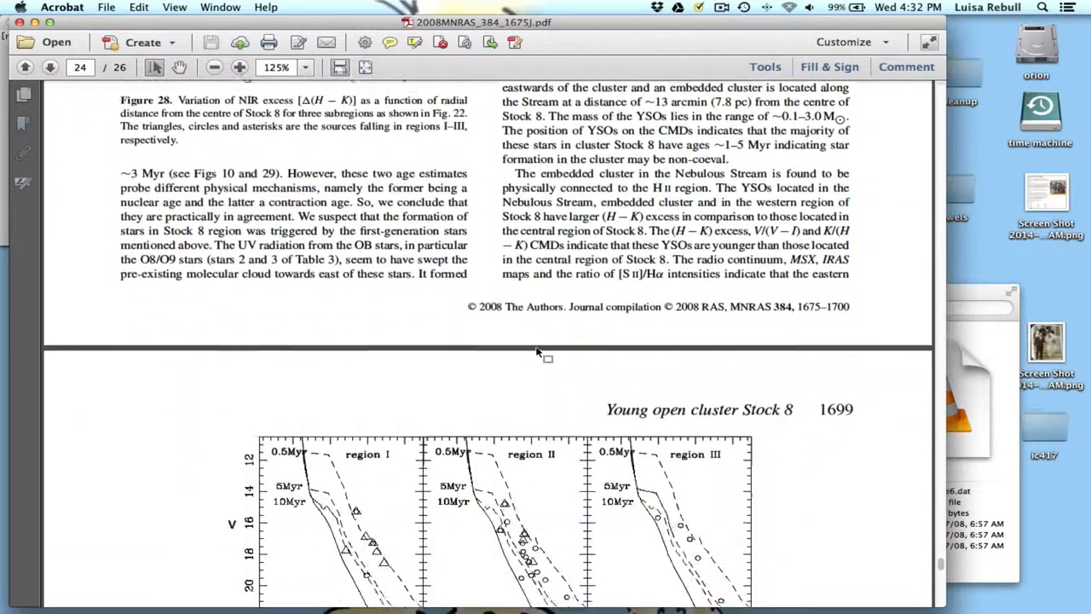
{"action": "scroll", "scroll_direction": "down", "scroll_amount": 3}
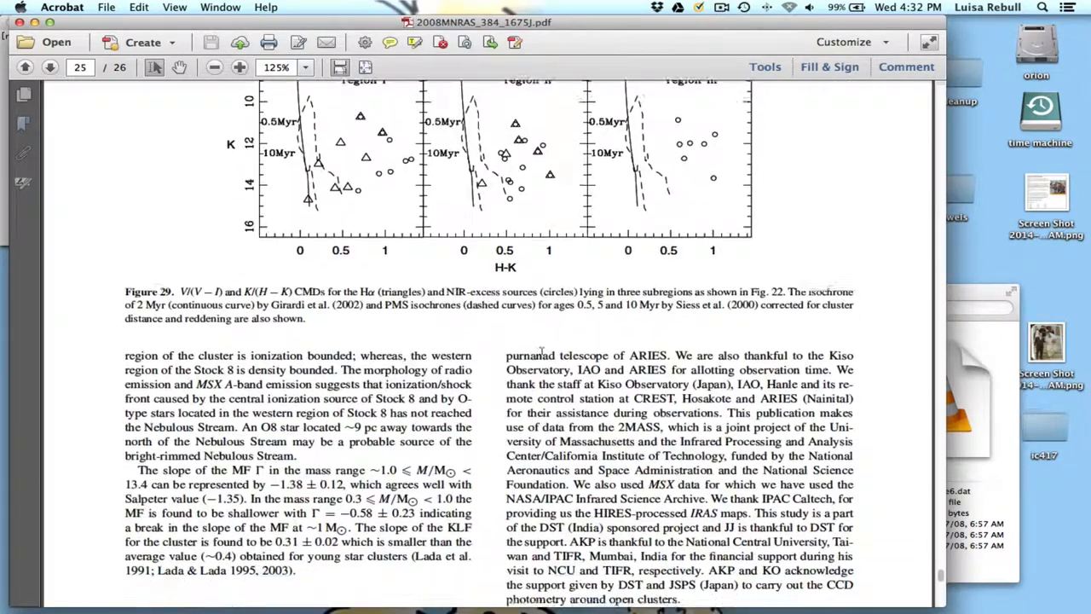
{"action": "scroll", "scroll_direction": "down", "scroll_amount": 3}
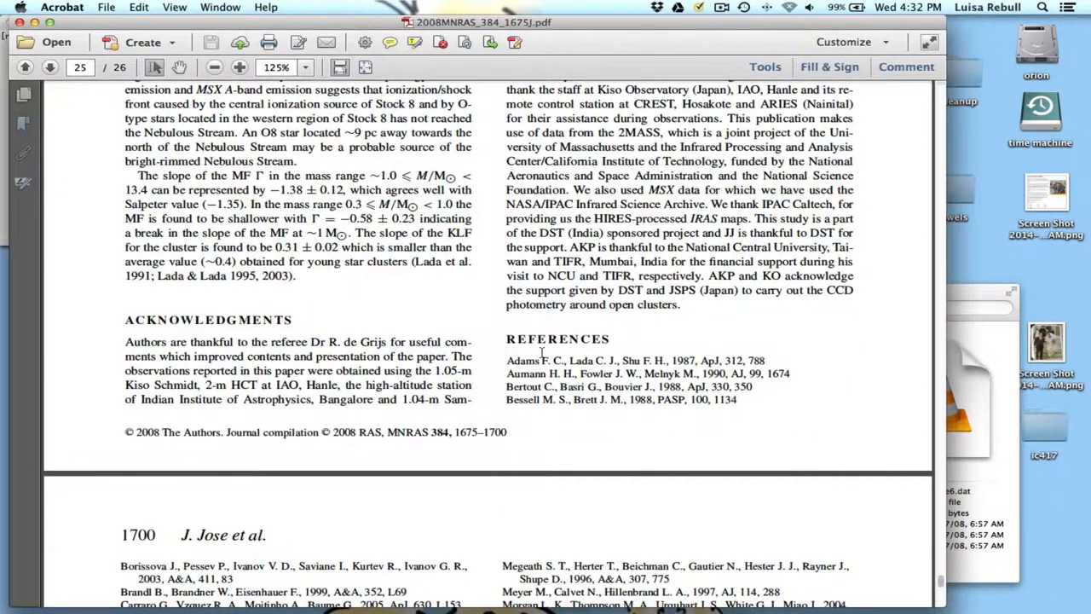